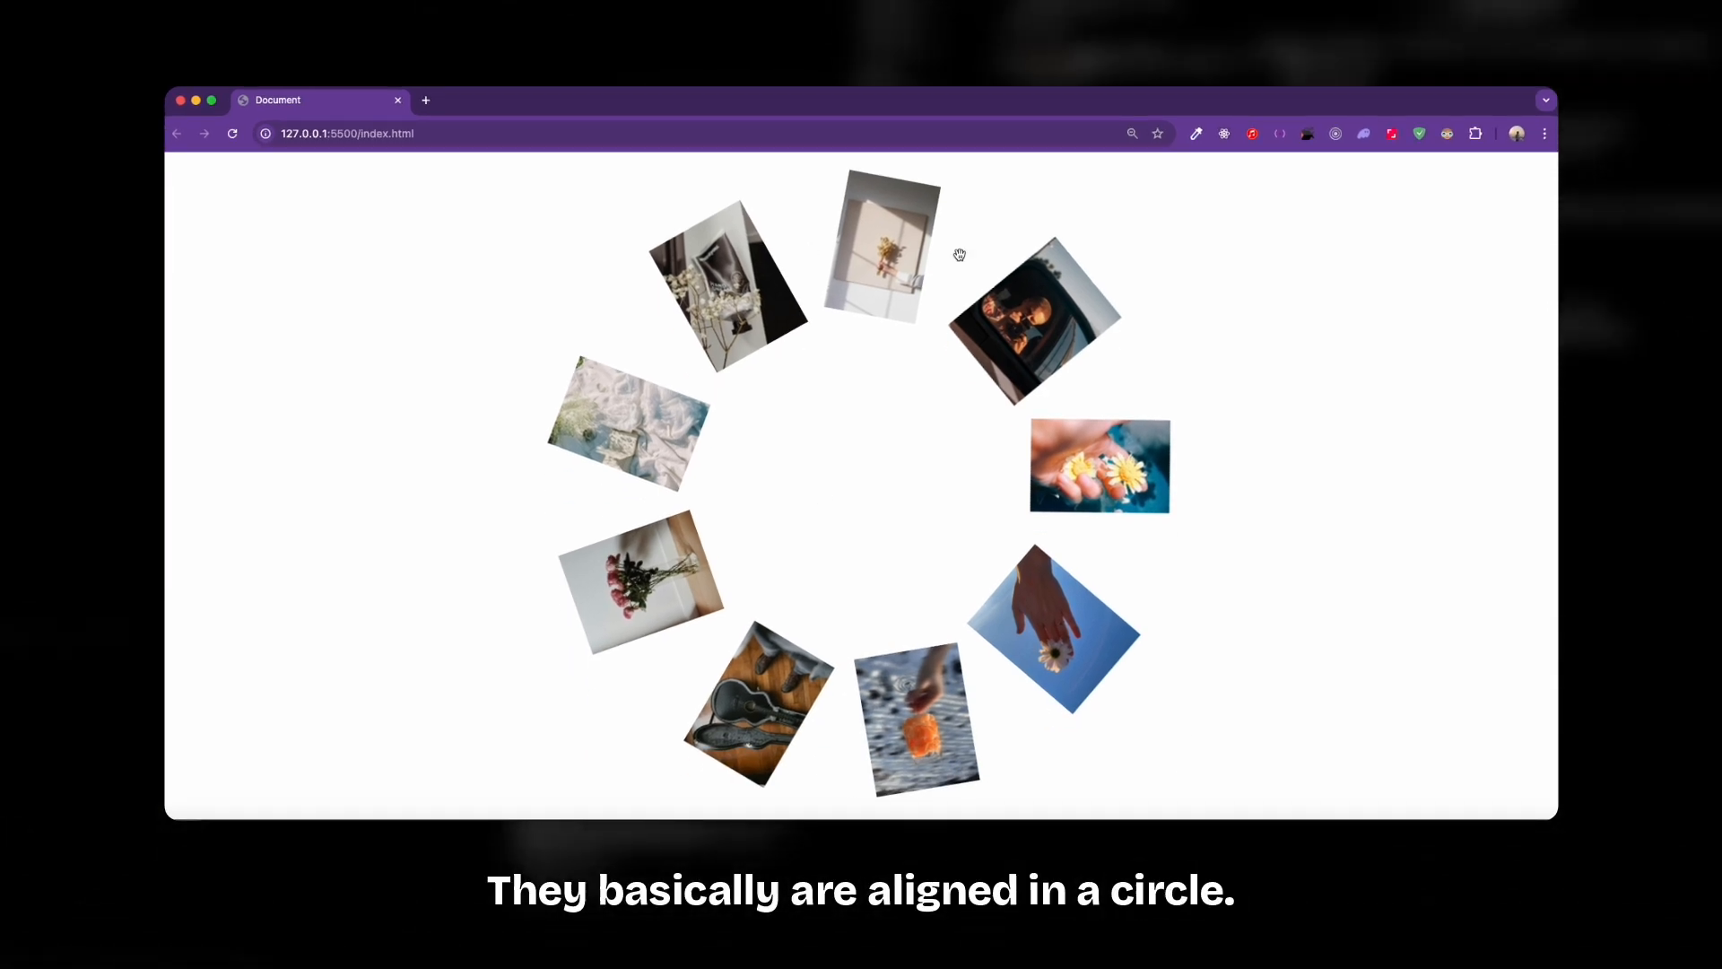
{"action": "mouse_move", "coordinate": [849, 244]}
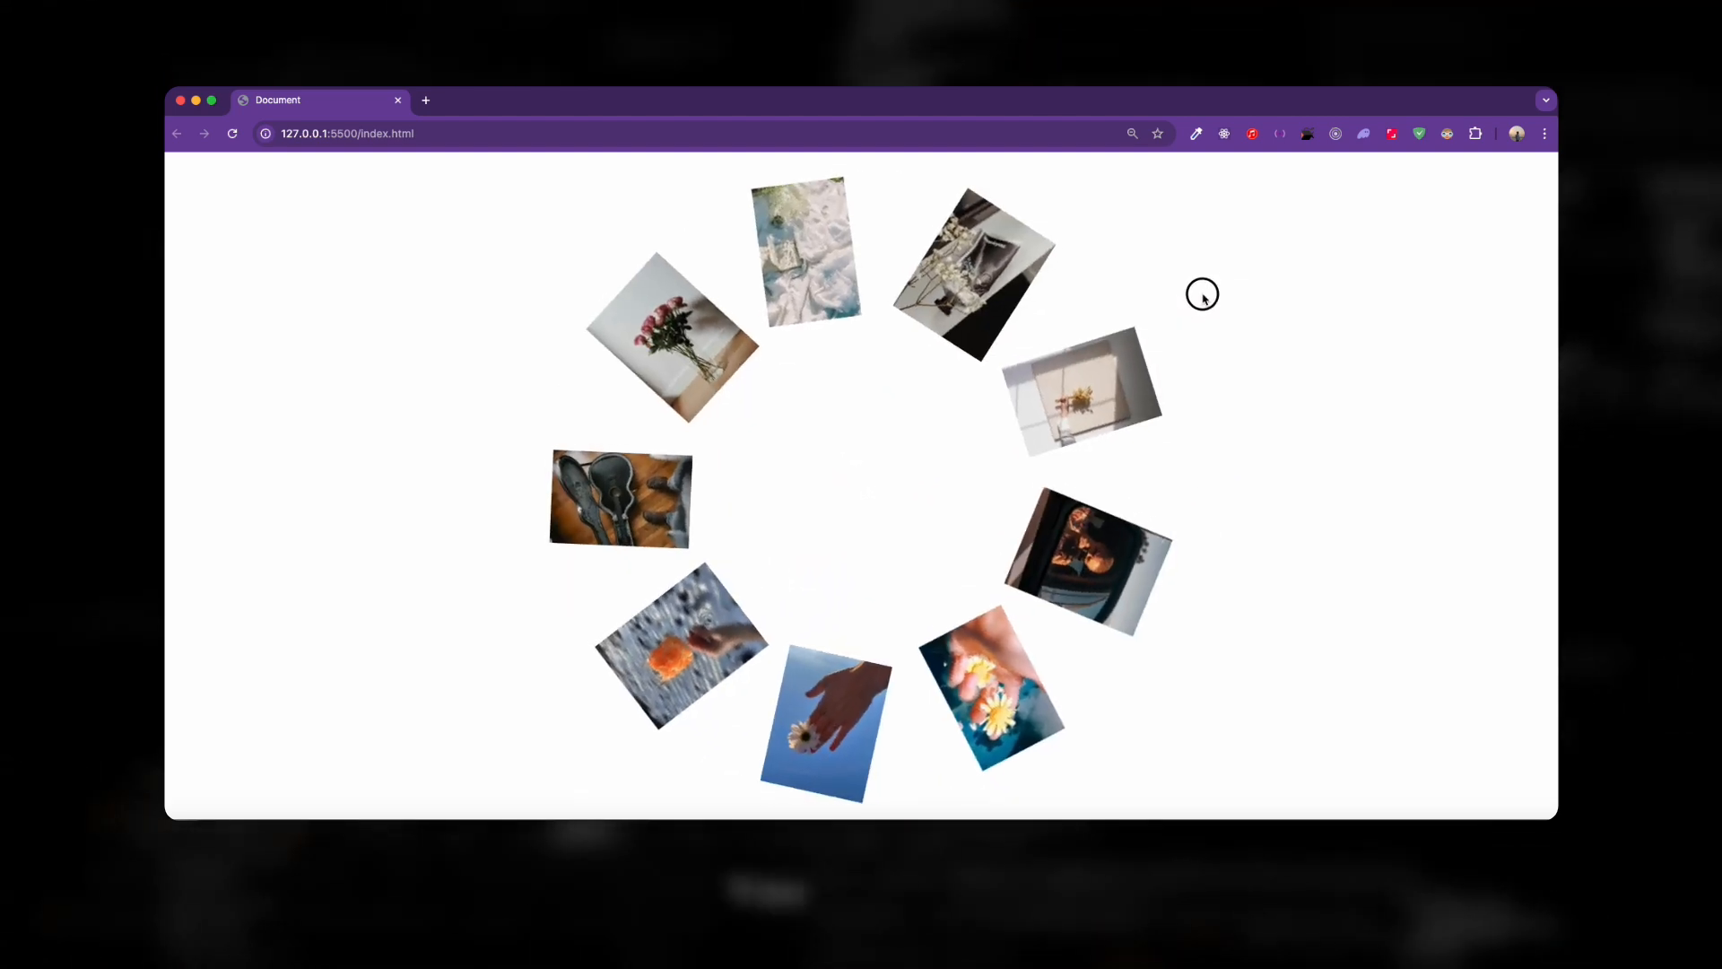
- Scroll over the ring of nine photos to spin it around the circle
{"action": "scroll", "scroll_direction": "down", "scroll_amount": 3}
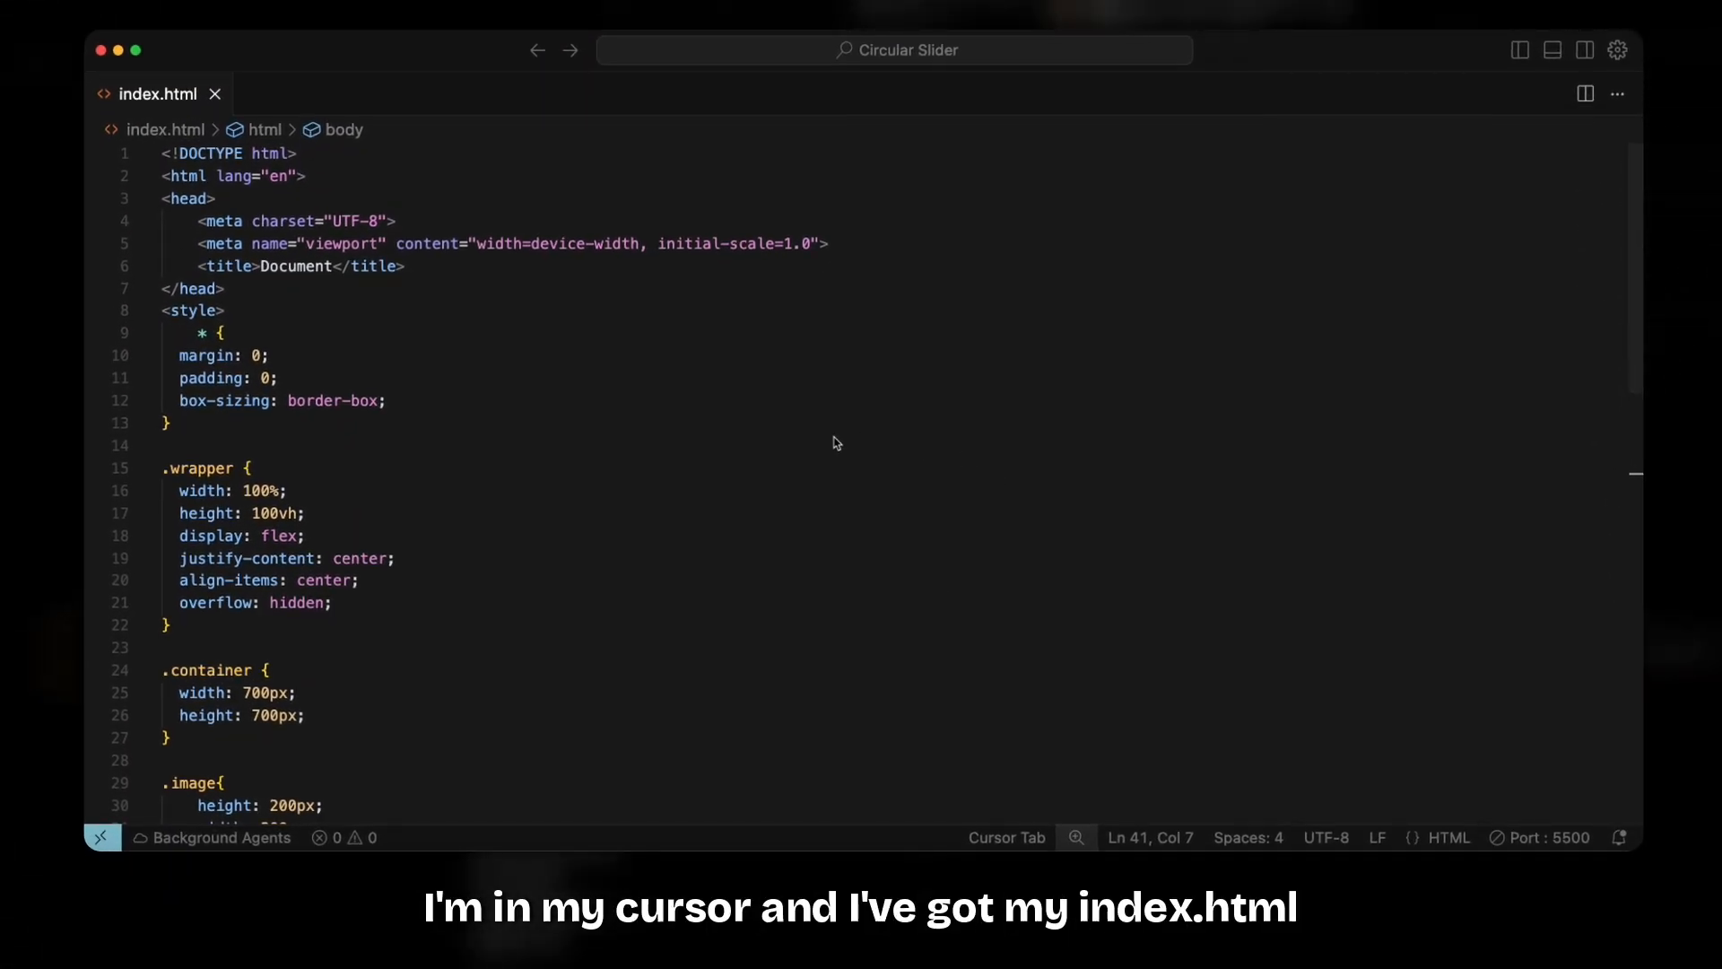
{"action": "mouse_move", "coordinate": [735, 462]}
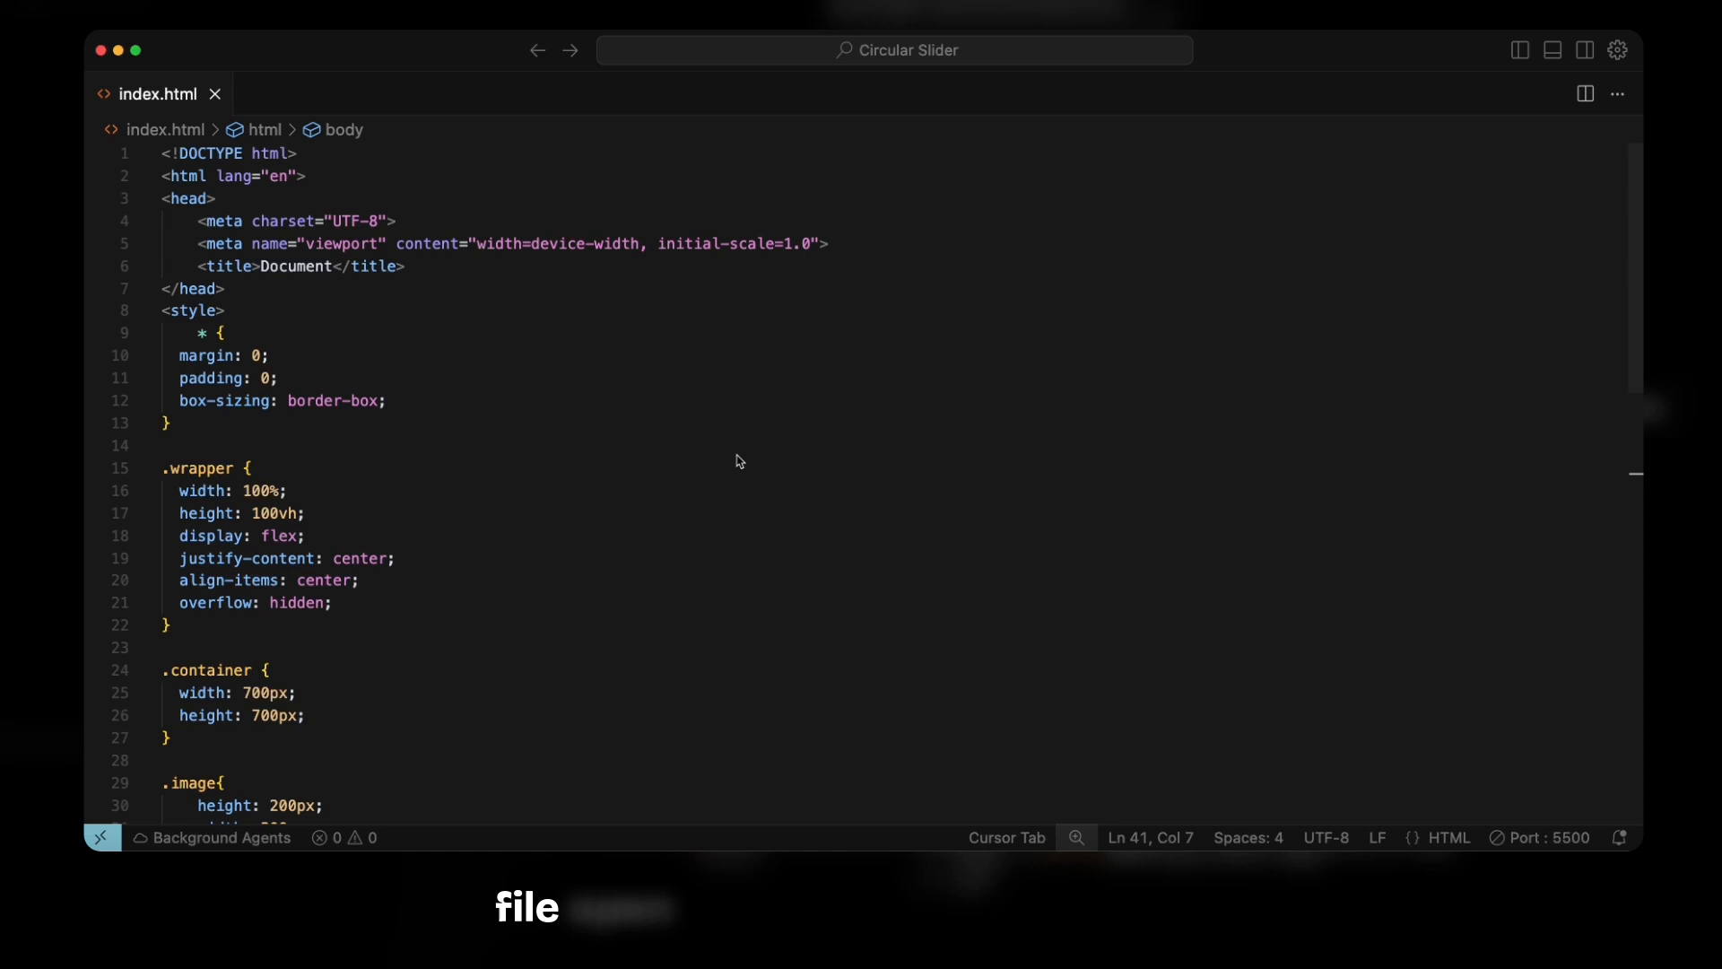
{"action": "scroll", "scroll_direction": "down", "scroll_amount": 3}
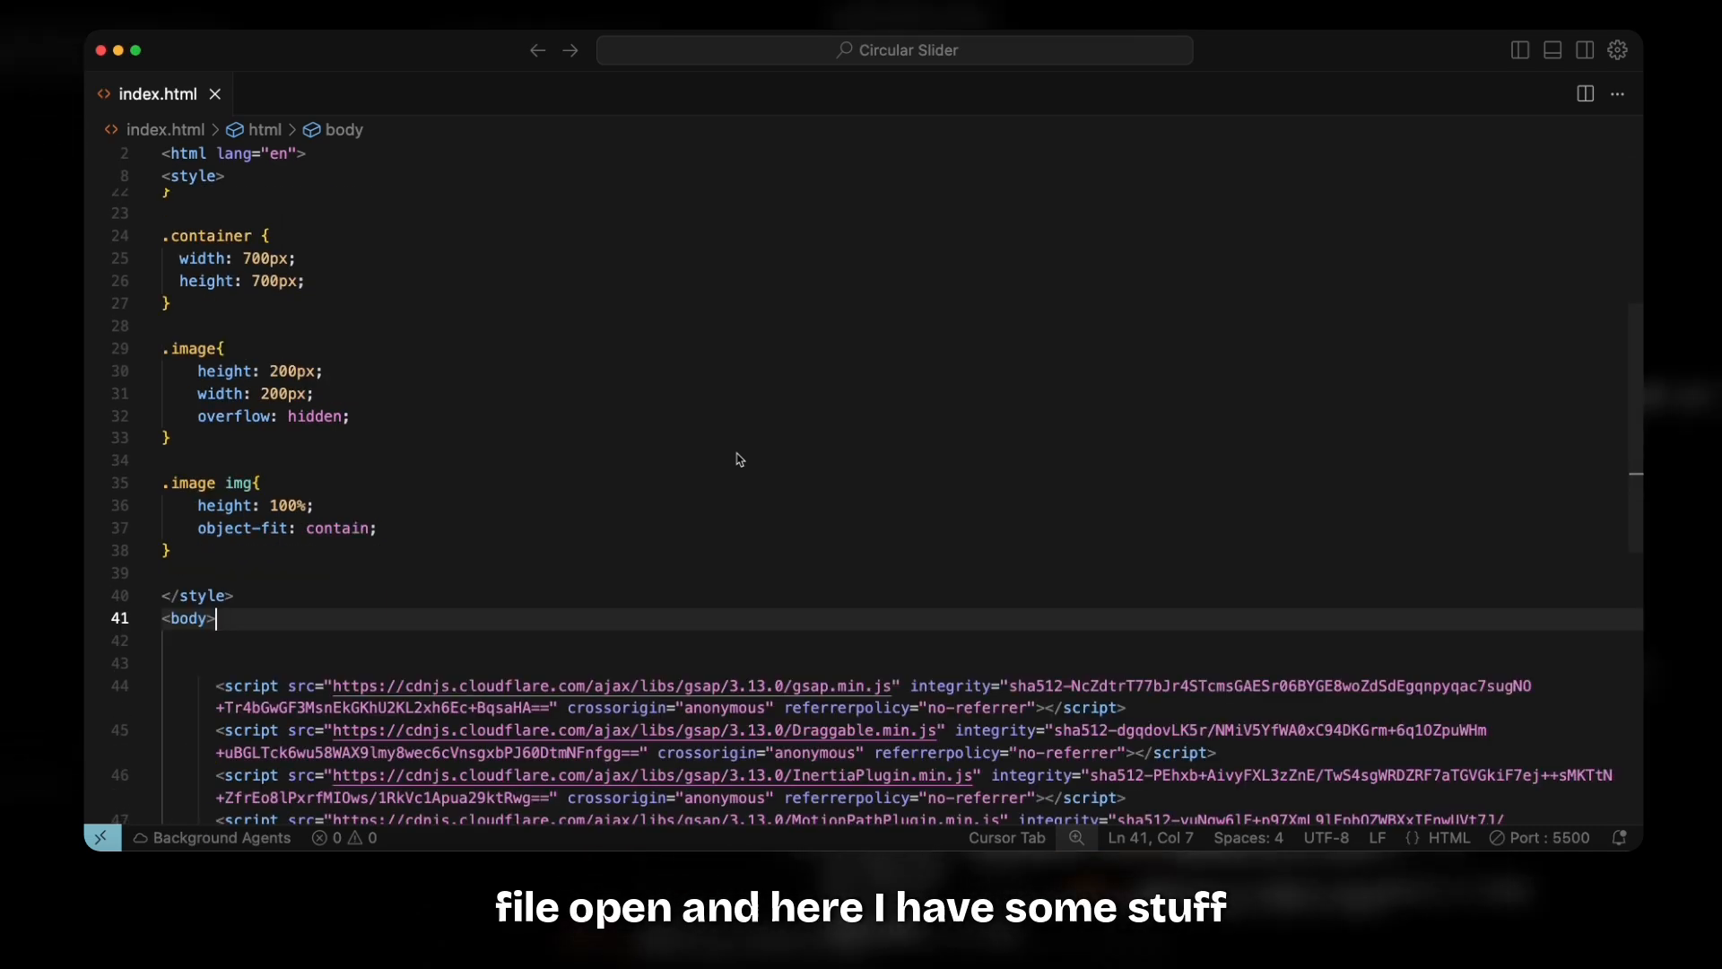
{"action": "scroll", "scroll_direction": "down", "scroll_amount": 3}
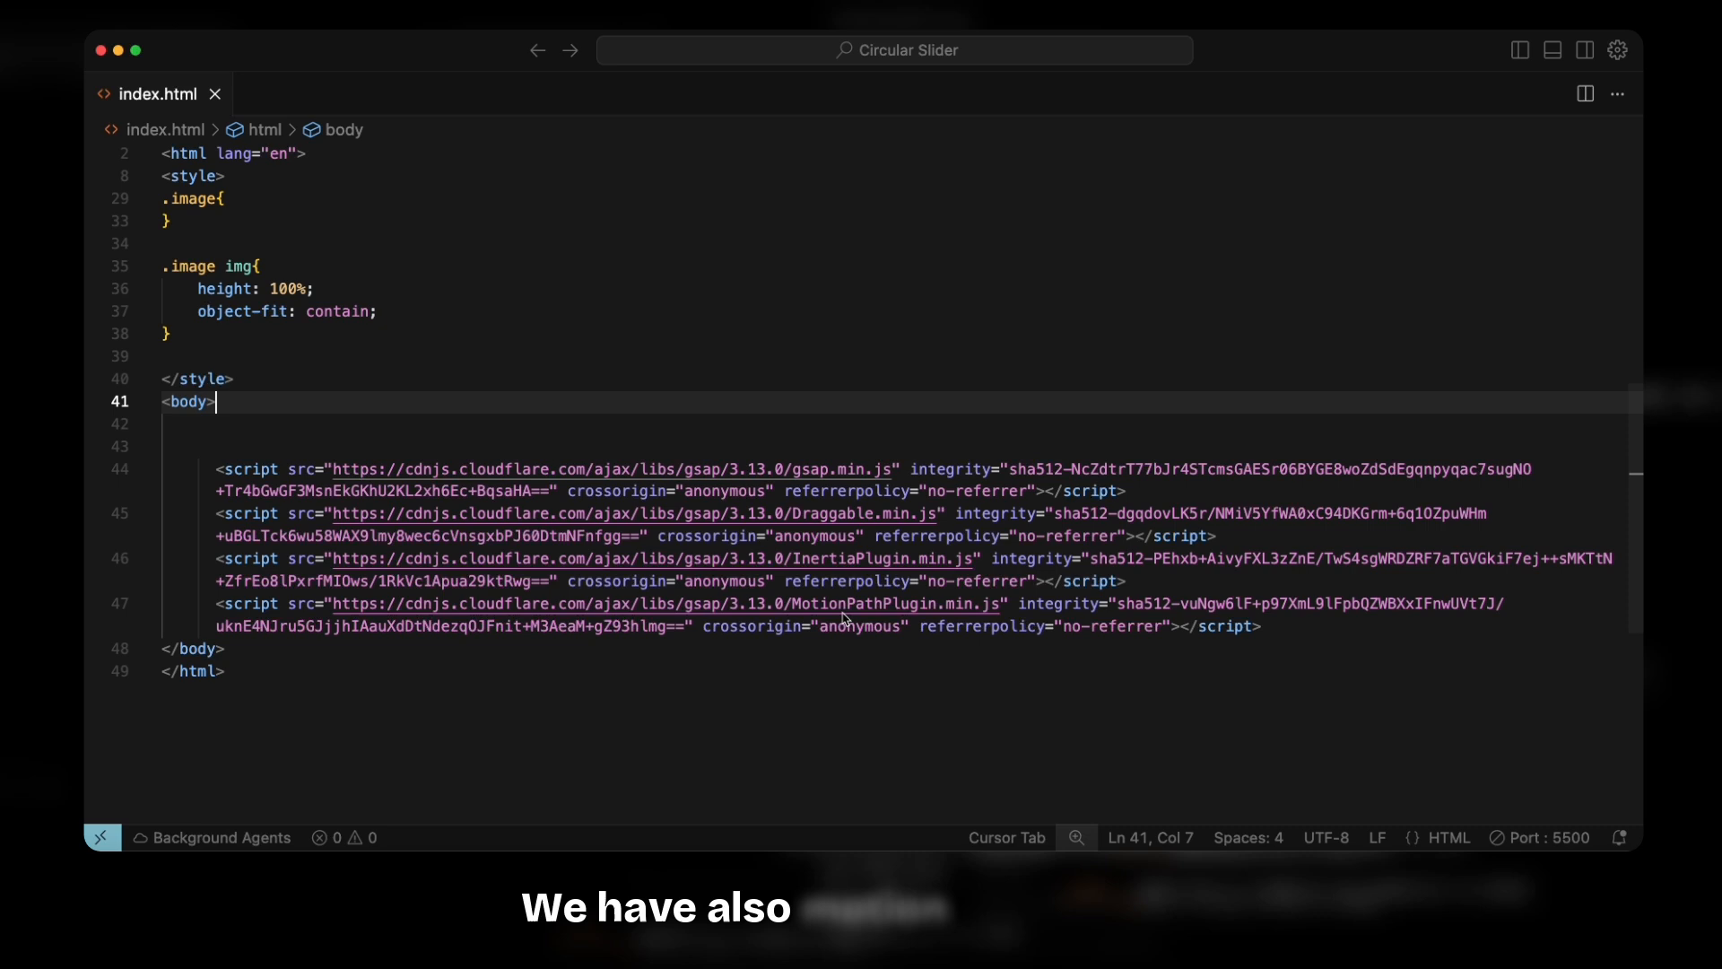
{"action": "scroll", "scroll_direction": "up", "scroll_amount": 3}
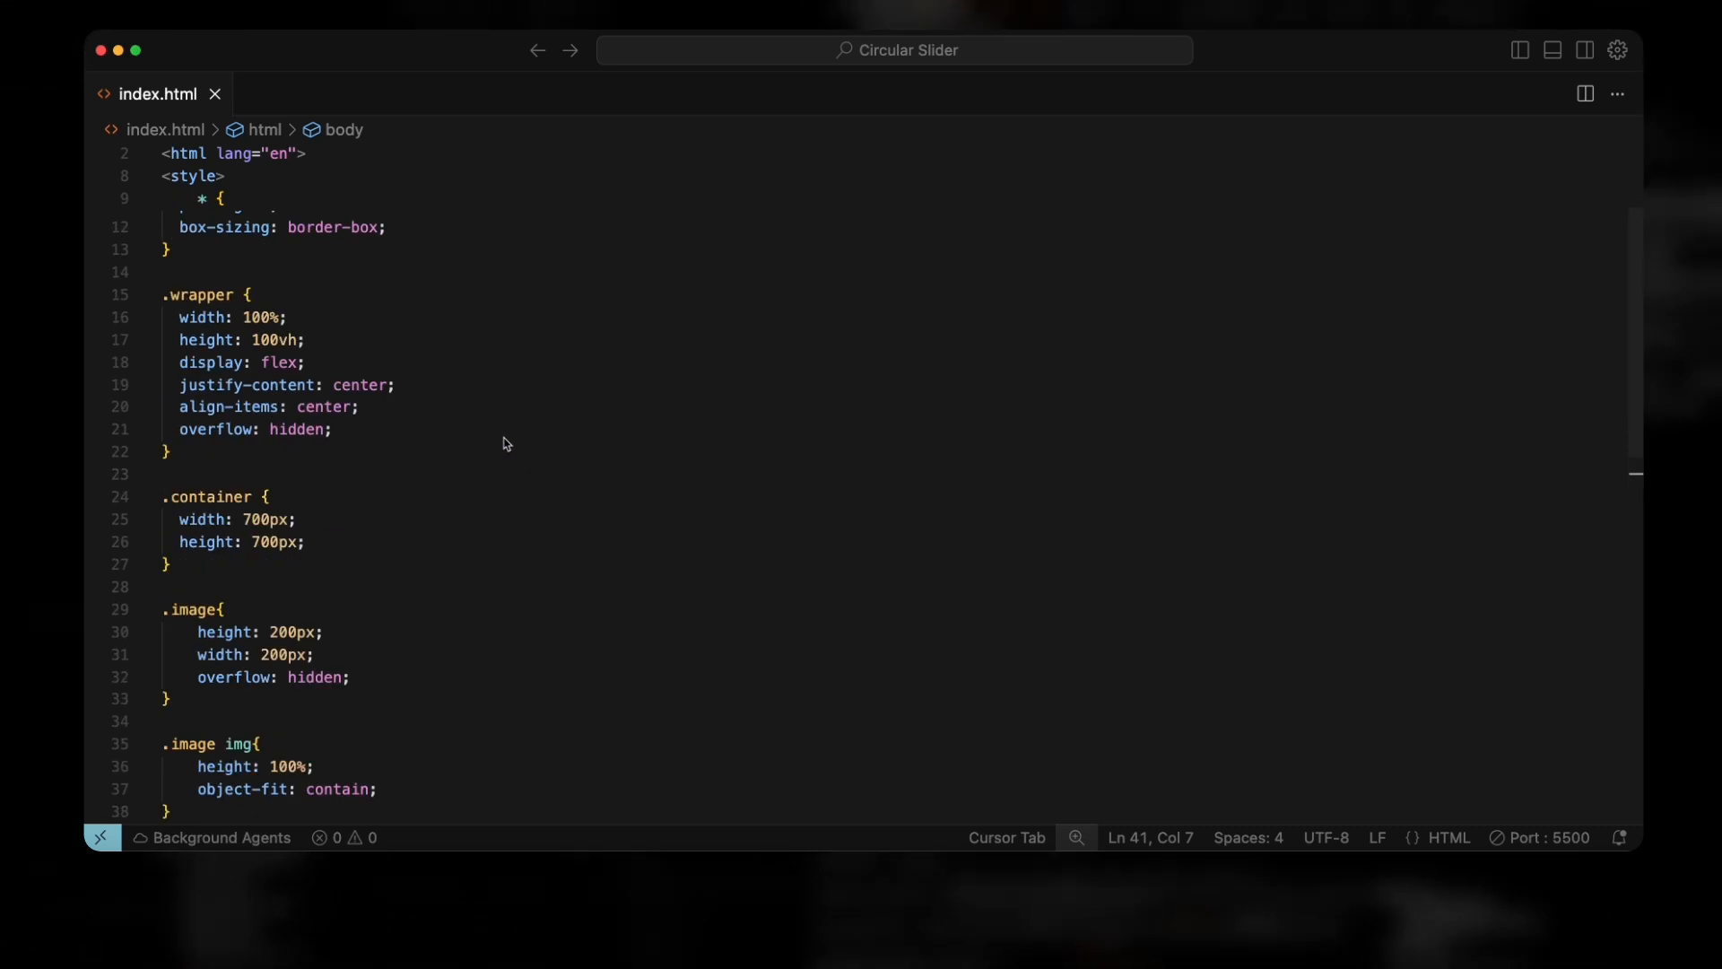
{"action": "scroll", "scroll_direction": "up", "scroll_amount": 3}
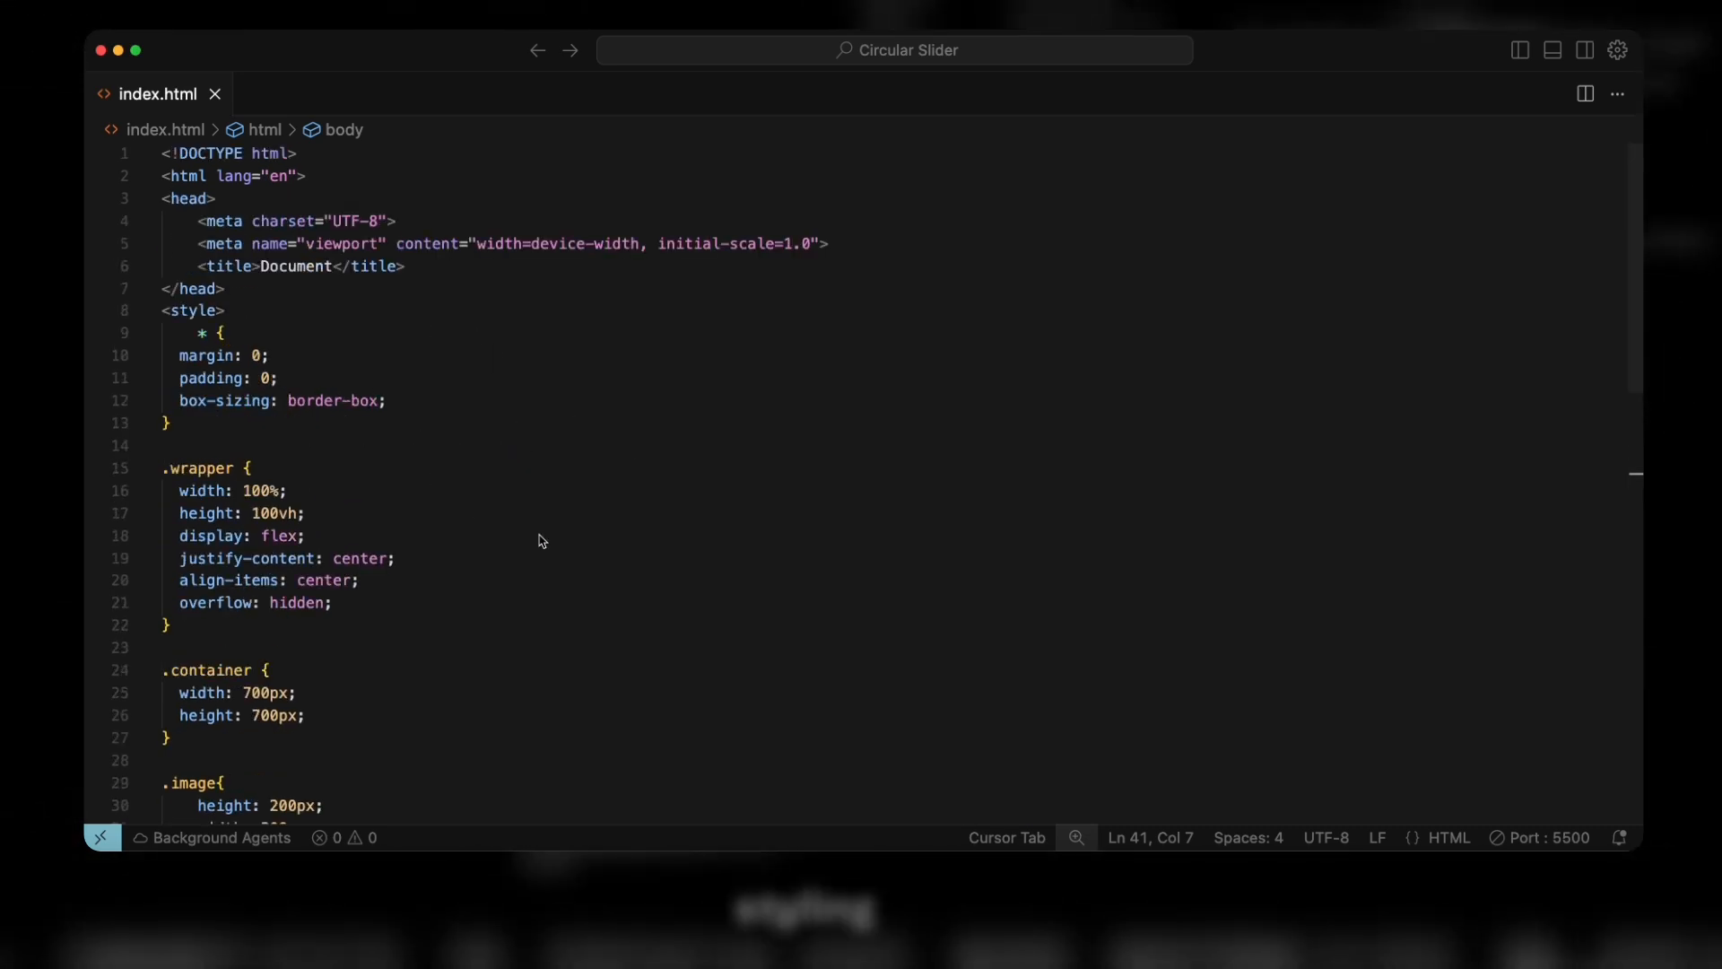
{"action": "scroll", "scroll_direction": "down", "scroll_amount": 3}
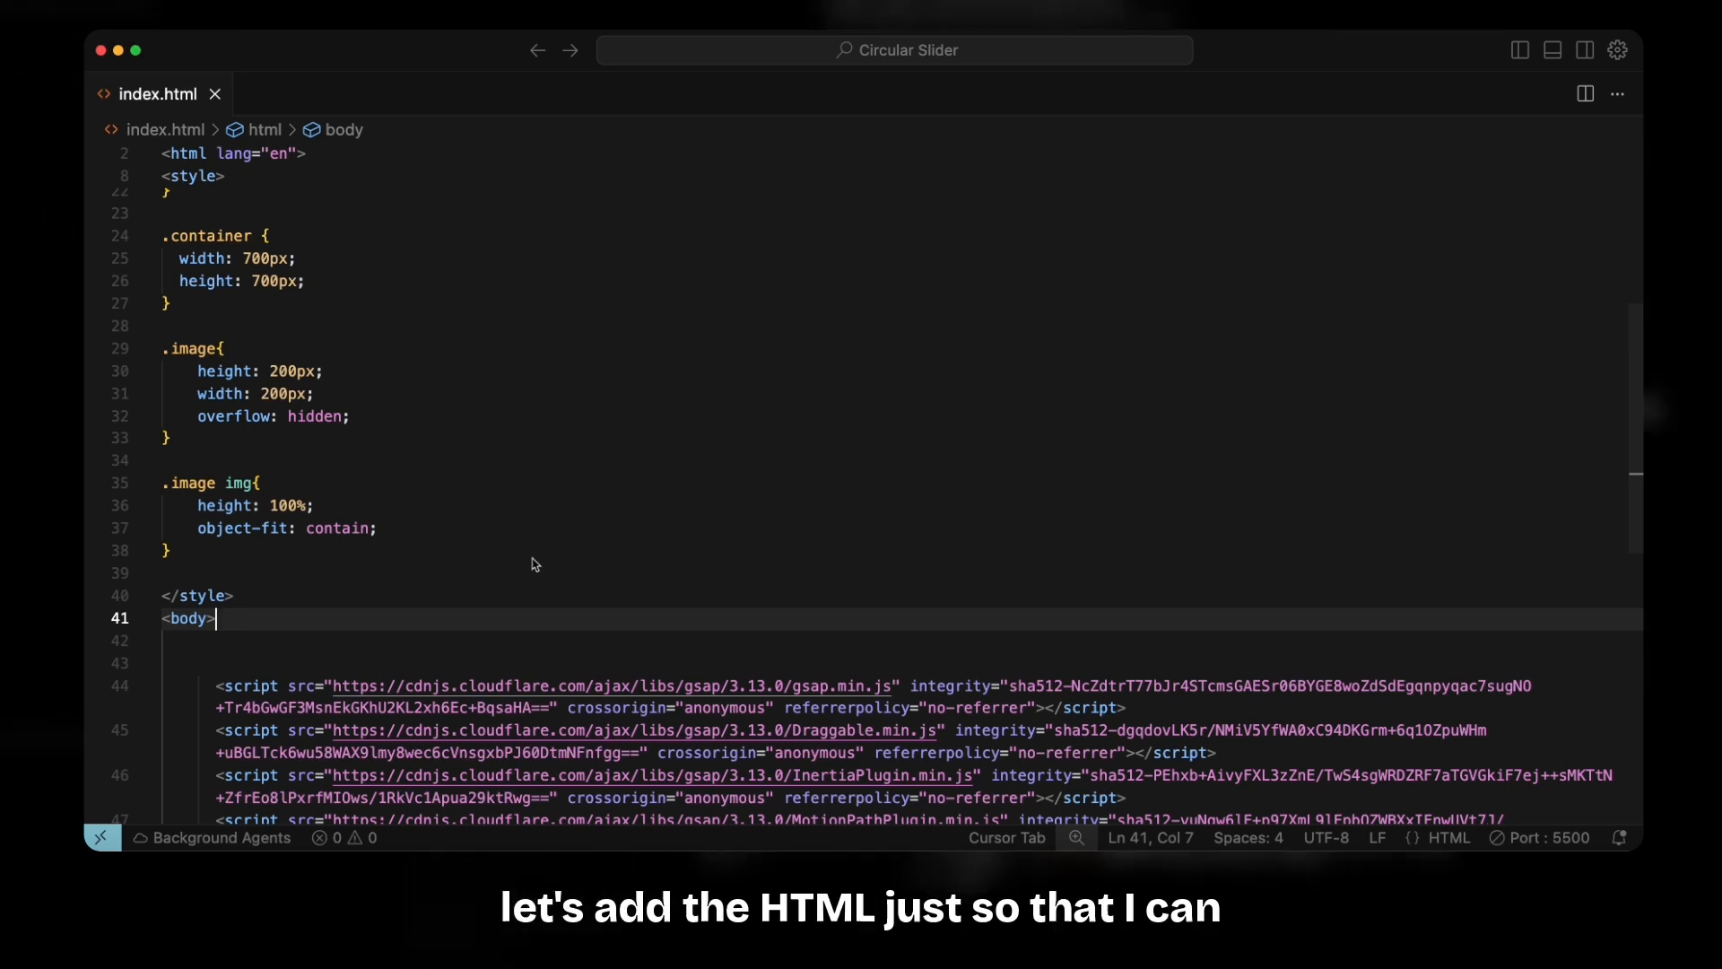
{"action": "mouse_move", "coordinate": [639, 651]}
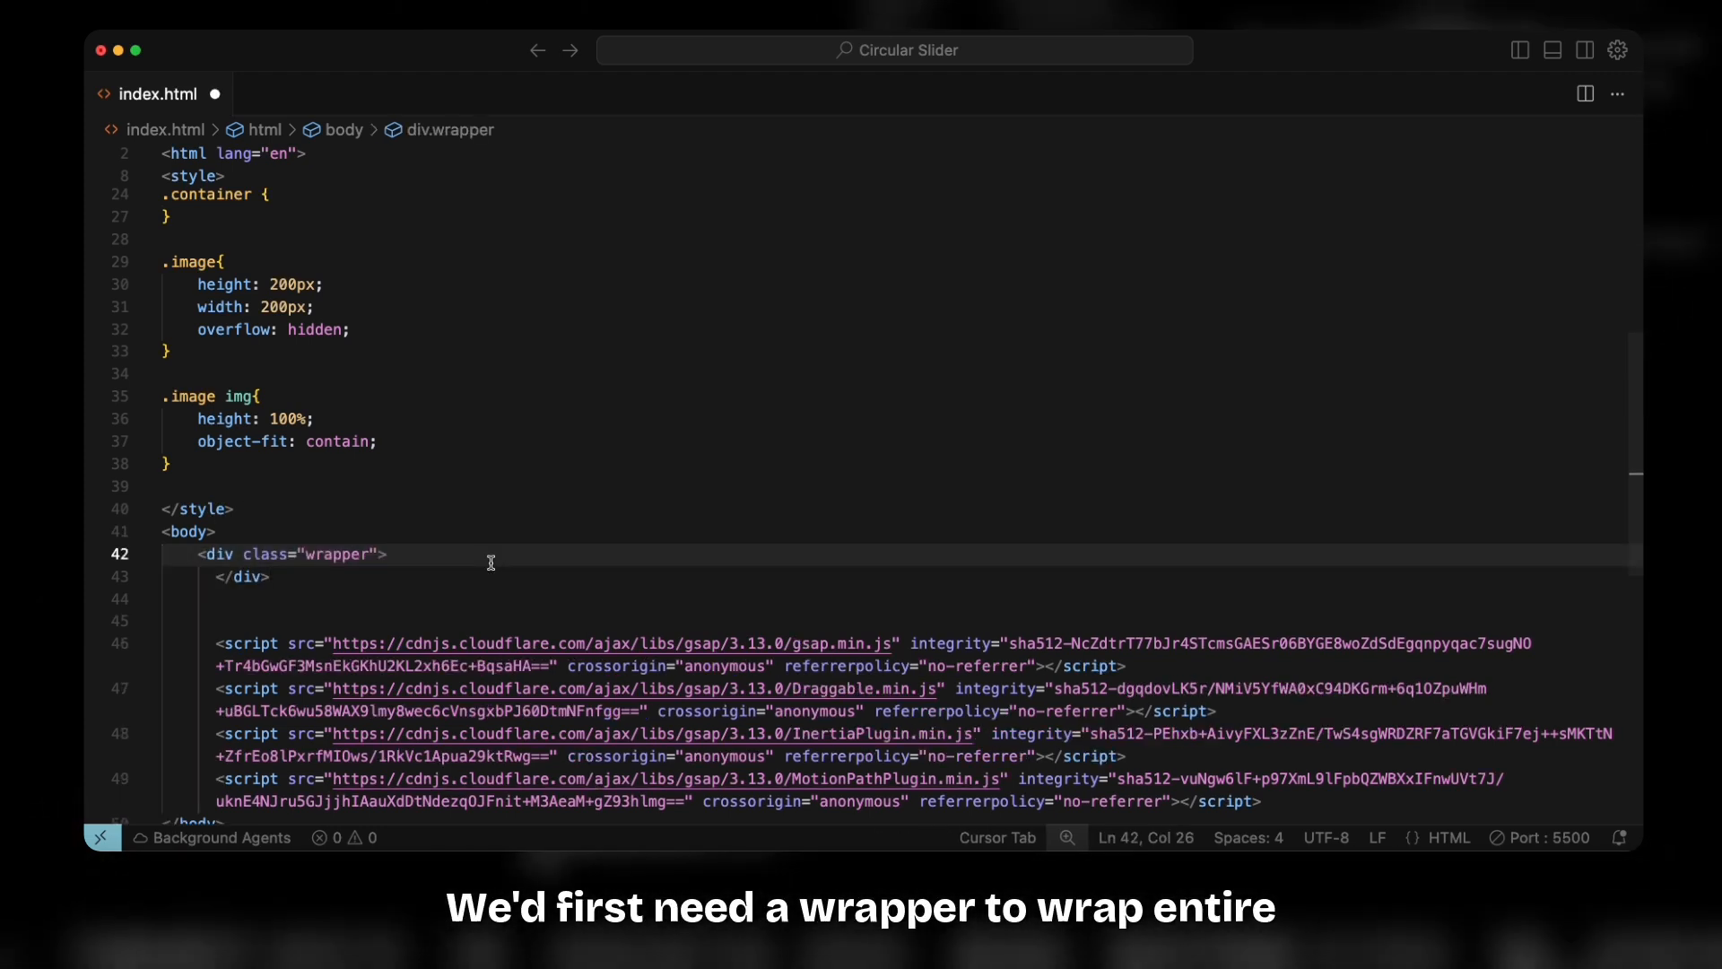
- Add <div class="container"> inside the wrapper and disable Cursor Tab autocompletion globally
{"action": "type", "text": "<div class=\"container\">"}
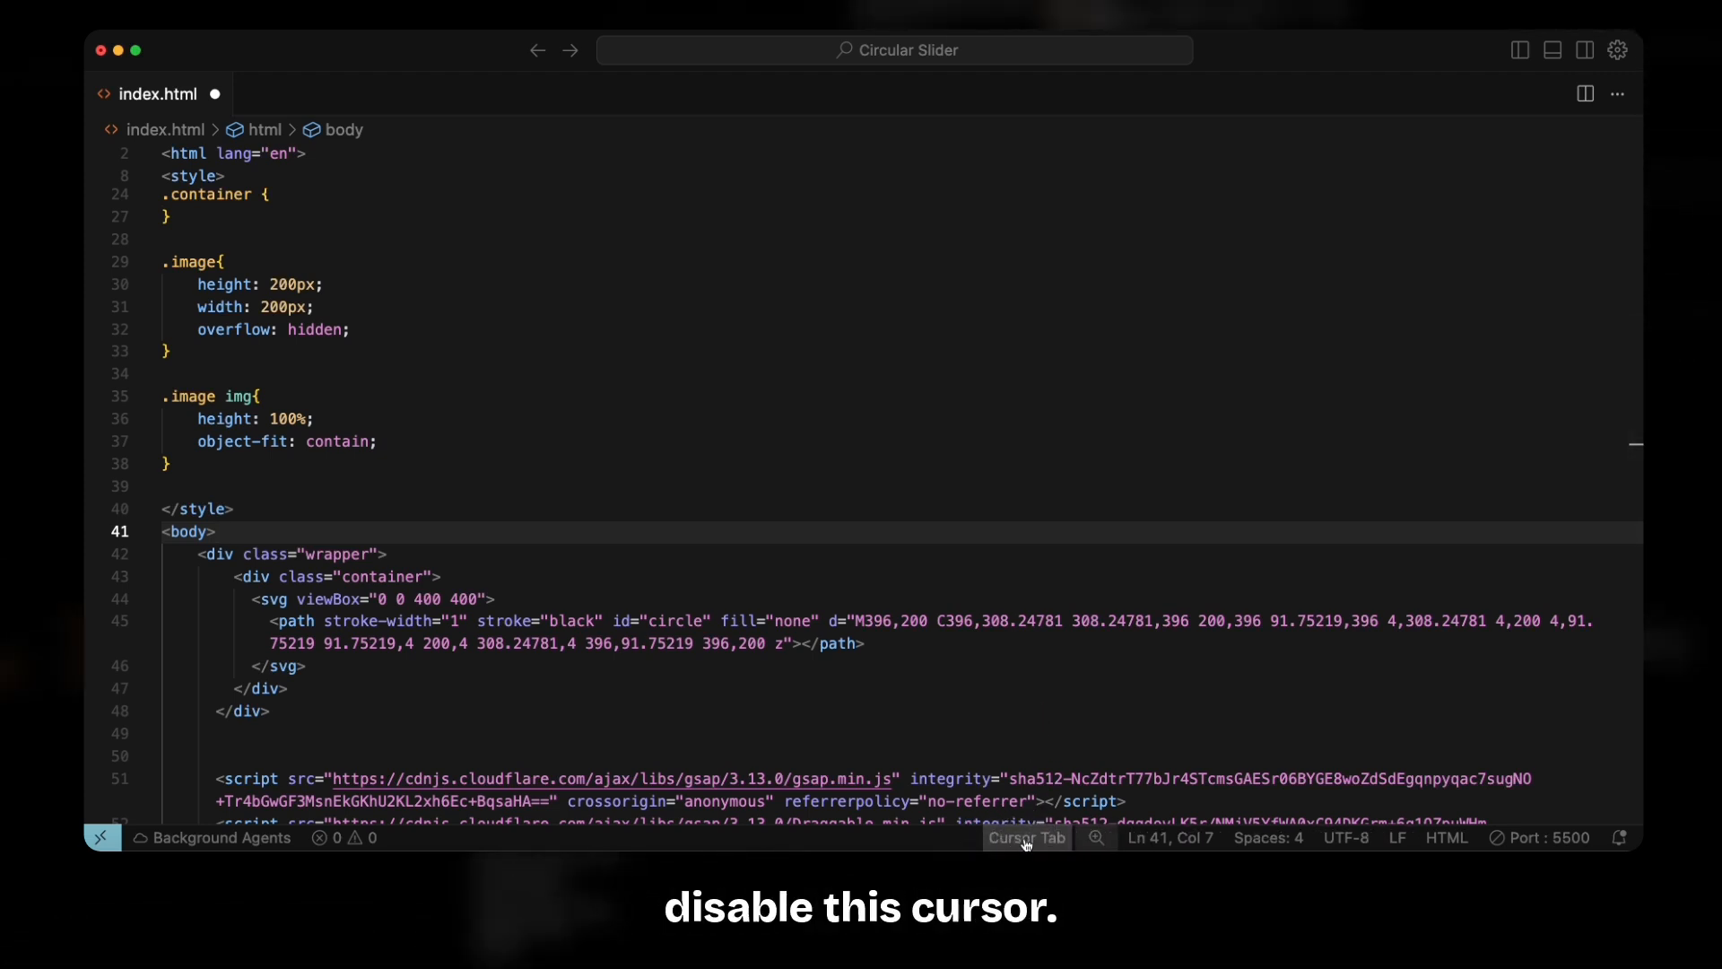
{"action": "left_click", "coordinate": [1024, 838]}
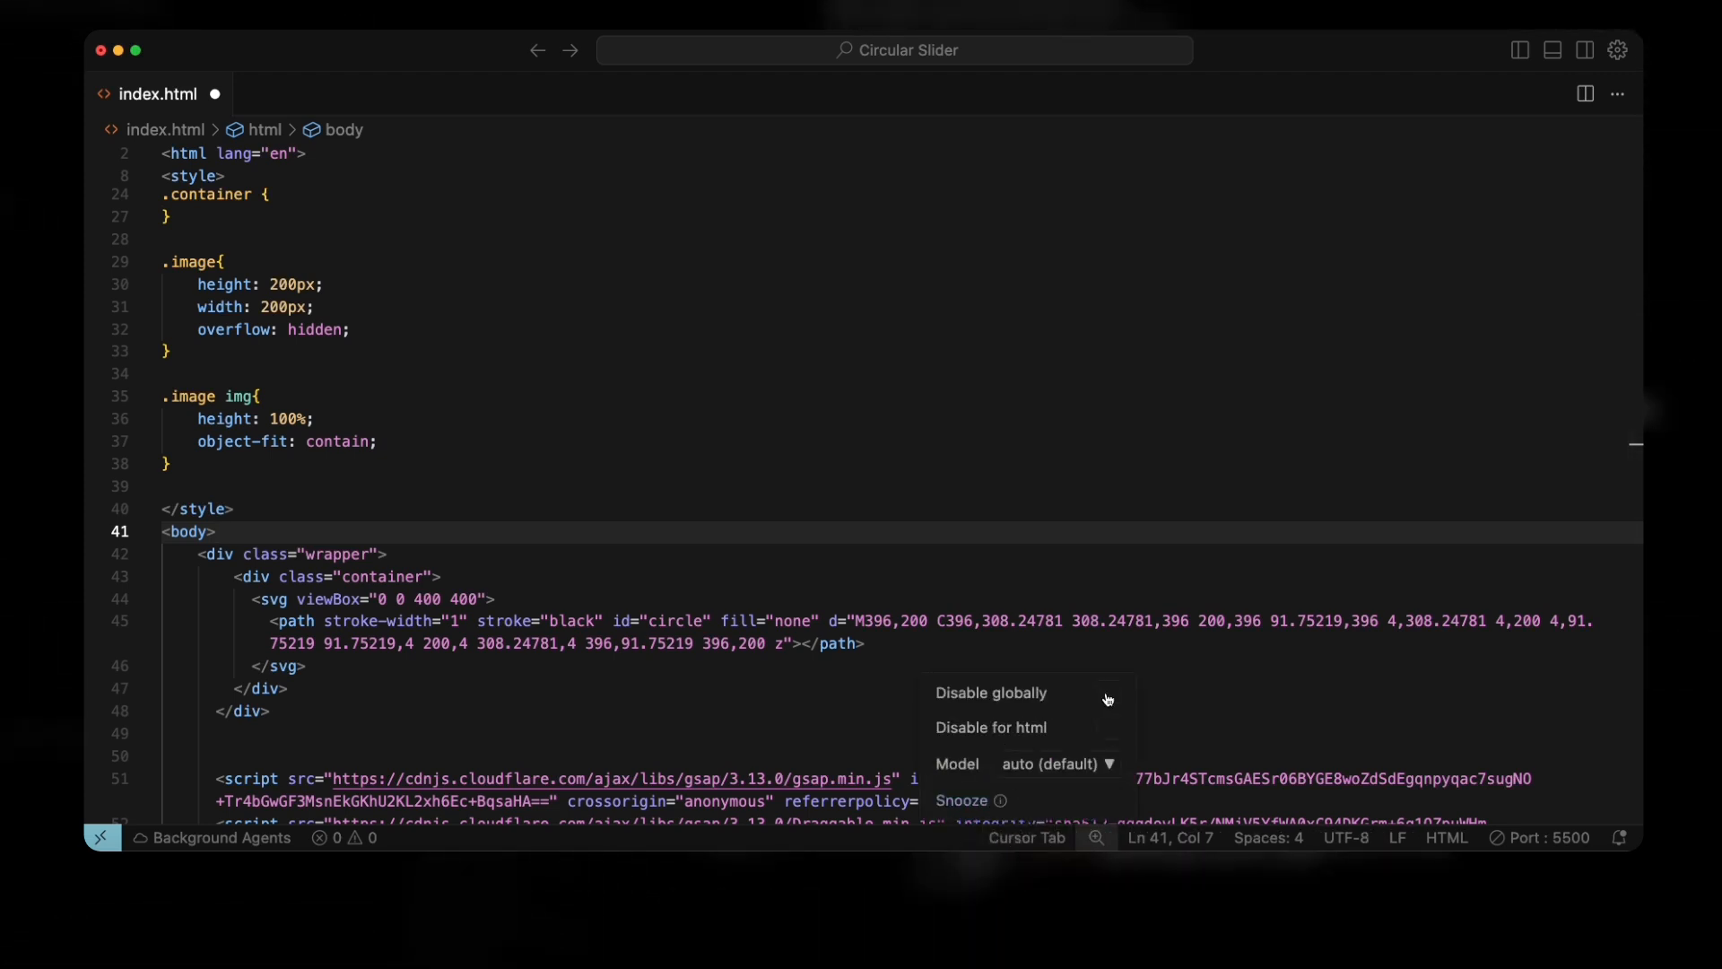
{"action": "left_click", "coordinate": [835, 555]}
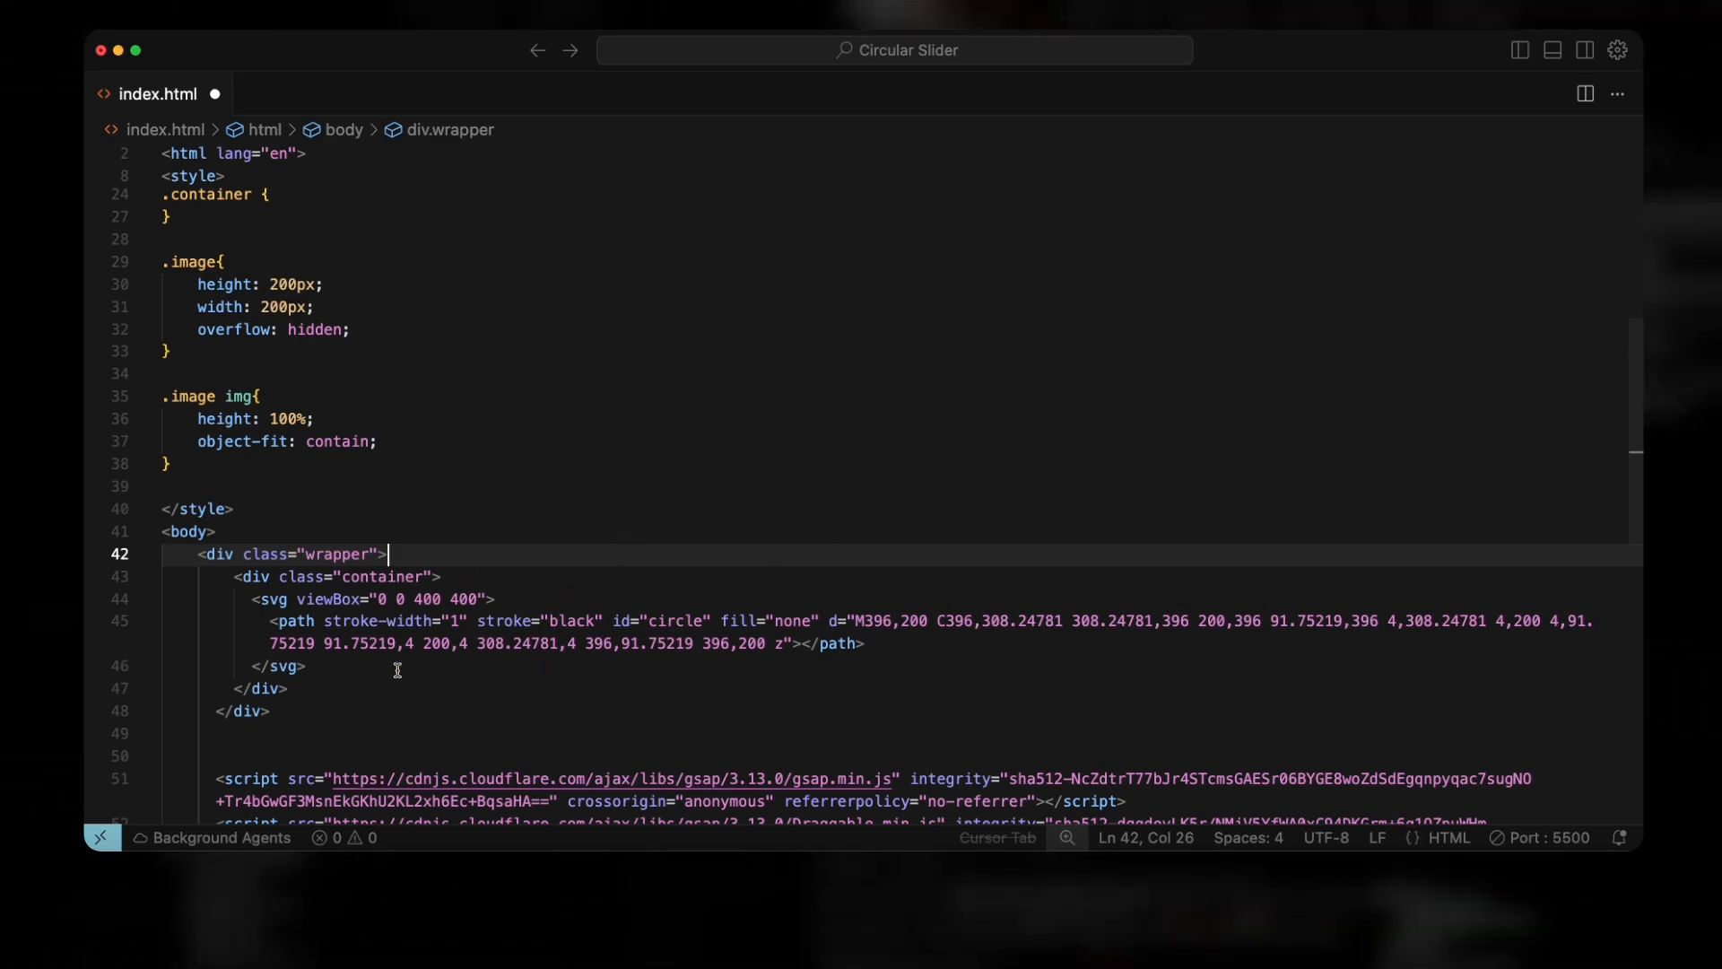
{"action": "mouse_move", "coordinate": [445, 703]}
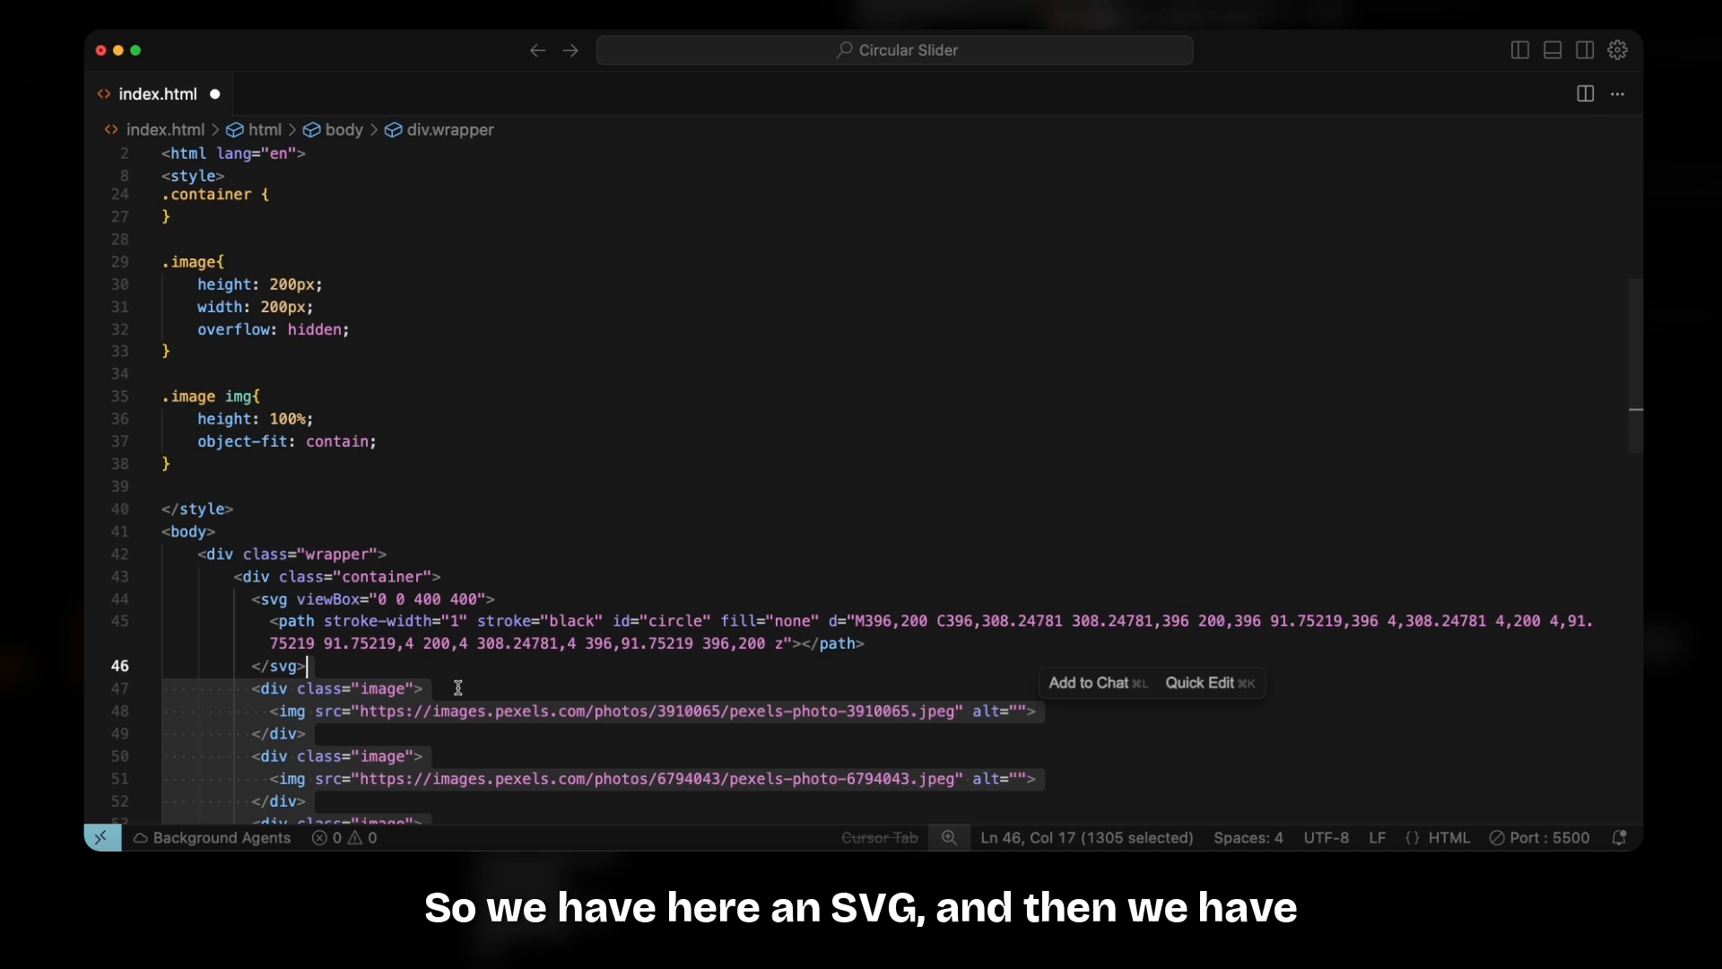
{"action": "scroll", "scroll_direction": "down", "scroll_amount": 3}
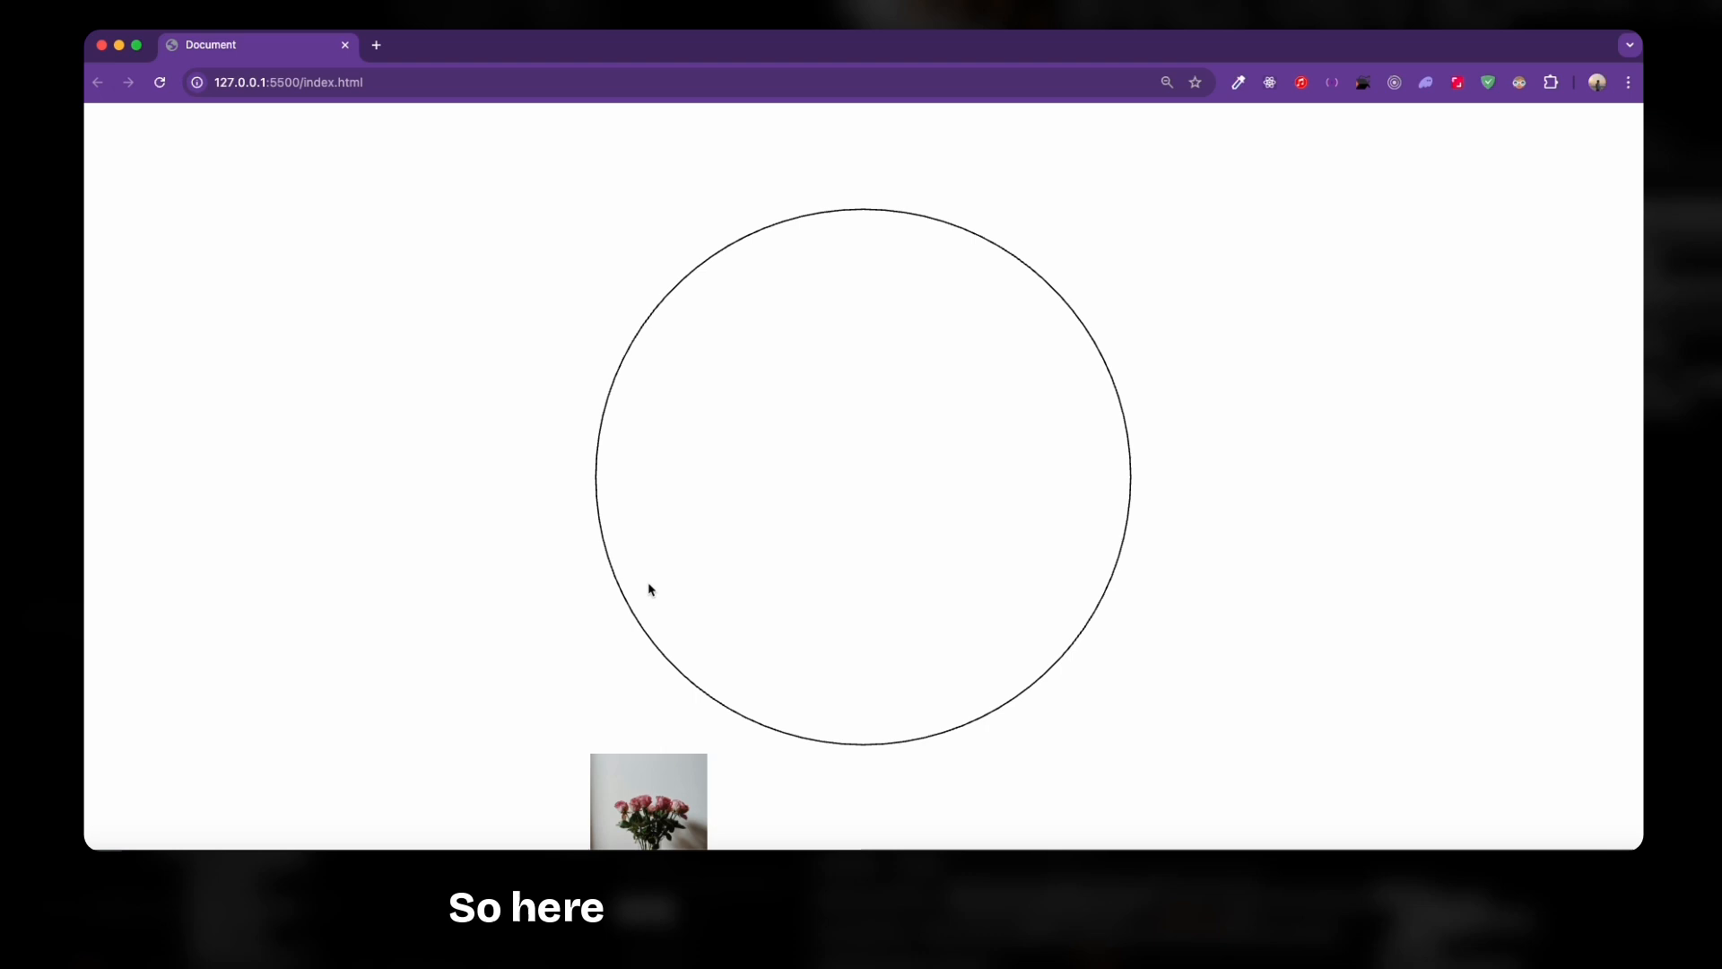
{"action": "mouse_move", "coordinate": [912, 545]}
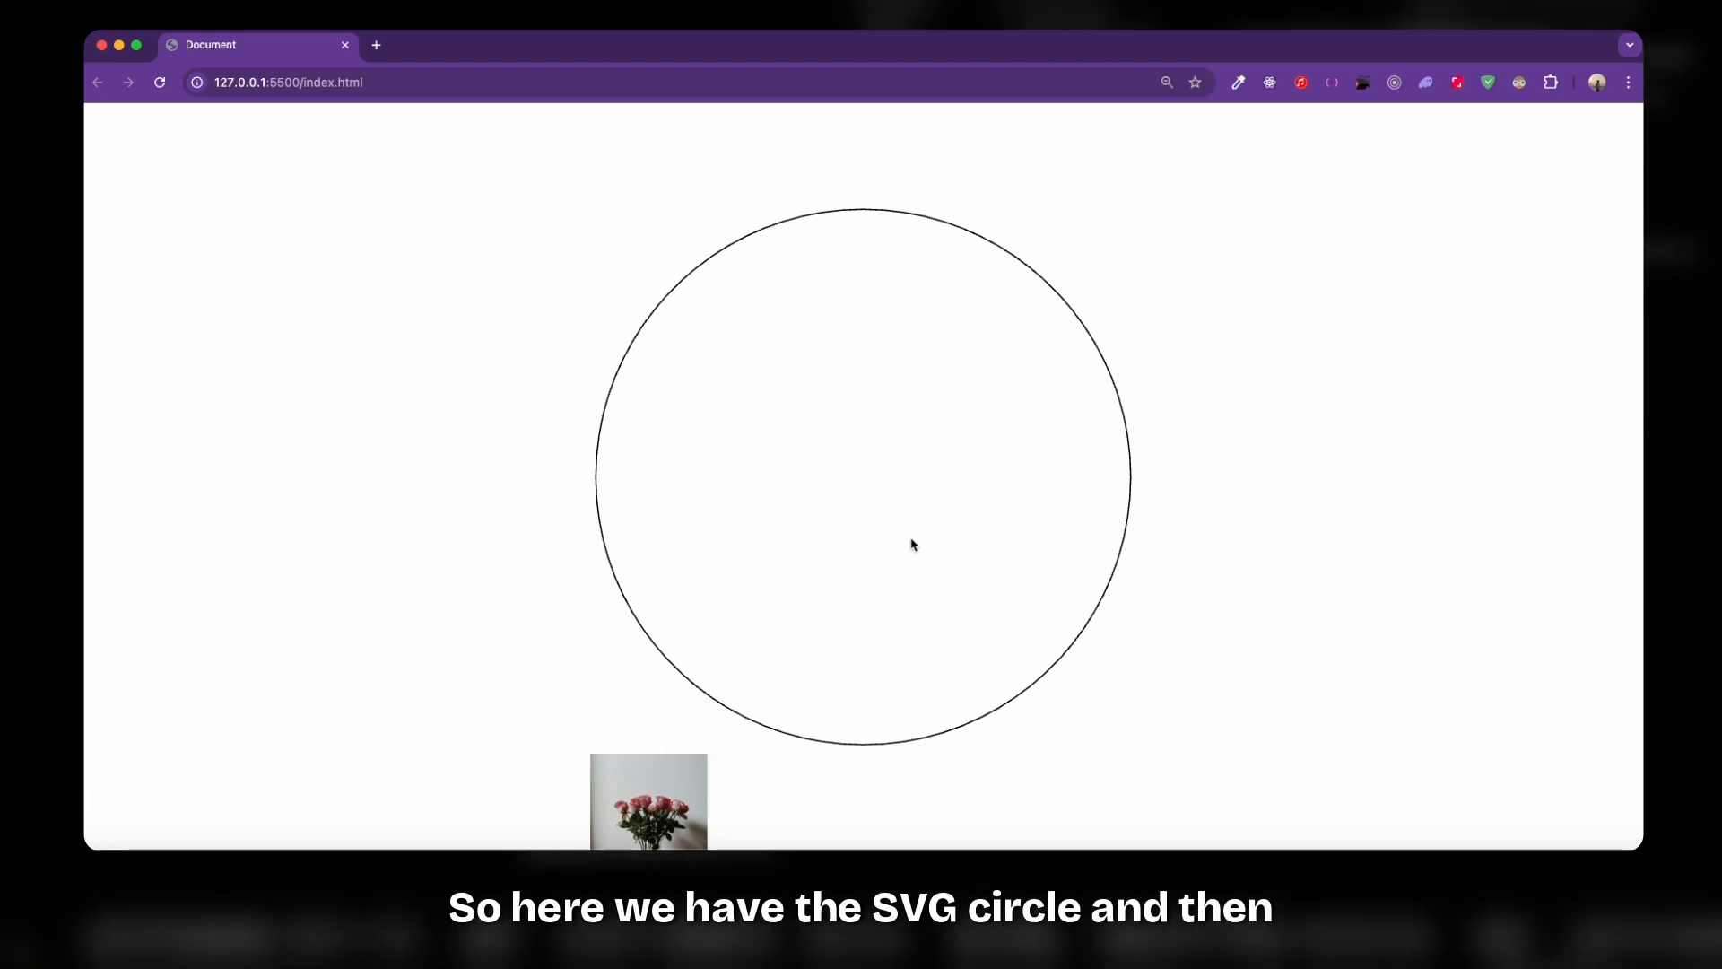
{"action": "mouse_move", "coordinate": [909, 647]}
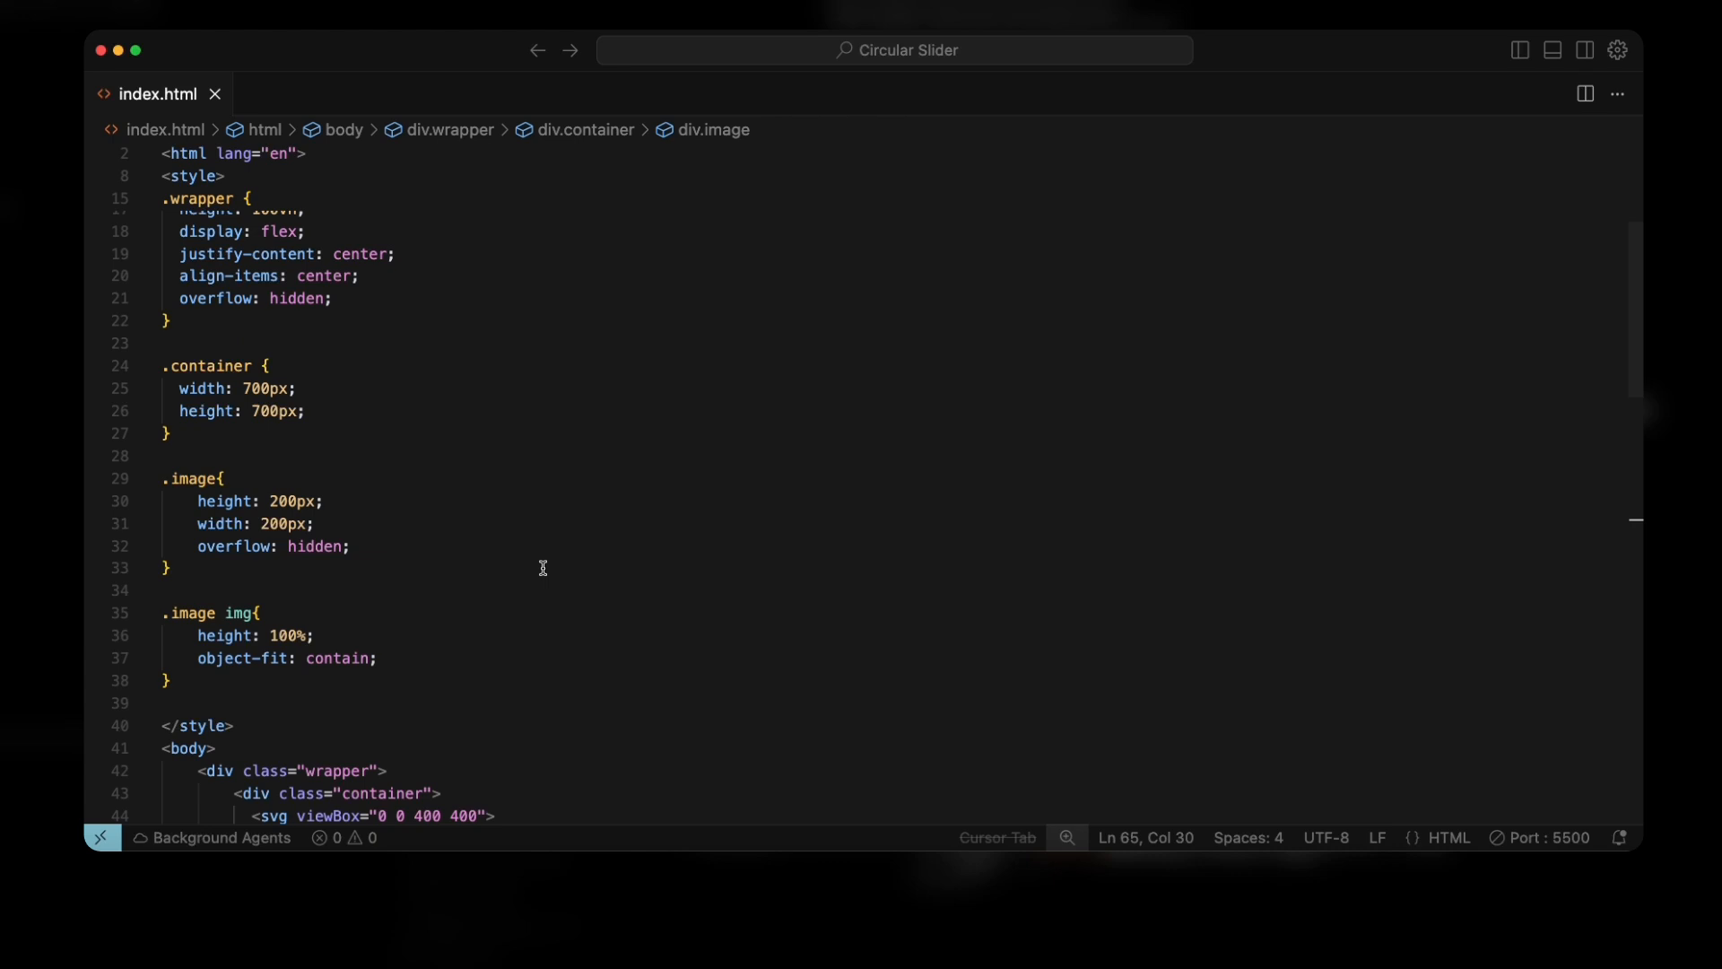
{"action": "scroll", "scroll_direction": "up", "scroll_amount": 3}
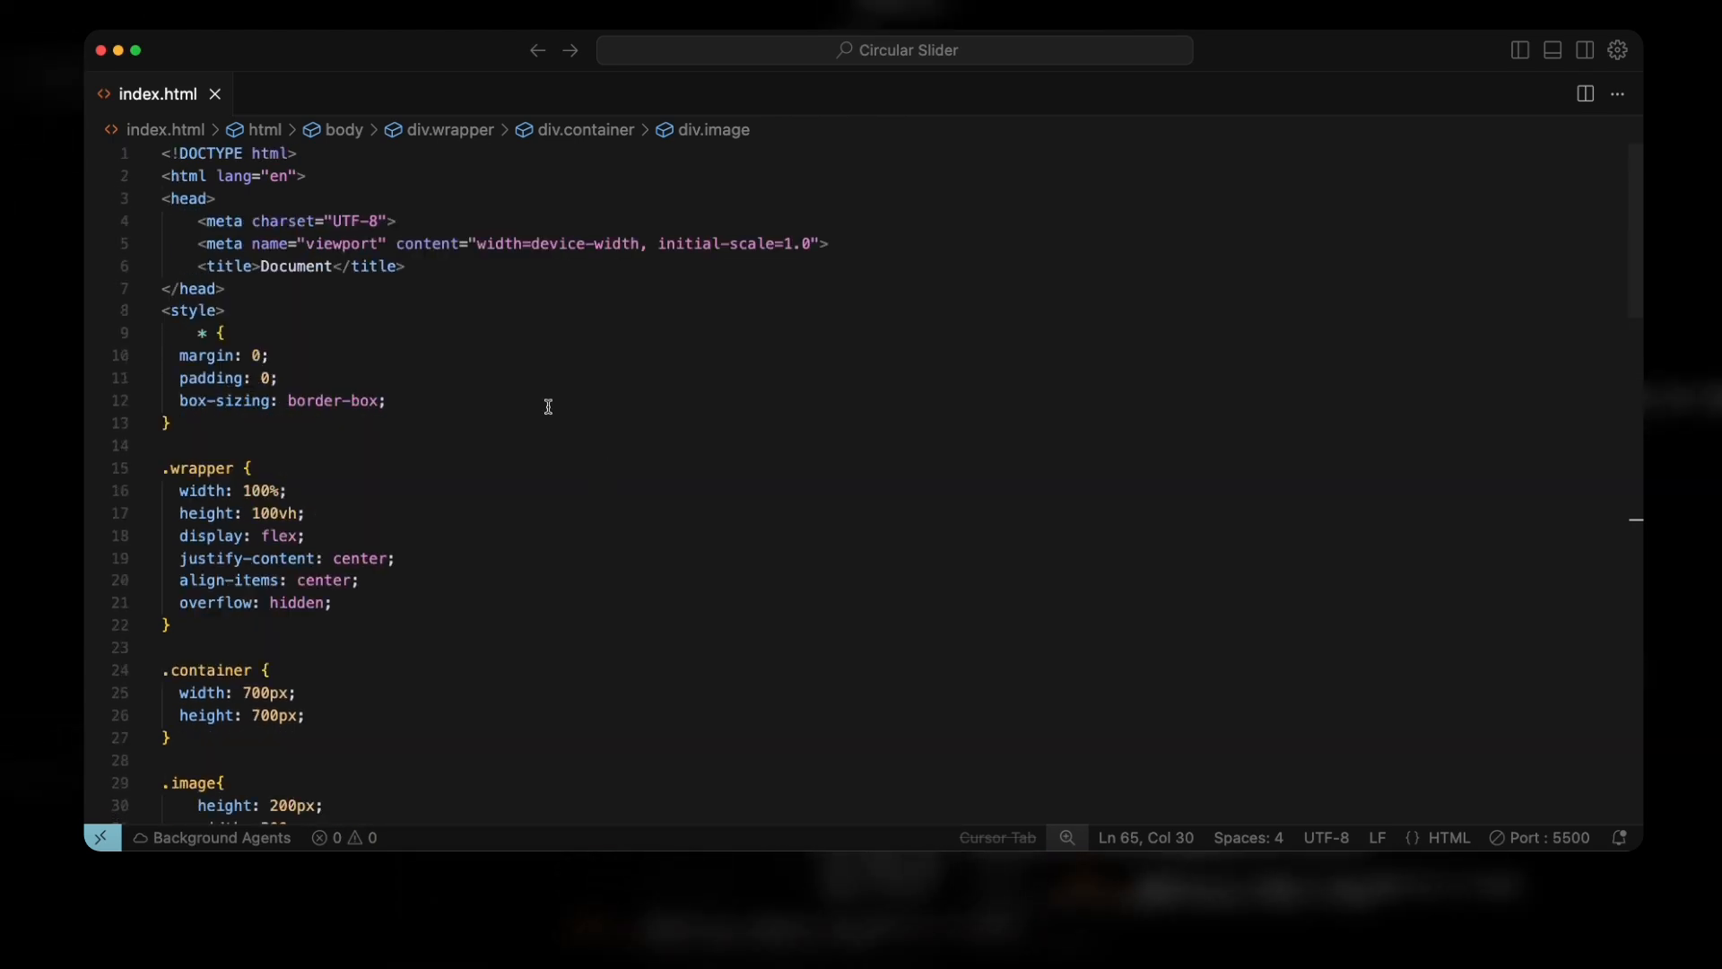
{"action": "scroll", "scroll_direction": "down", "scroll_amount": 3}
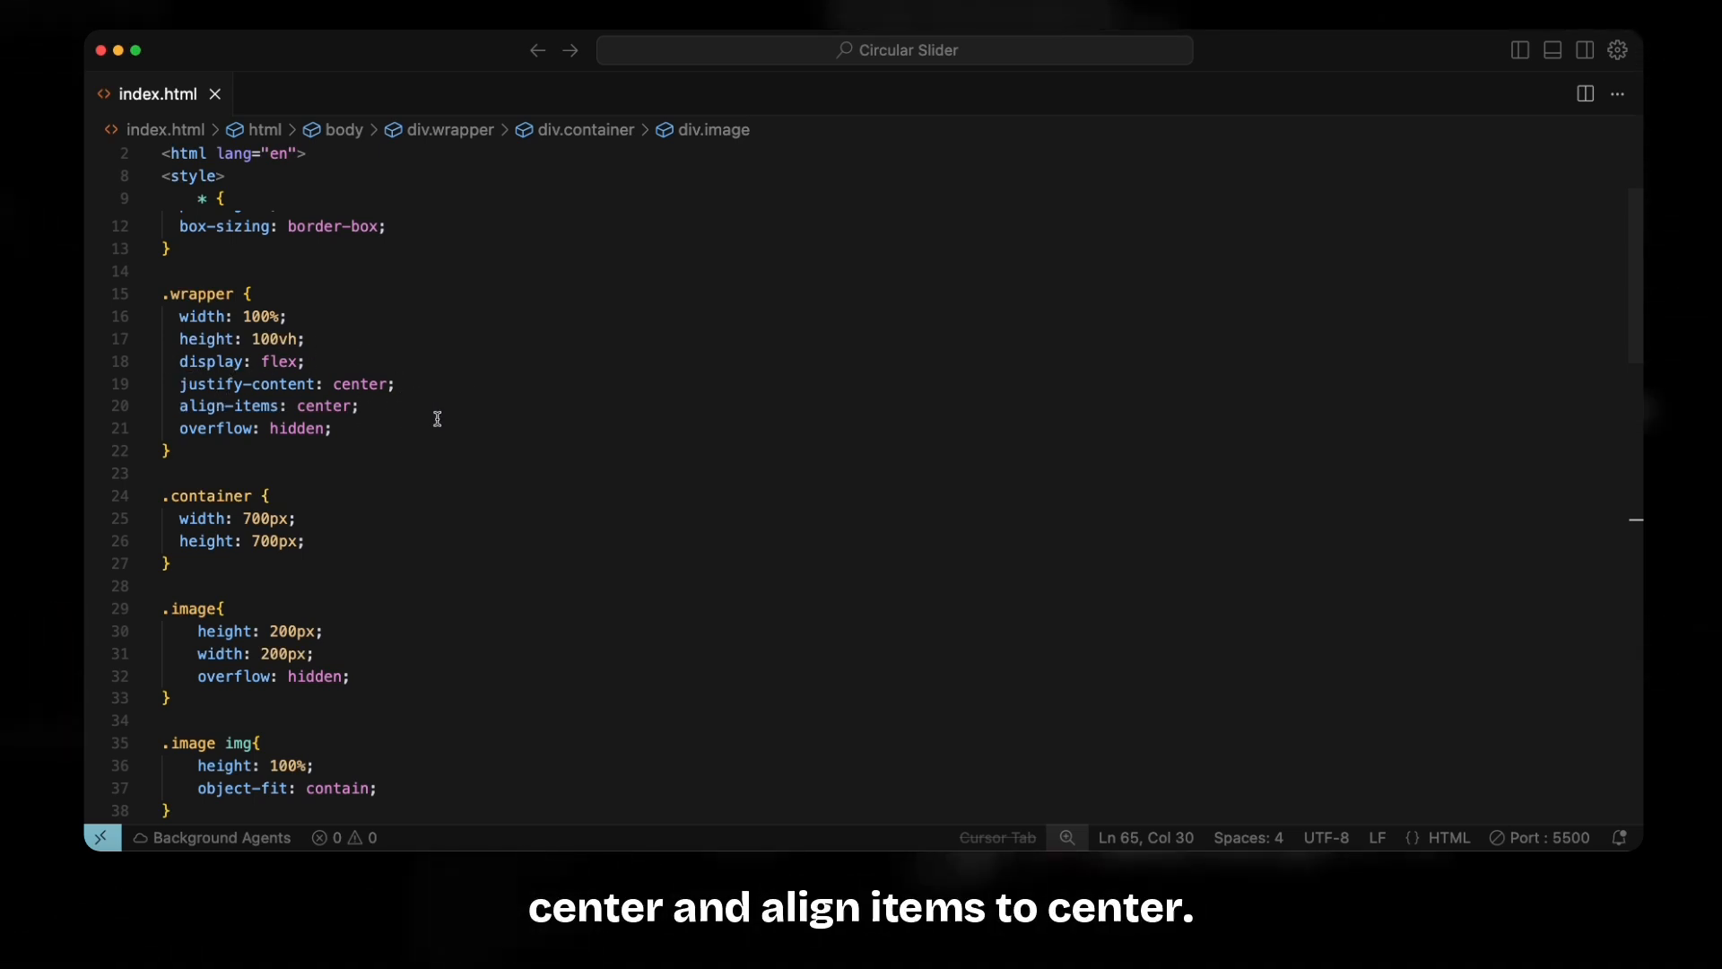
{"action": "mouse_move", "coordinate": [337, 424]}
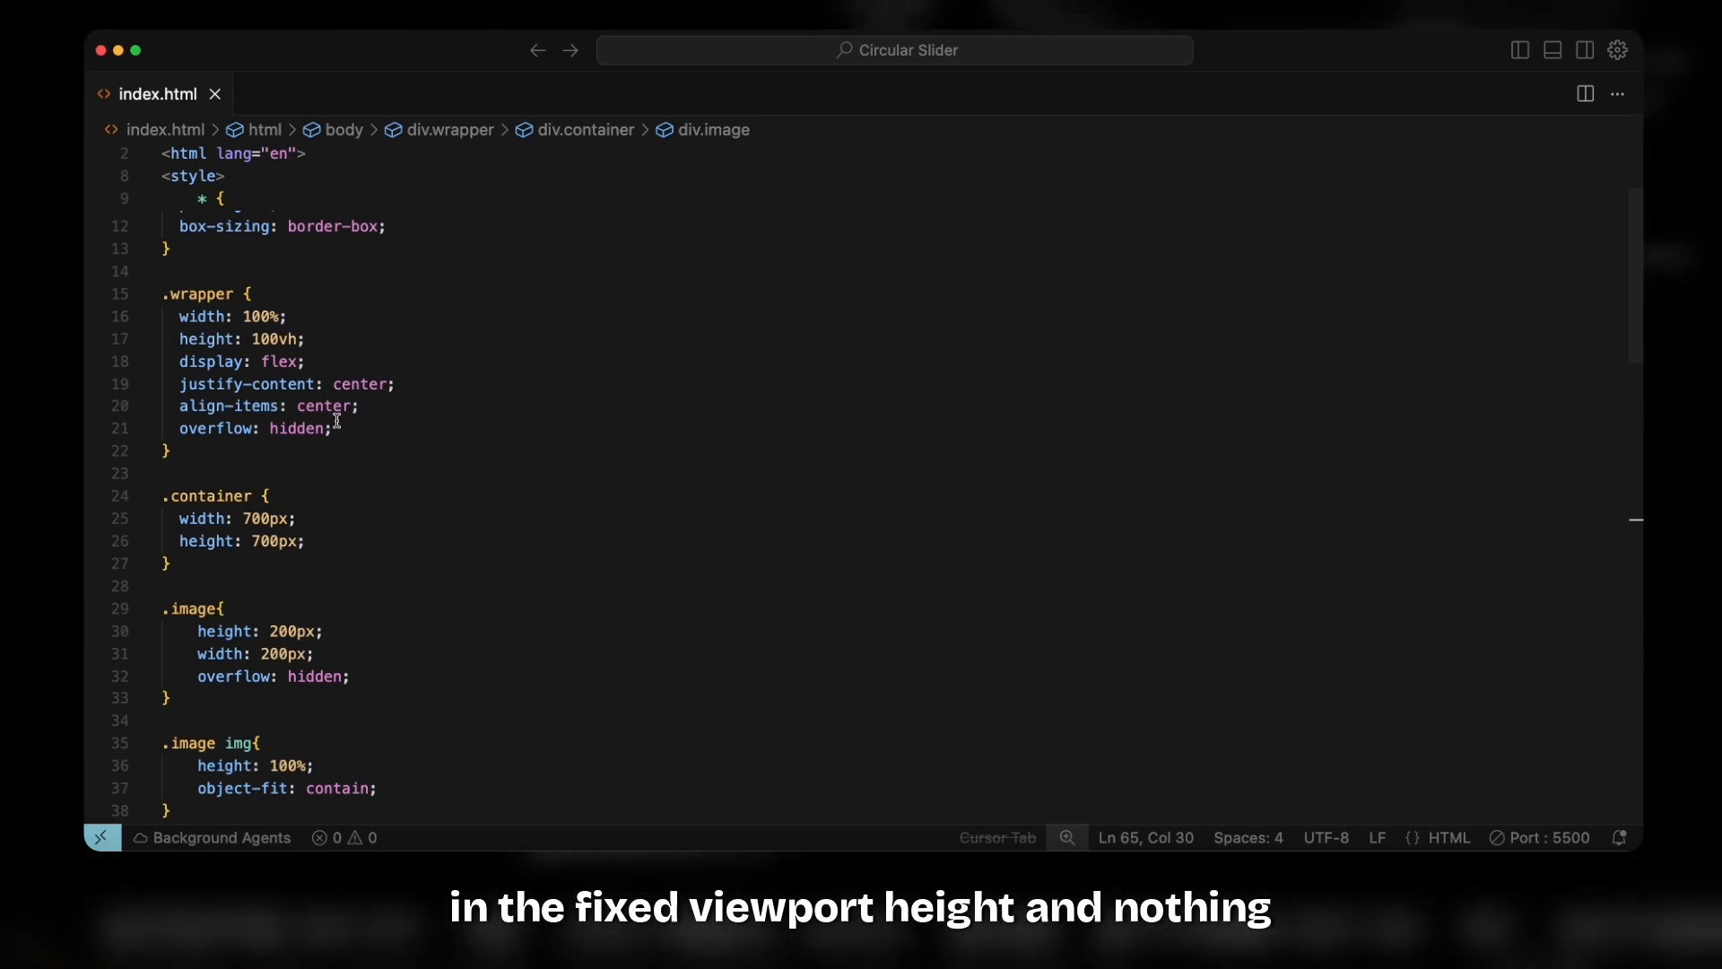
{"action": "scroll", "scroll_direction": "down", "scroll_amount": 3}
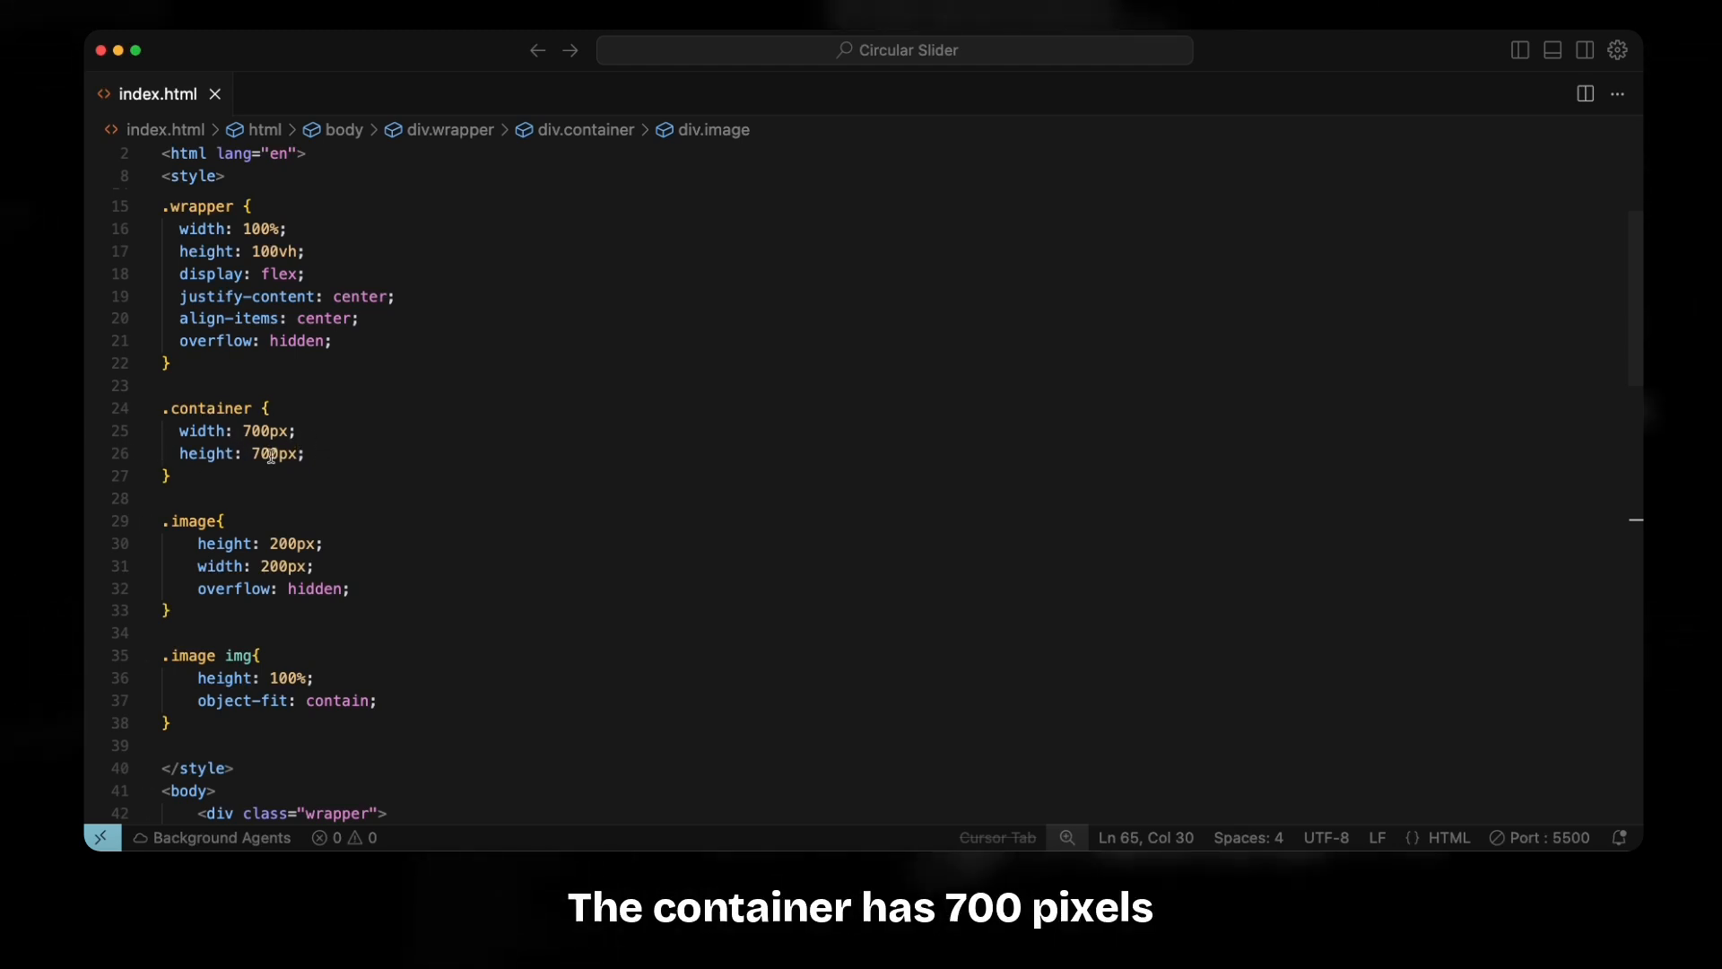
{"action": "scroll", "scroll_direction": "down", "scroll_amount": 3}
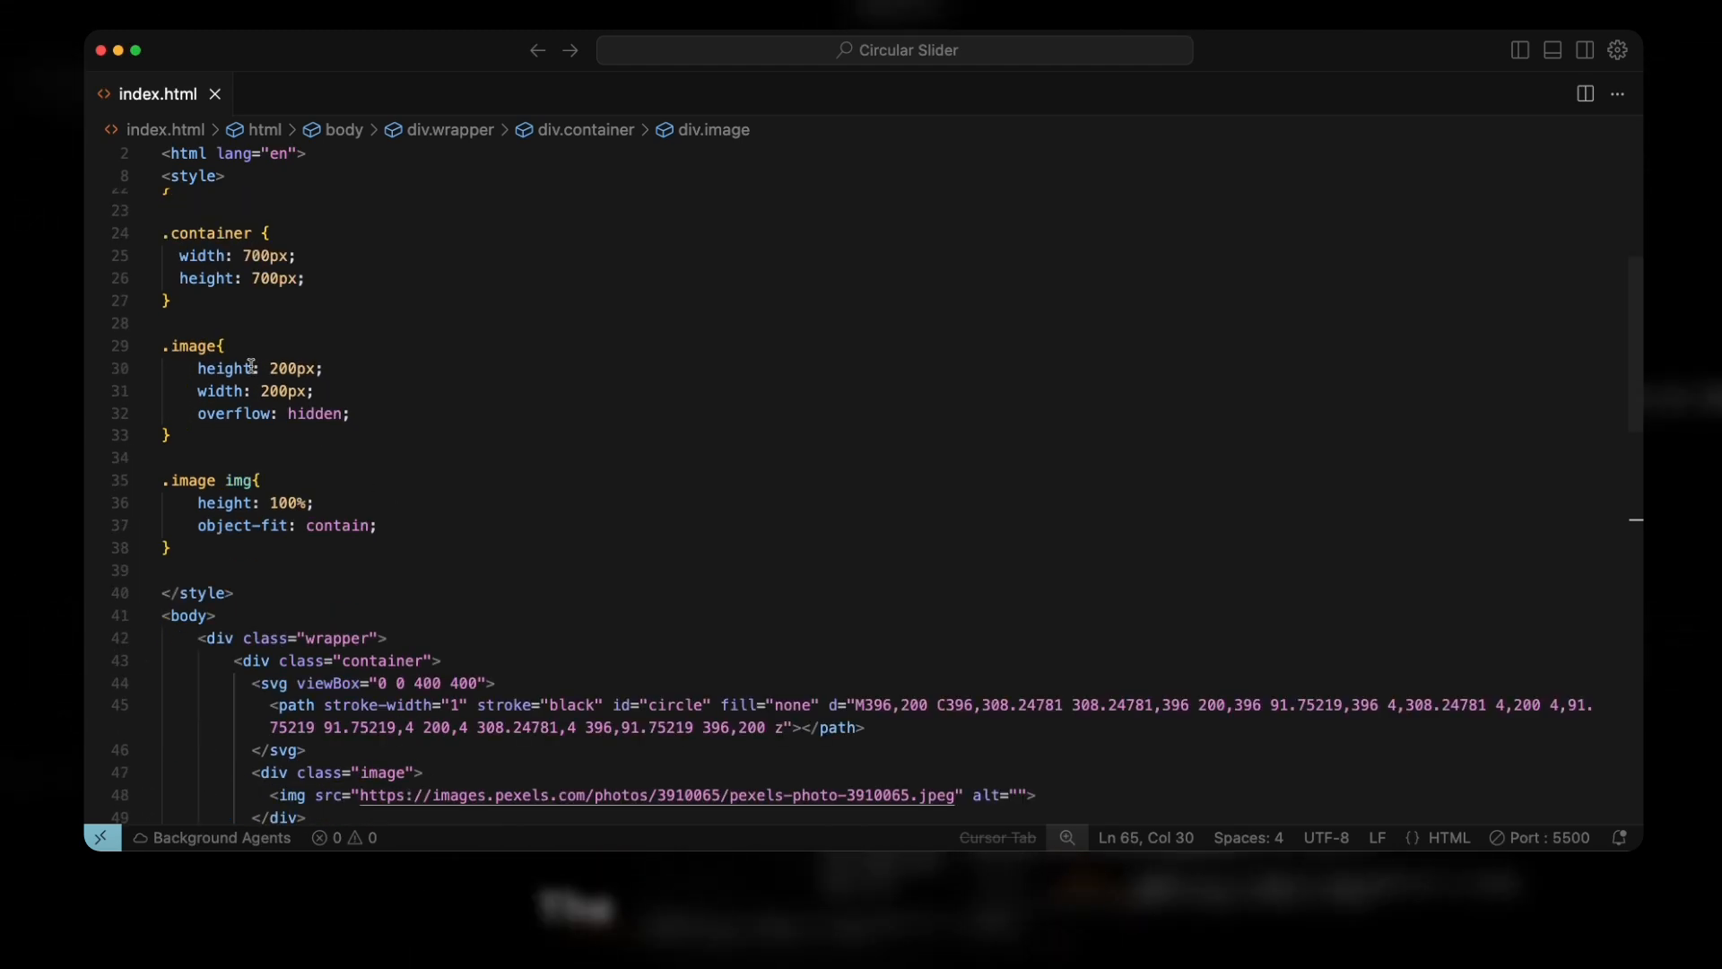
{"action": "mouse_move", "coordinate": [391, 425]}
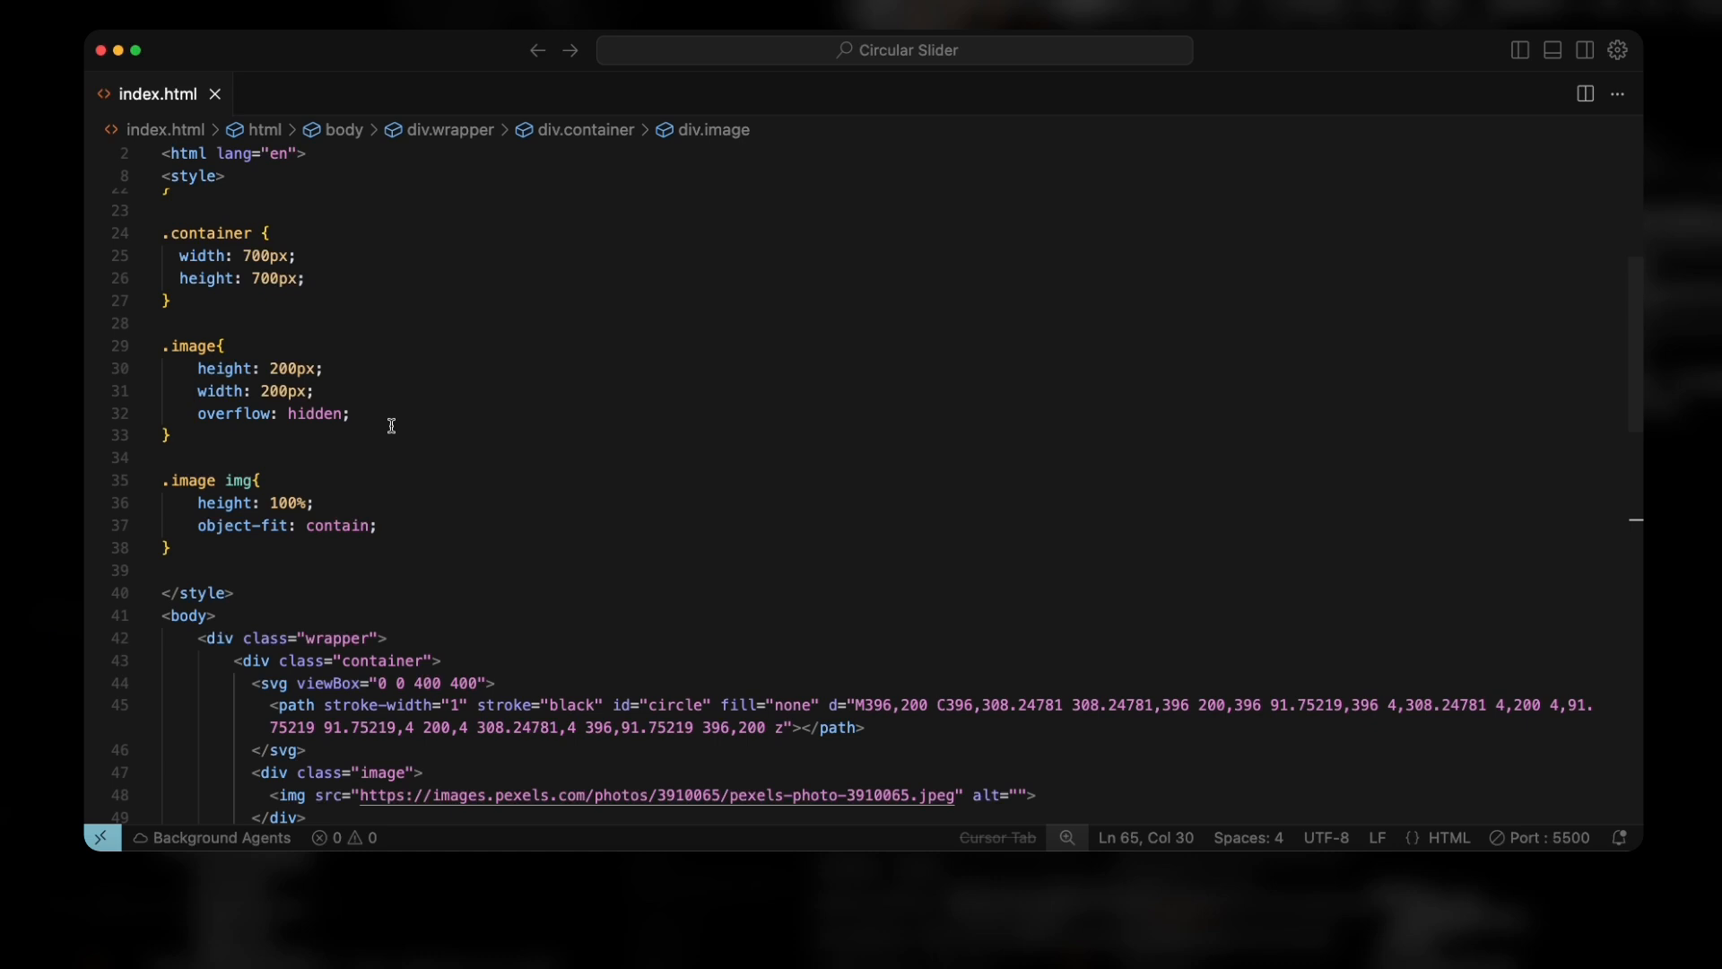
{"action": "mouse_move", "coordinate": [232, 467]}
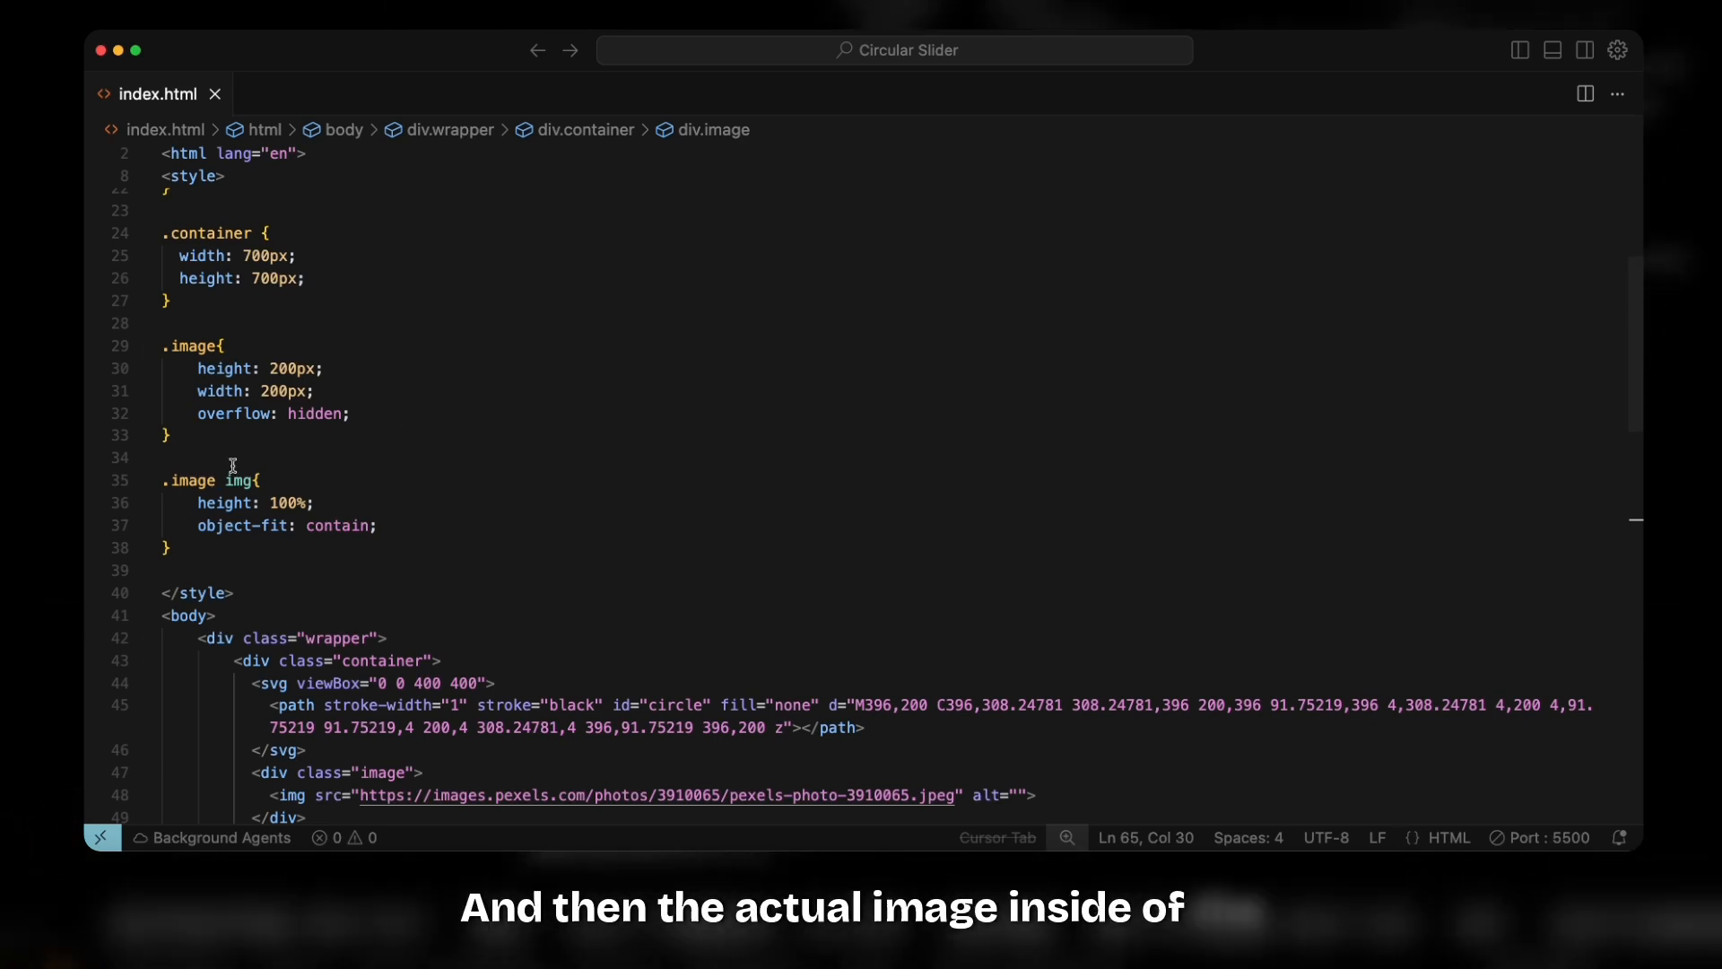
{"action": "mouse_move", "coordinate": [330, 511]}
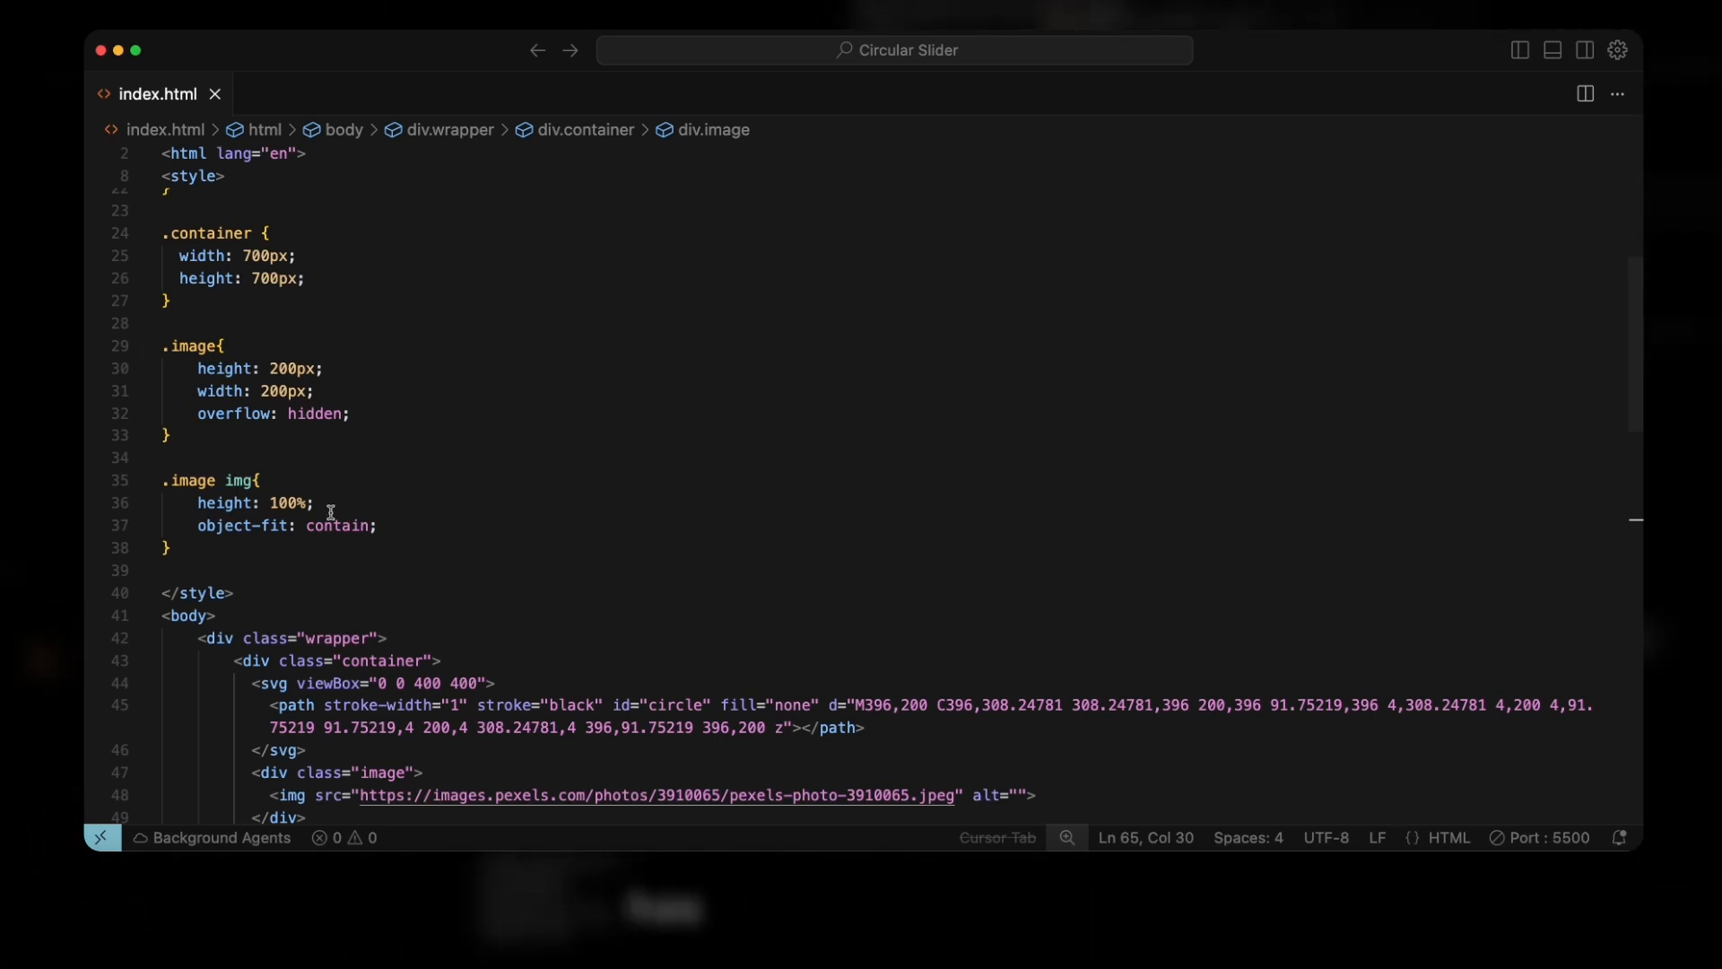
{"action": "mouse_move", "coordinate": [495, 531]}
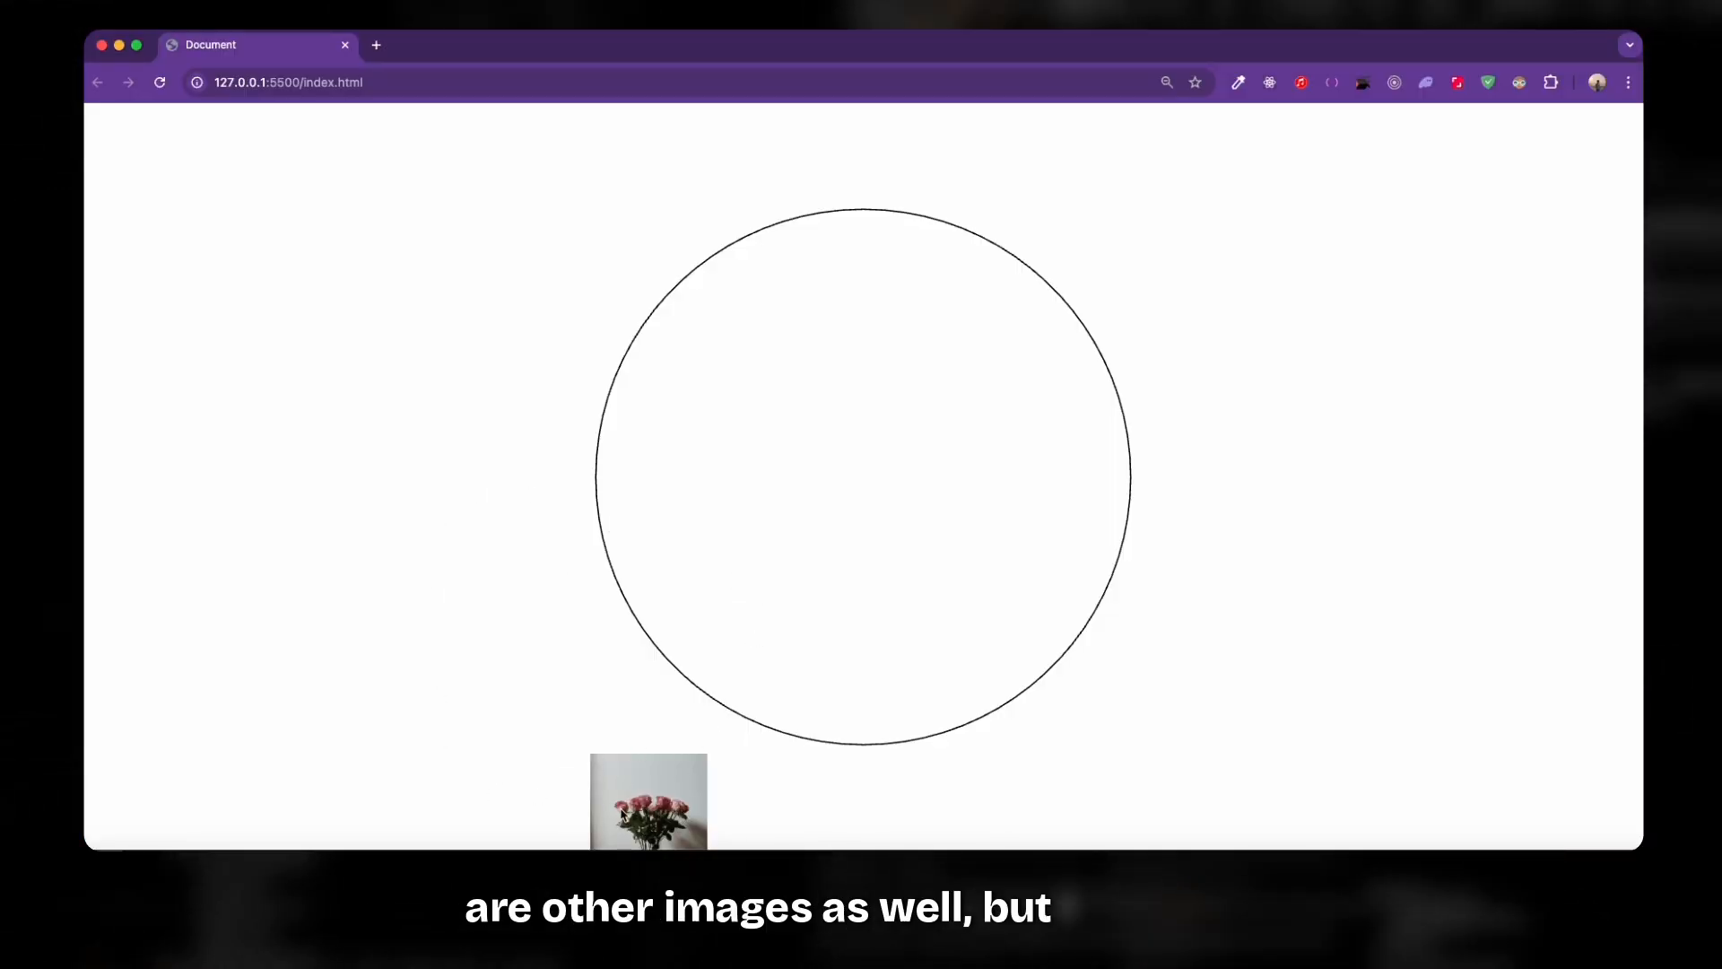
{"action": "mouse_move", "coordinate": [707, 740]}
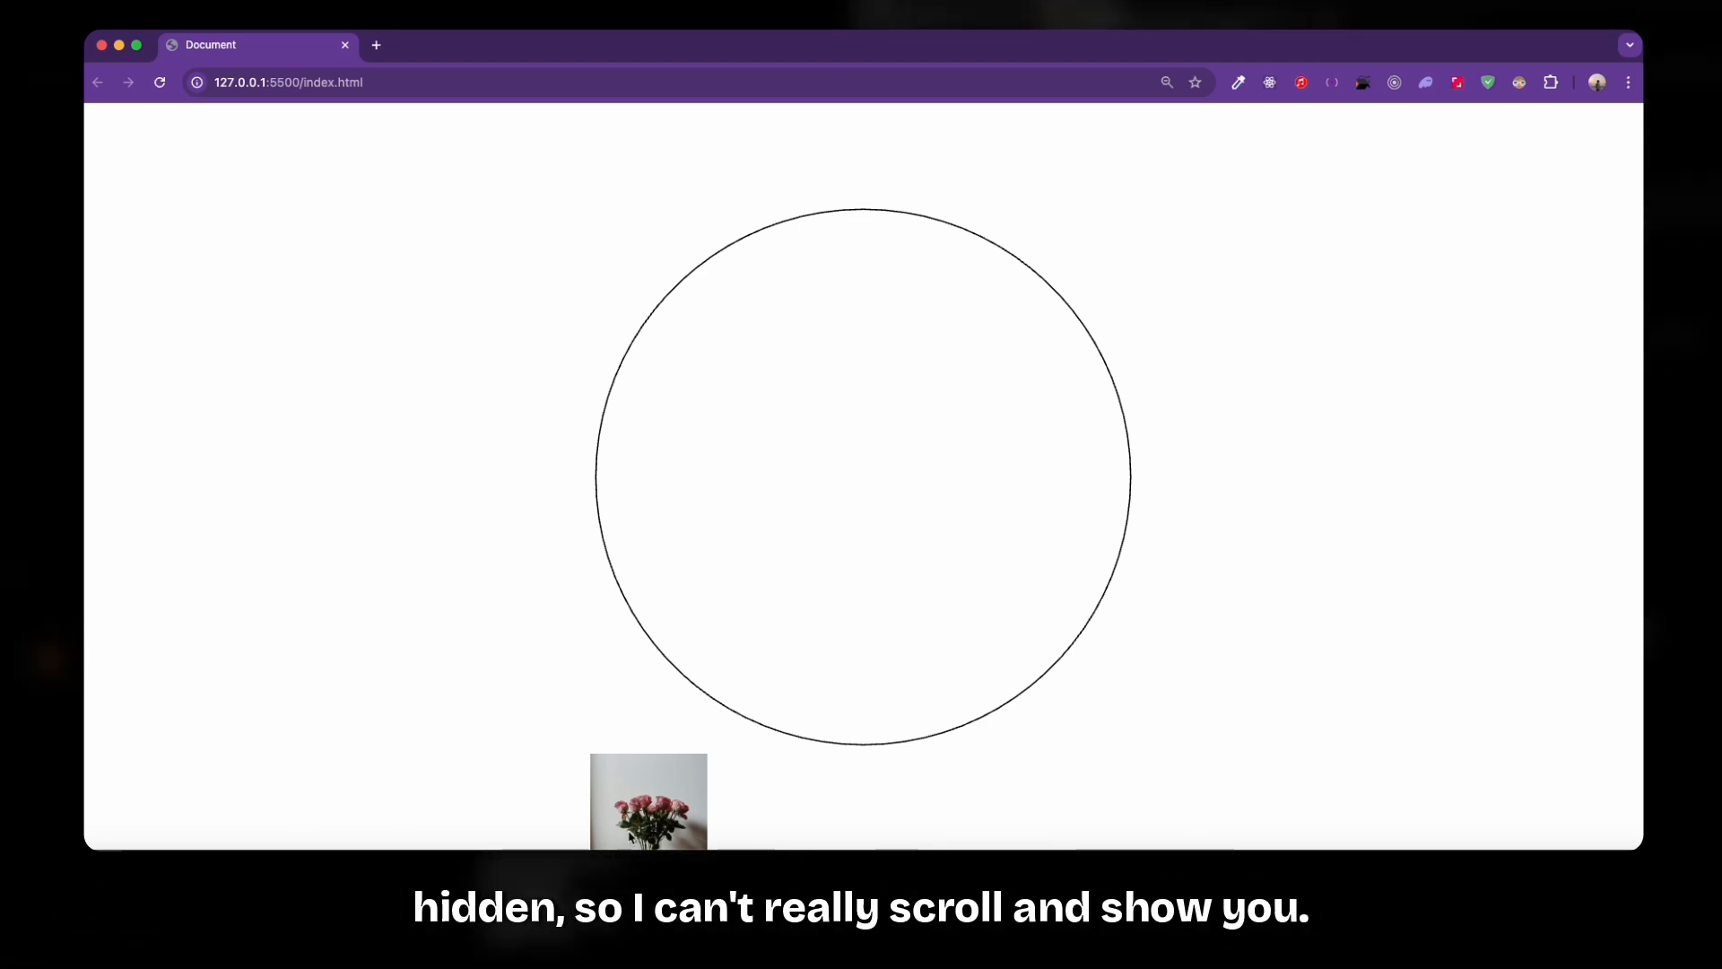
{"action": "mouse_move", "coordinate": [585, 596]}
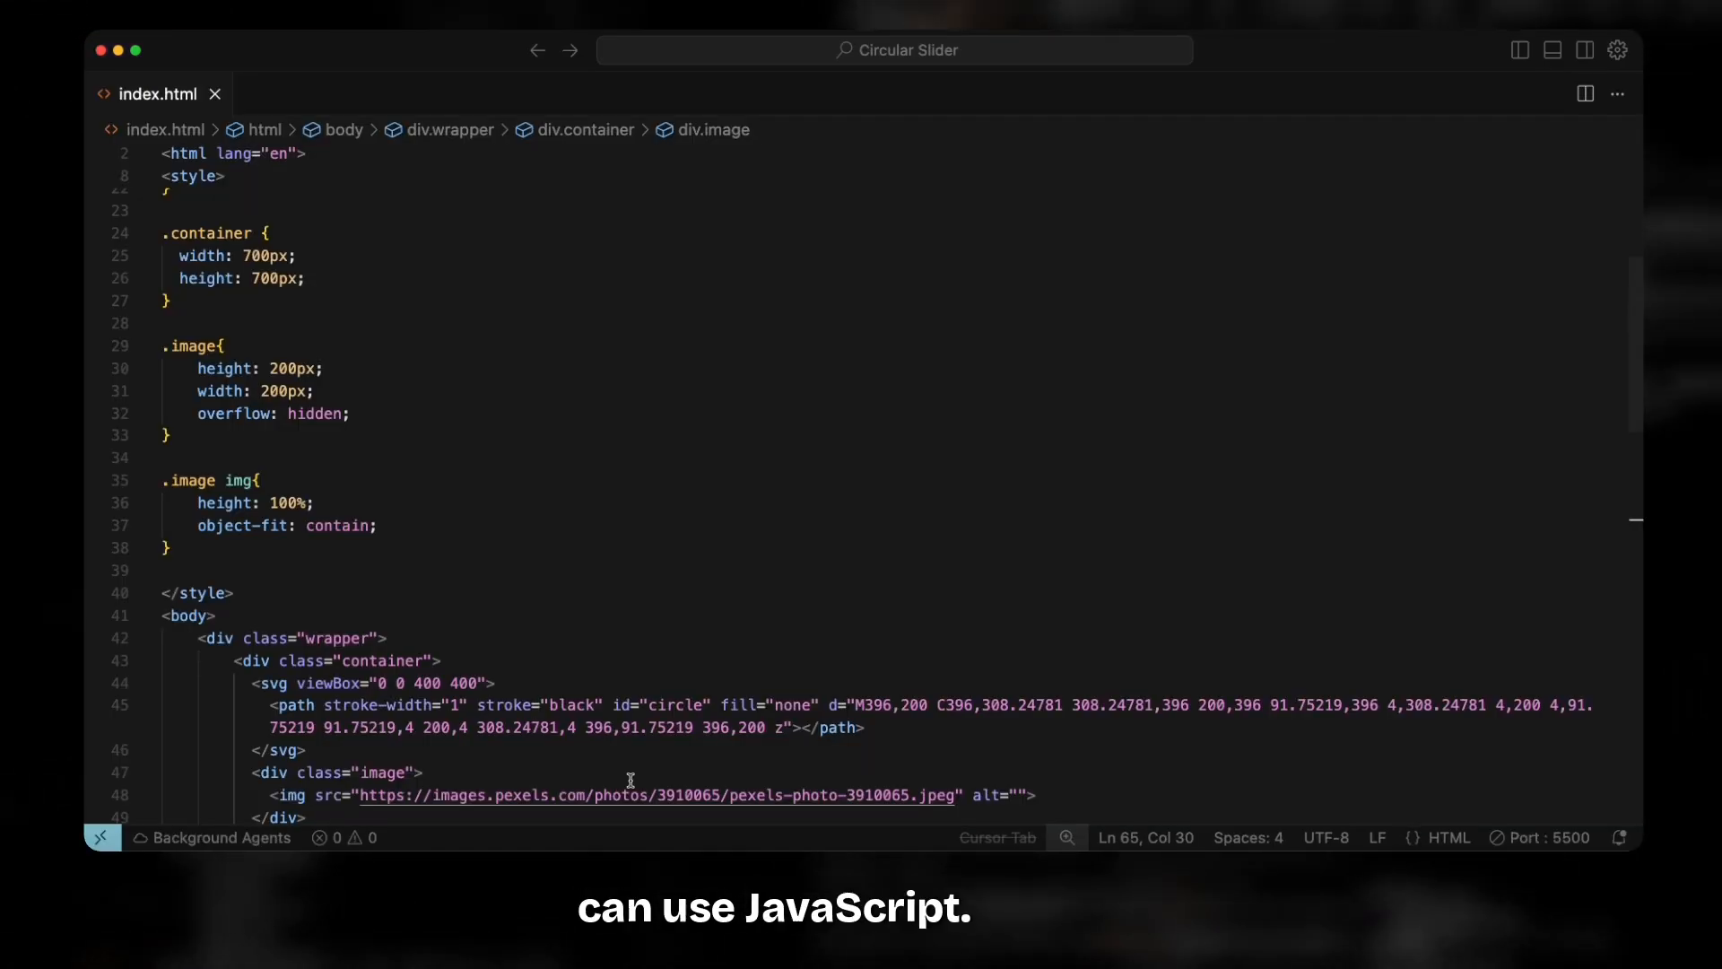
{"action": "scroll", "scroll_direction": "down", "scroll_amount": 3}
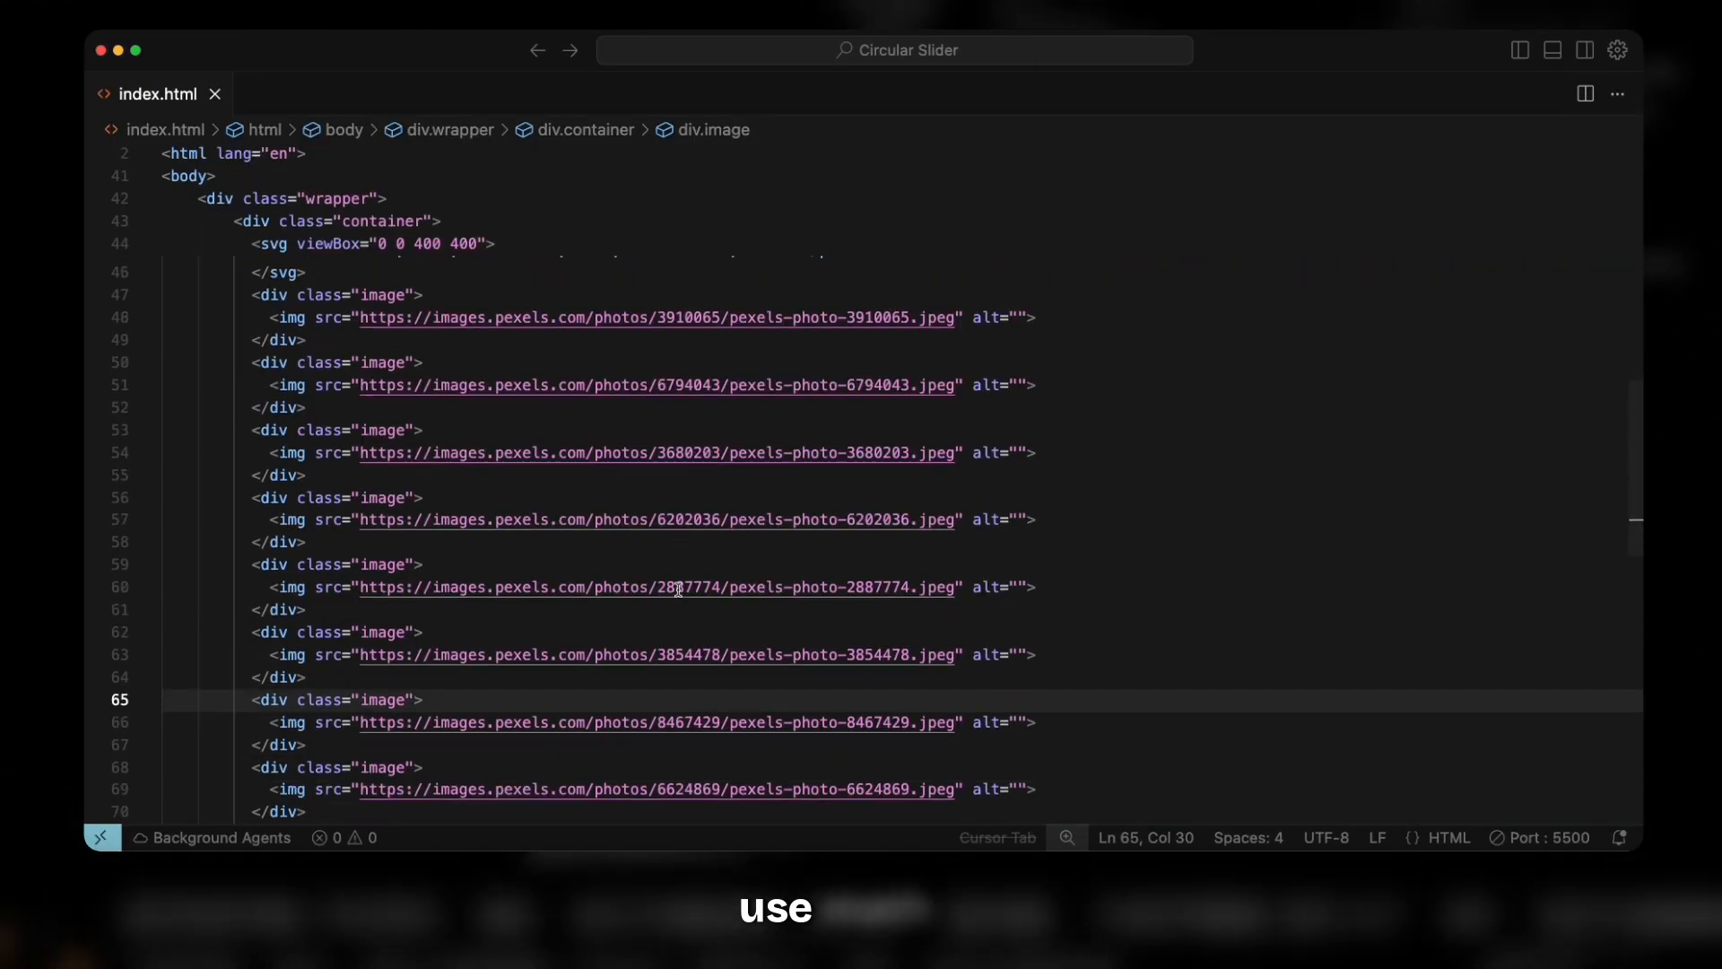
{"action": "scroll", "scroll_direction": "down", "scroll_amount": 3}
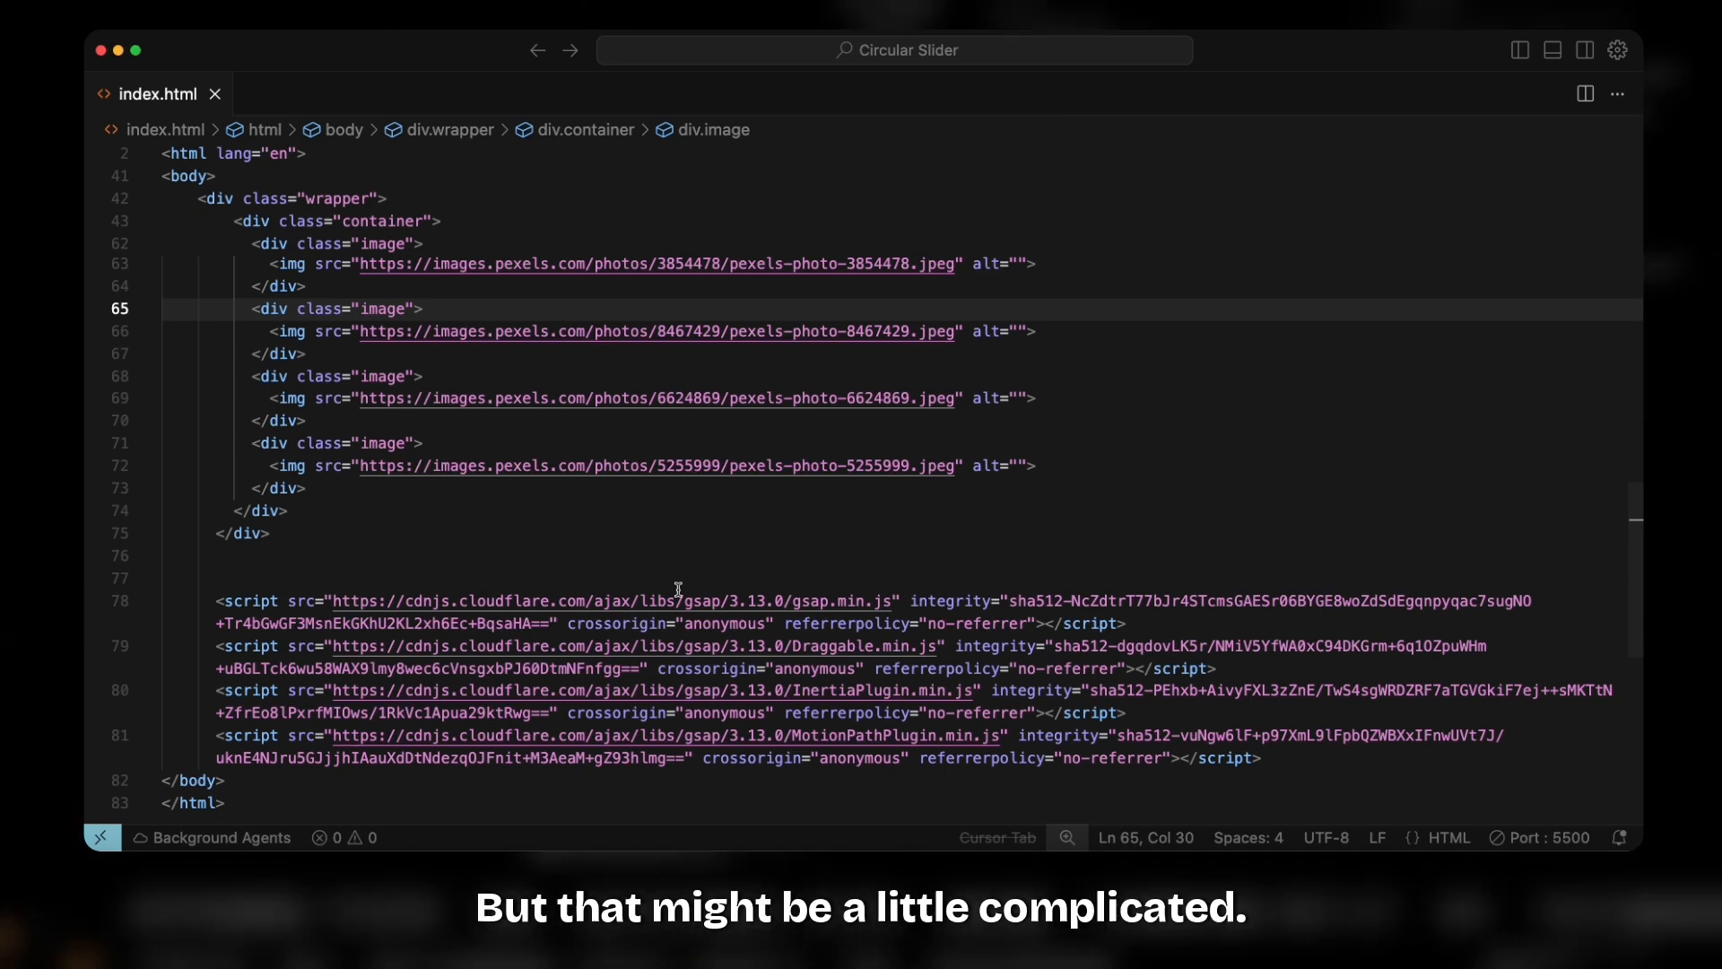
{"action": "mouse_move", "coordinate": [667, 590]}
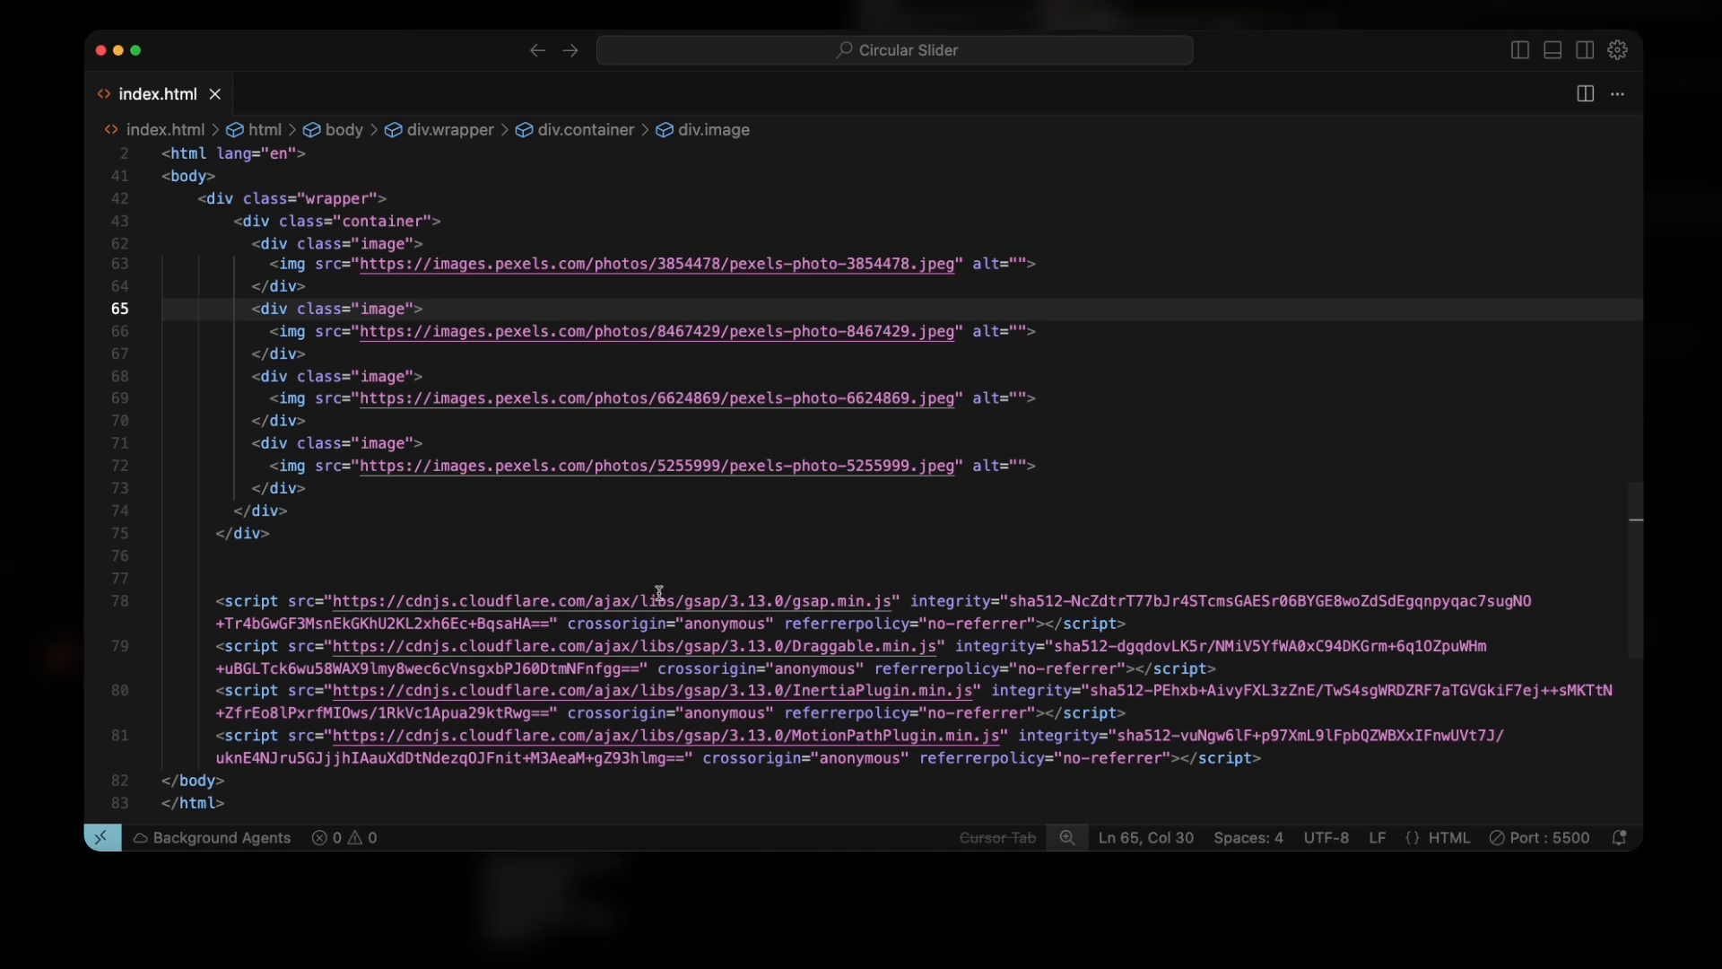
{"action": "left_click", "coordinate": [268, 533]}
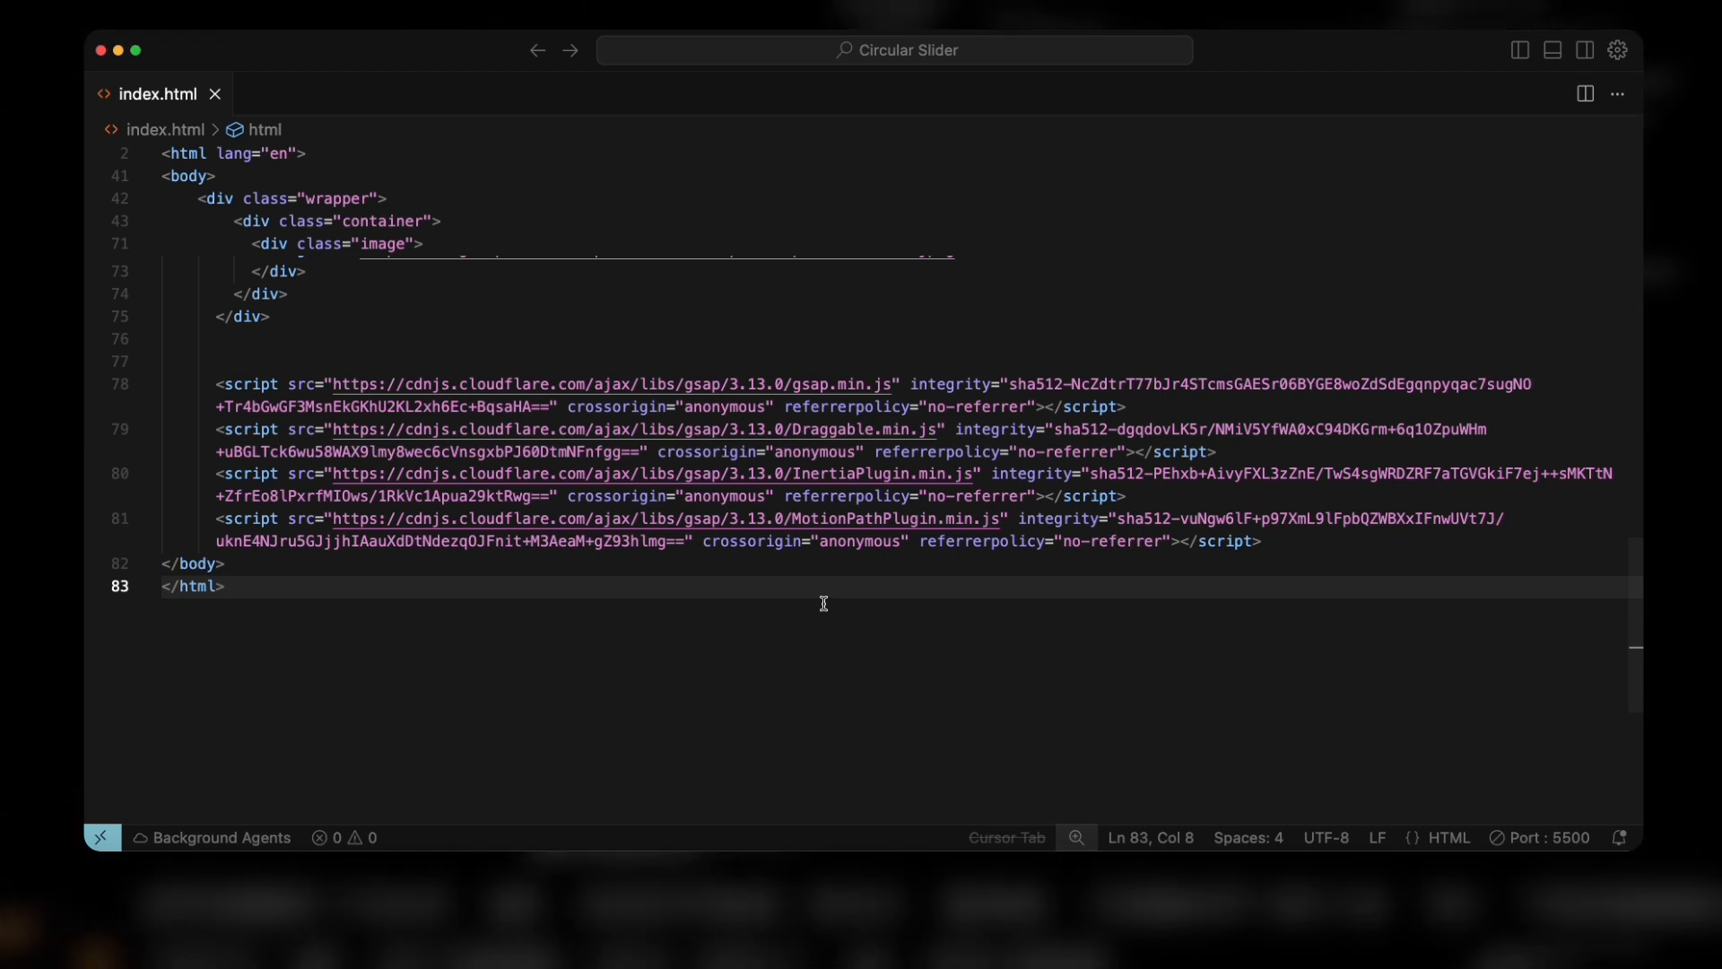
{"action": "mouse_move", "coordinate": [920, 623]}
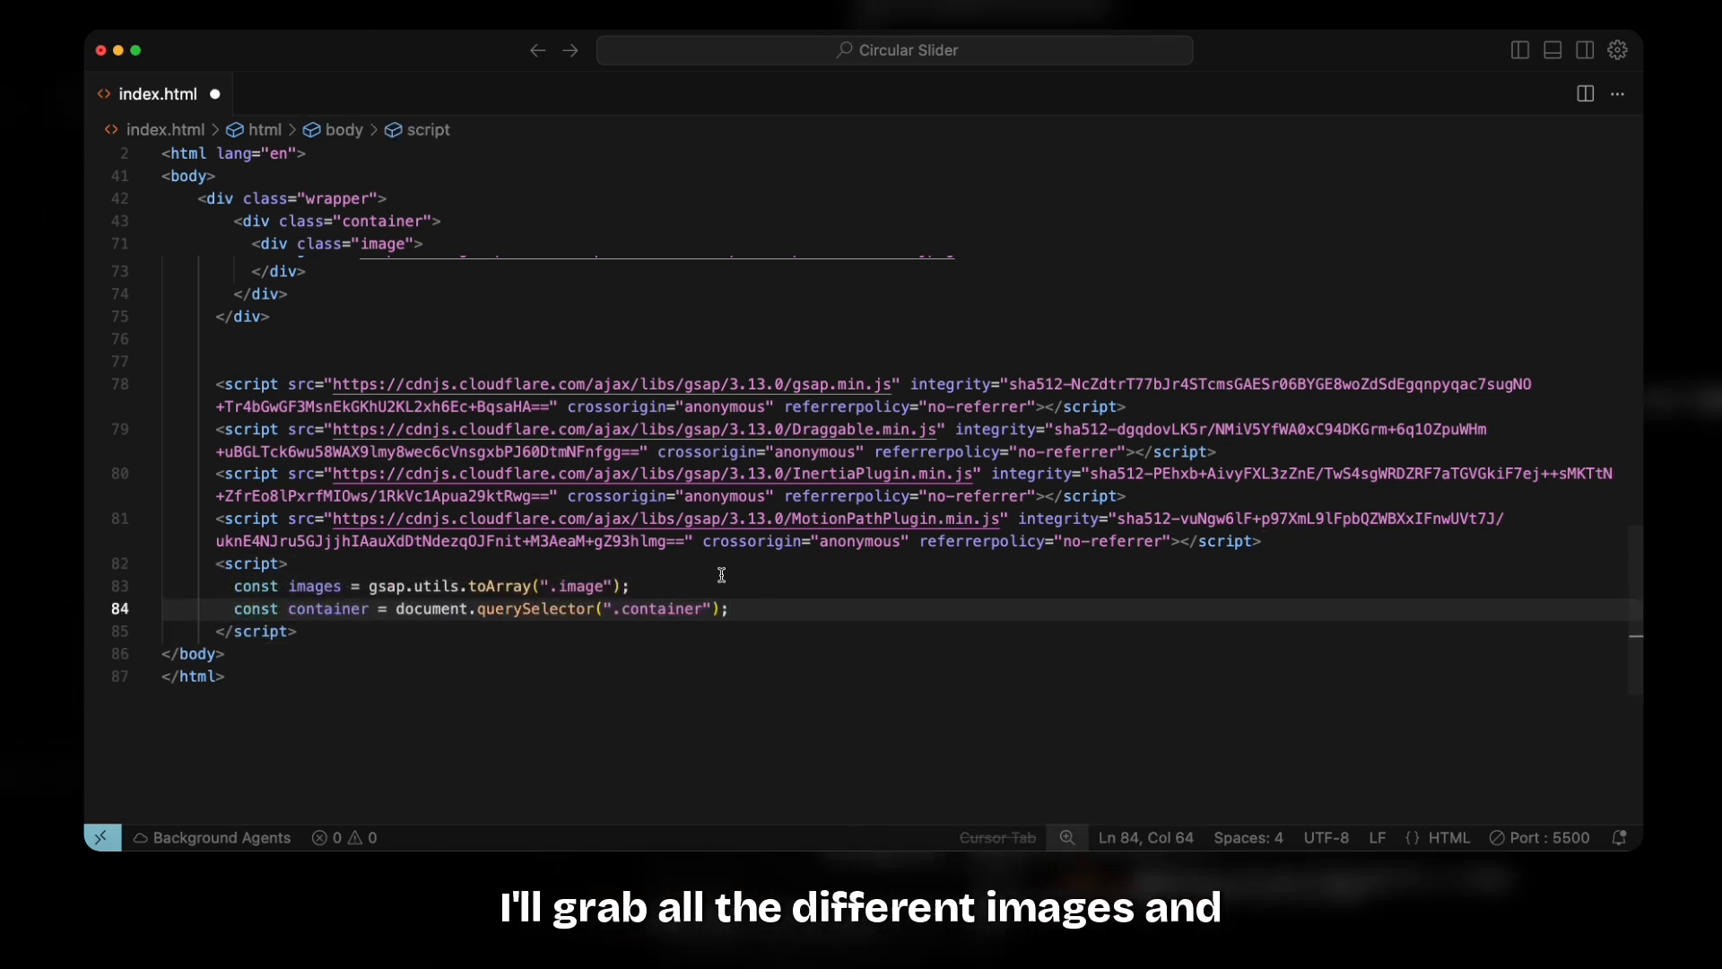
{"action": "mouse_move", "coordinate": [461, 601]}
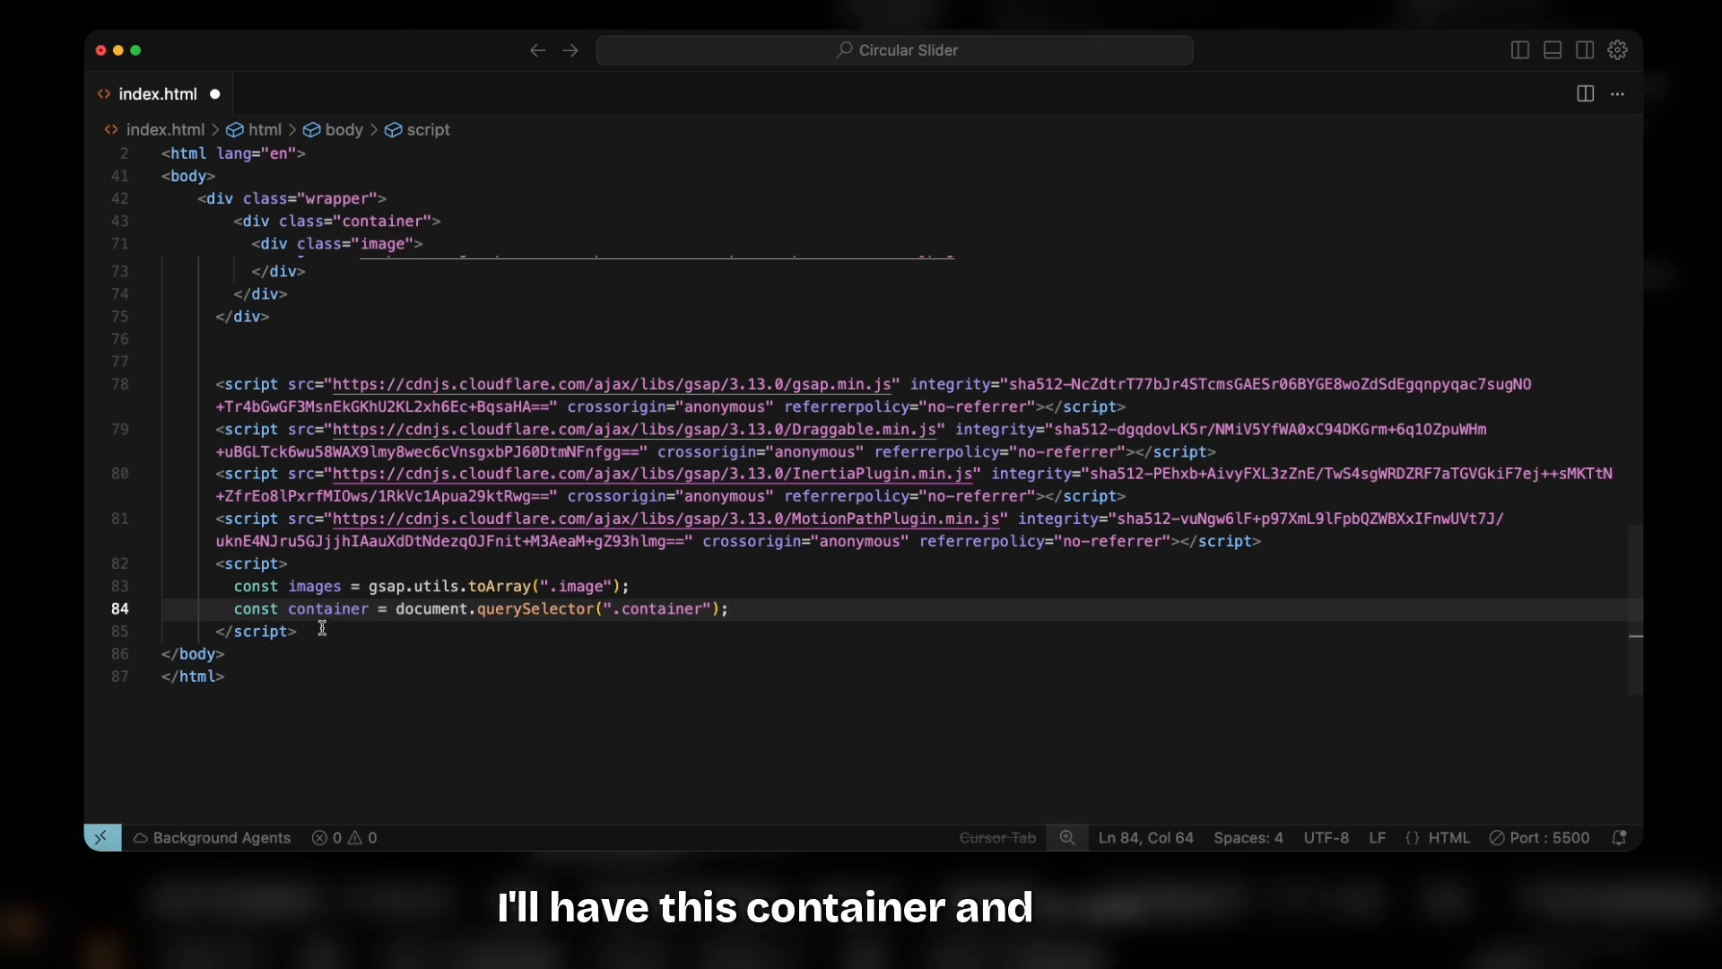
{"action": "mouse_move", "coordinate": [655, 622]}
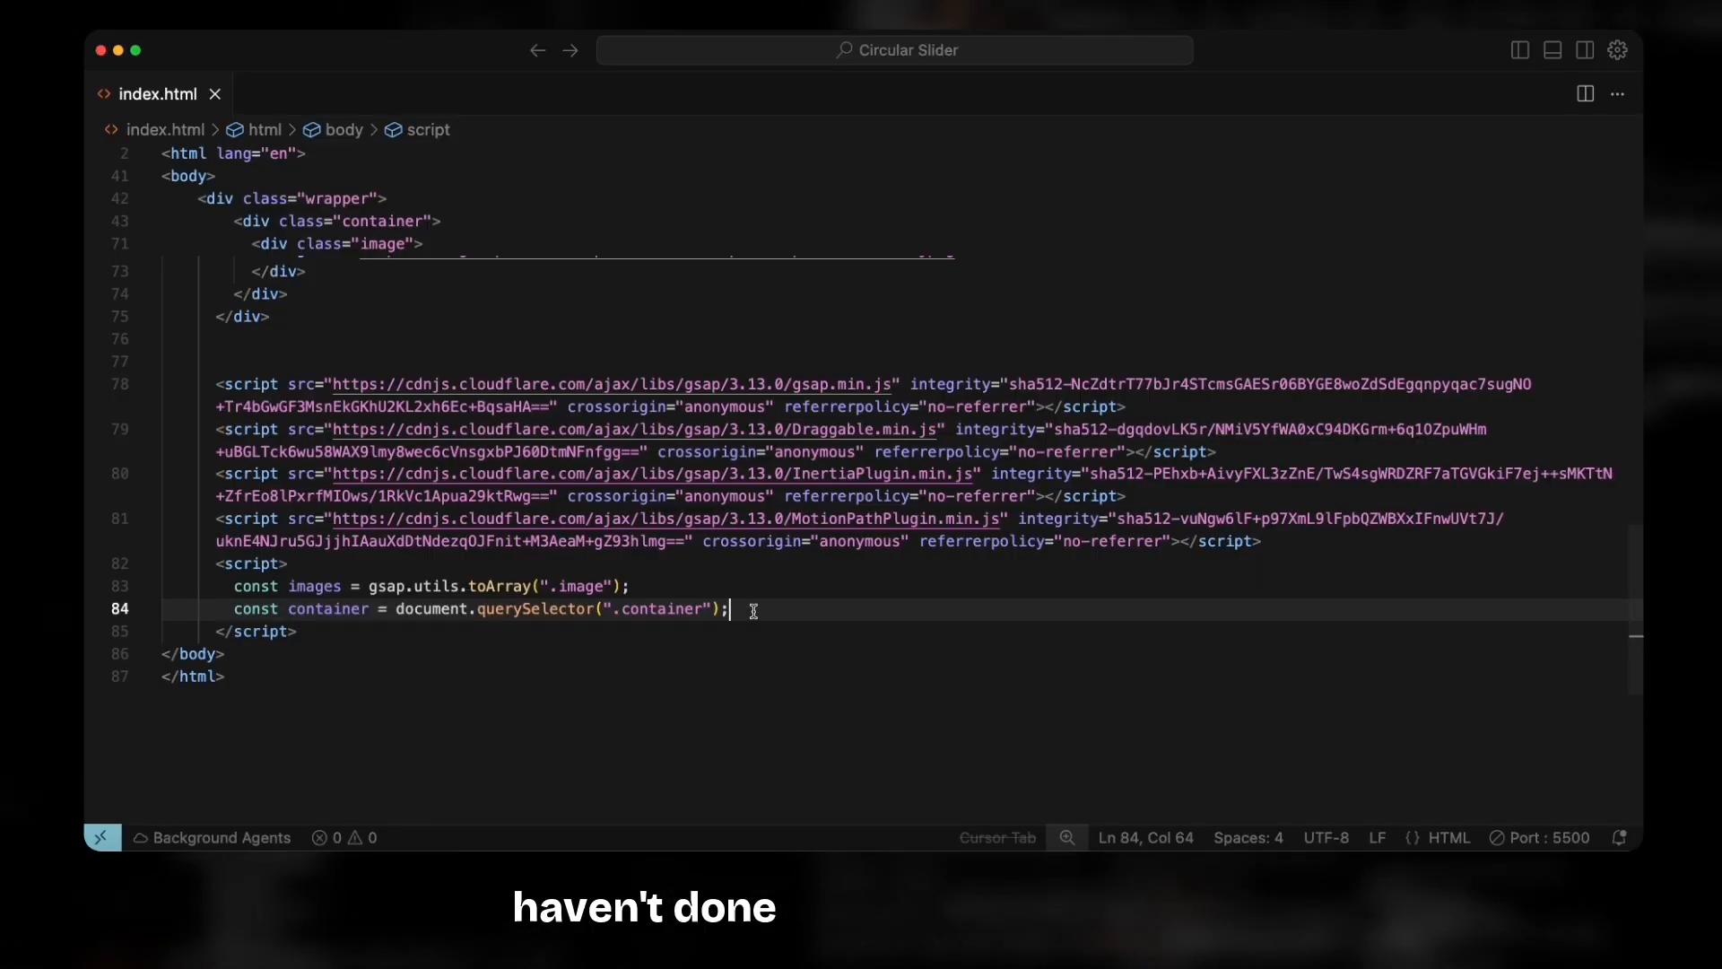
- Write gsap.set(images, { motionPath: { ... } }) referencing the #circle path id from the markup
{"action": "type", "text": "gsap.set(images, {"}
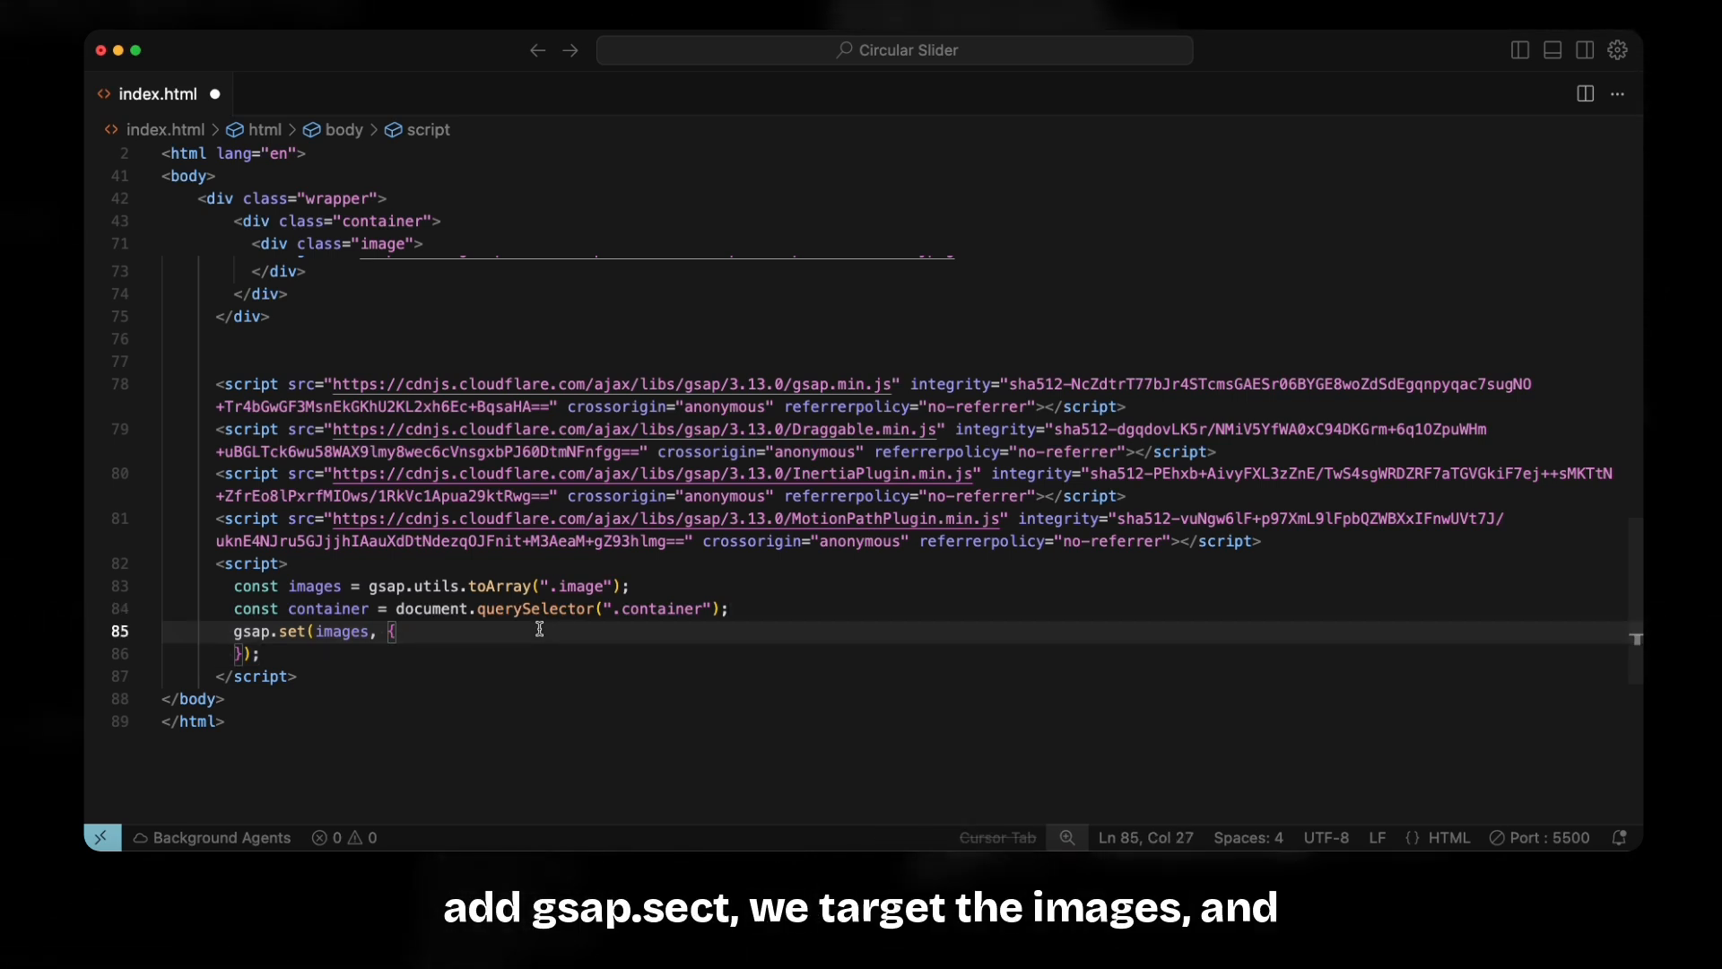
{"action": "type", "text": "motionPath: {"}
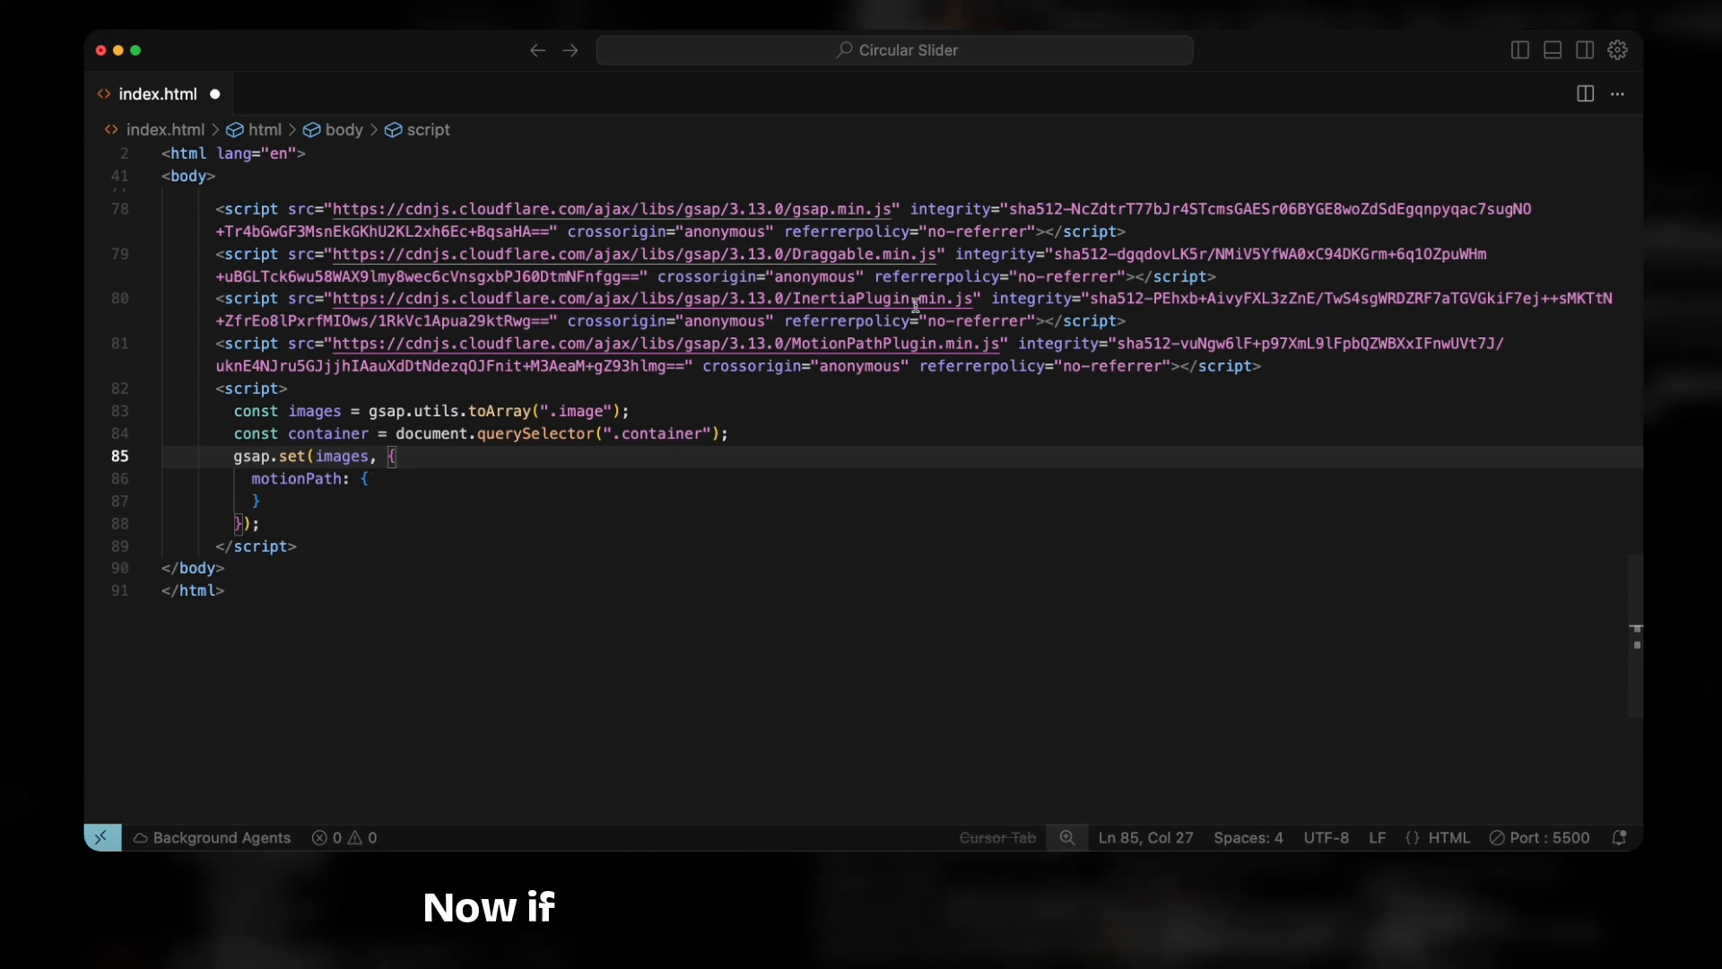
{"action": "mouse_move", "coordinate": [916, 319]}
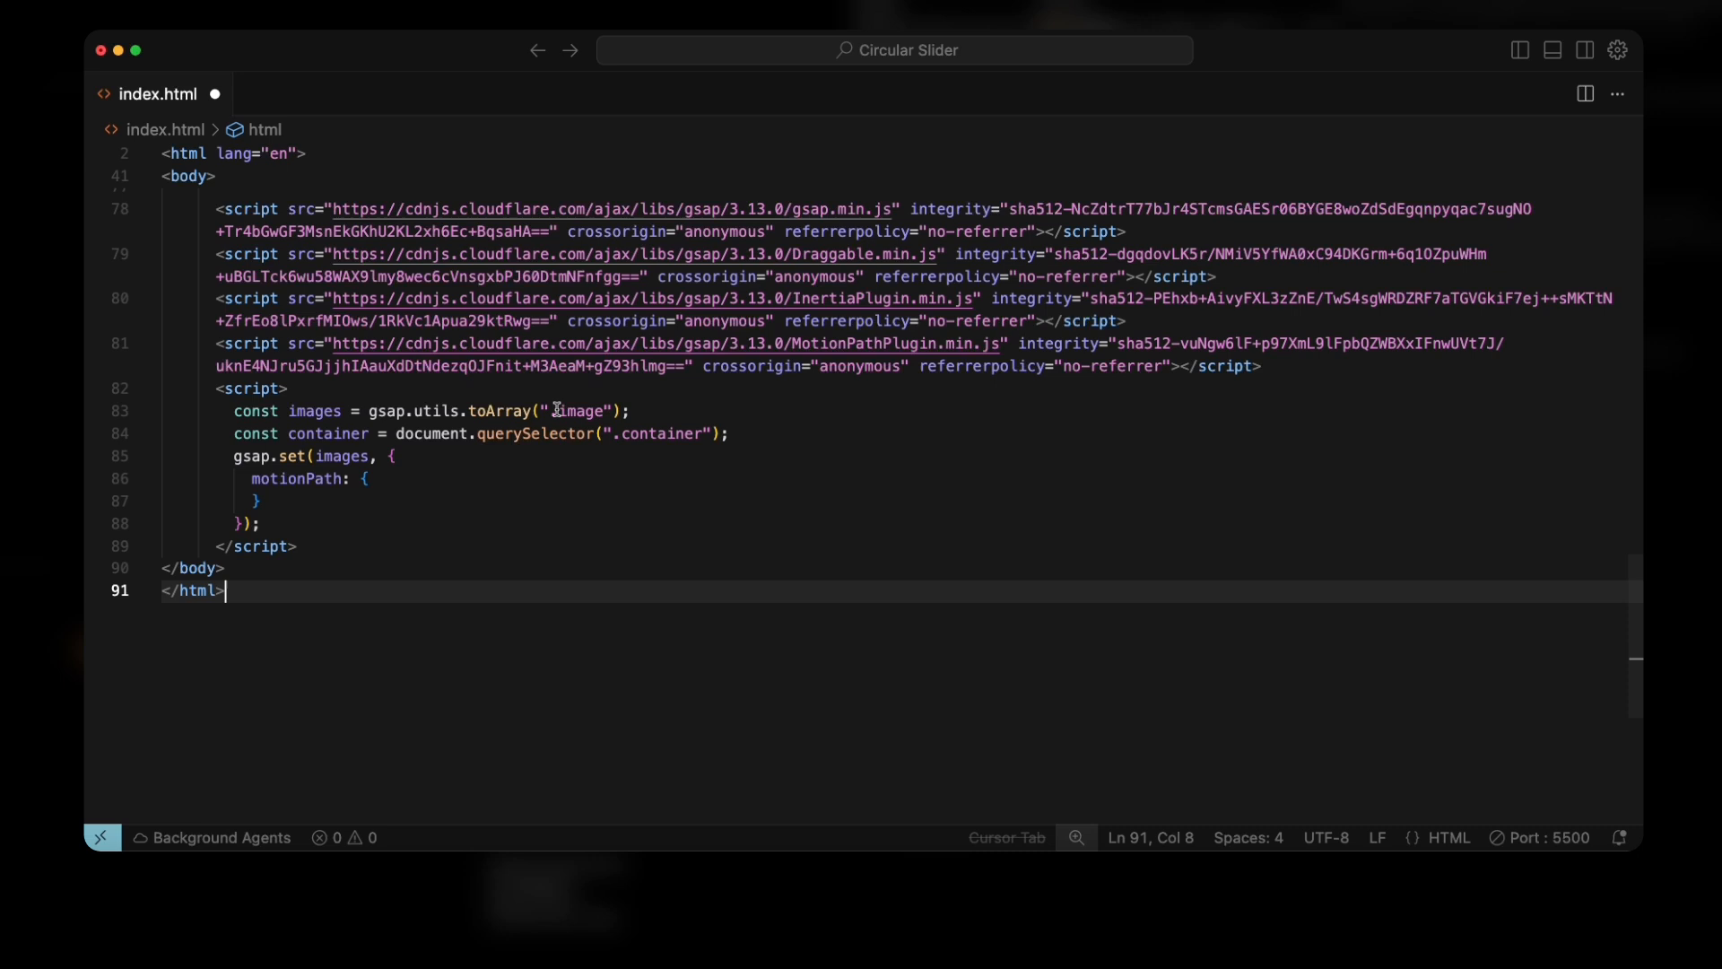
{"action": "mouse_move", "coordinate": [1277, 366]}
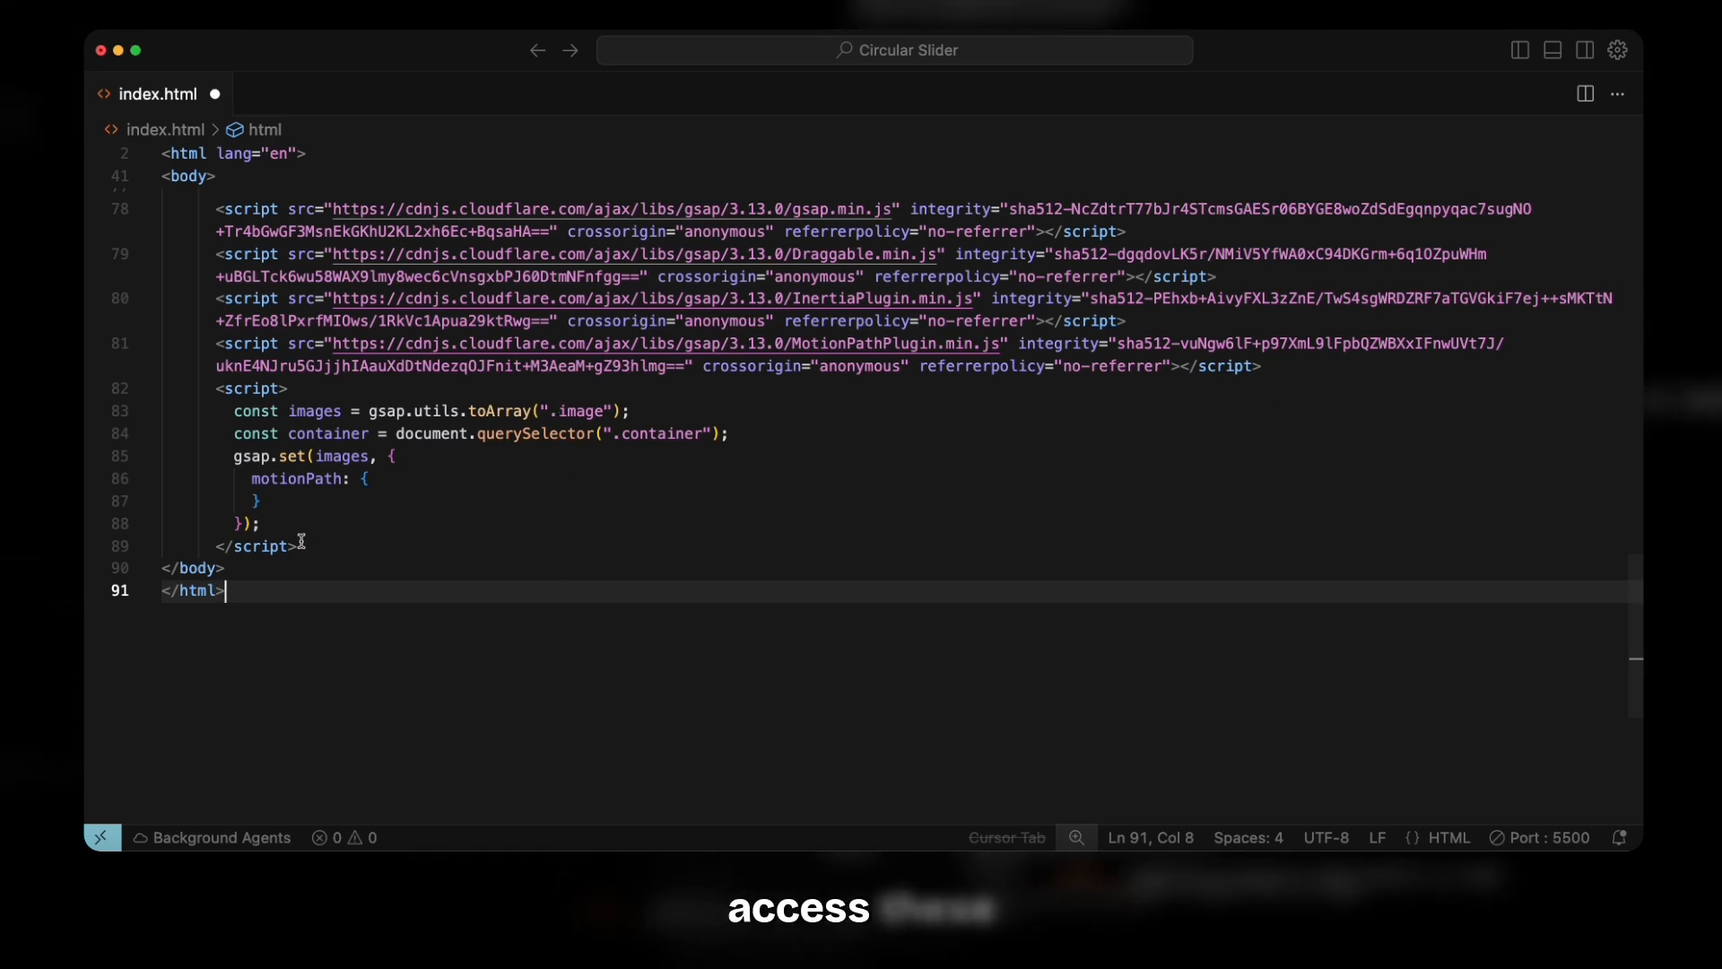
{"action": "mouse_move", "coordinate": [212, 528]}
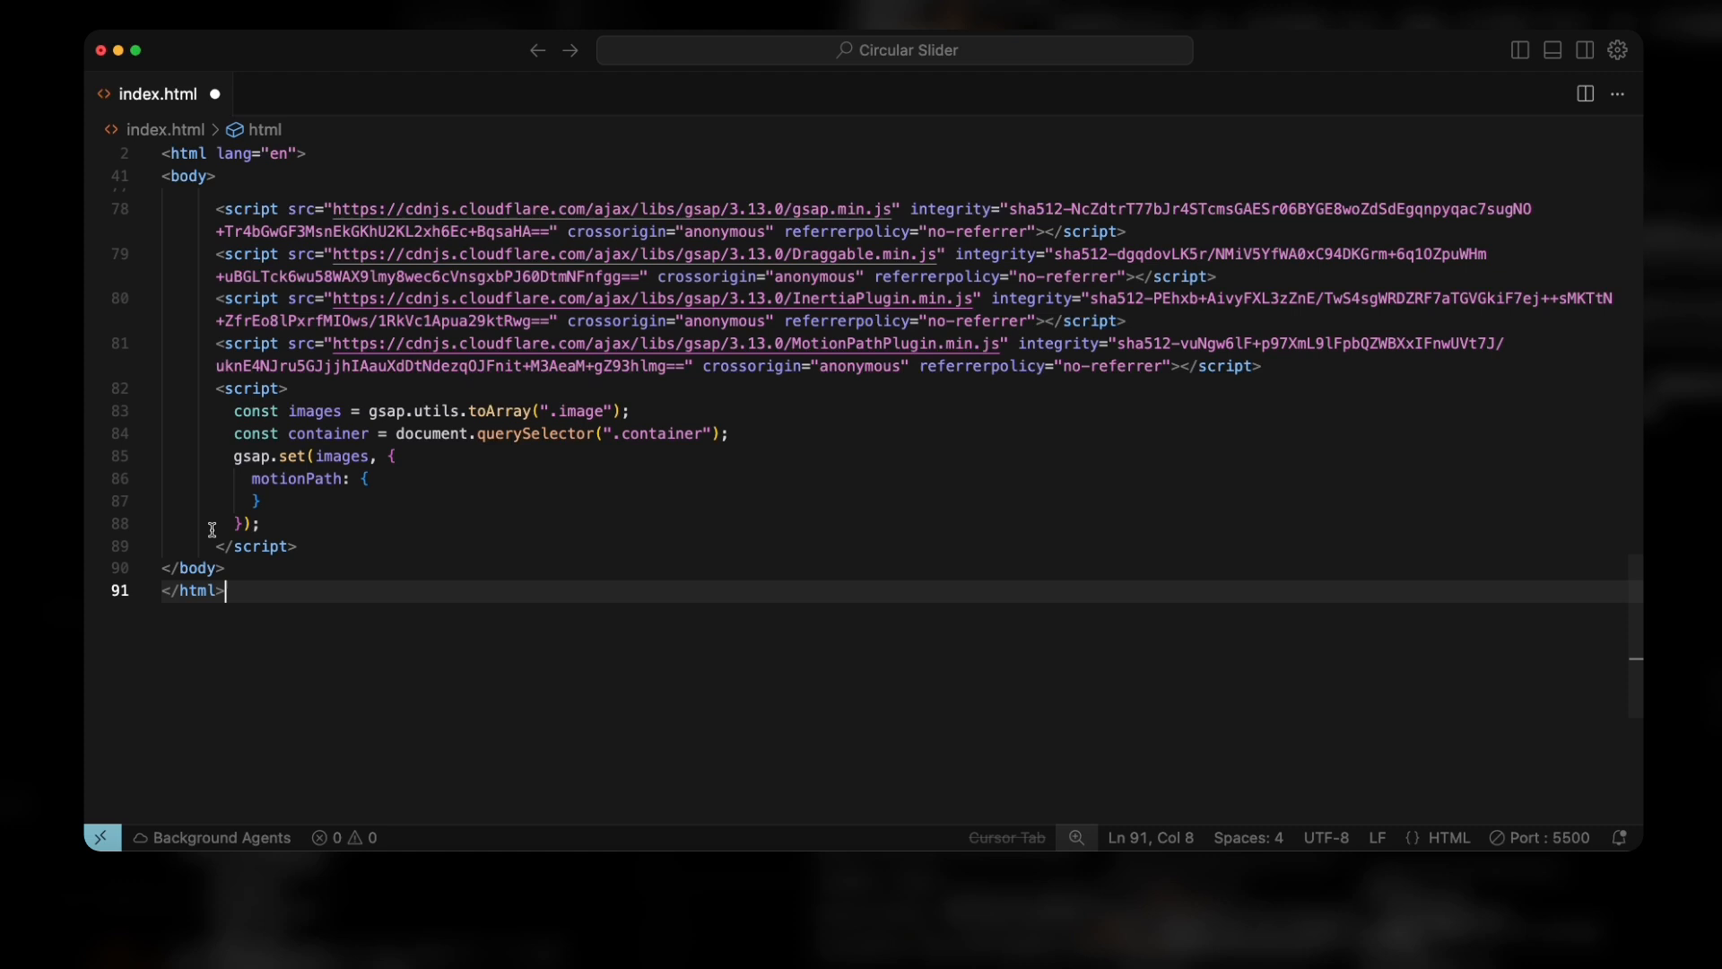
{"action": "mouse_move", "coordinate": [315, 504]}
{"action": "type", "text": "path: \"#circle\","}
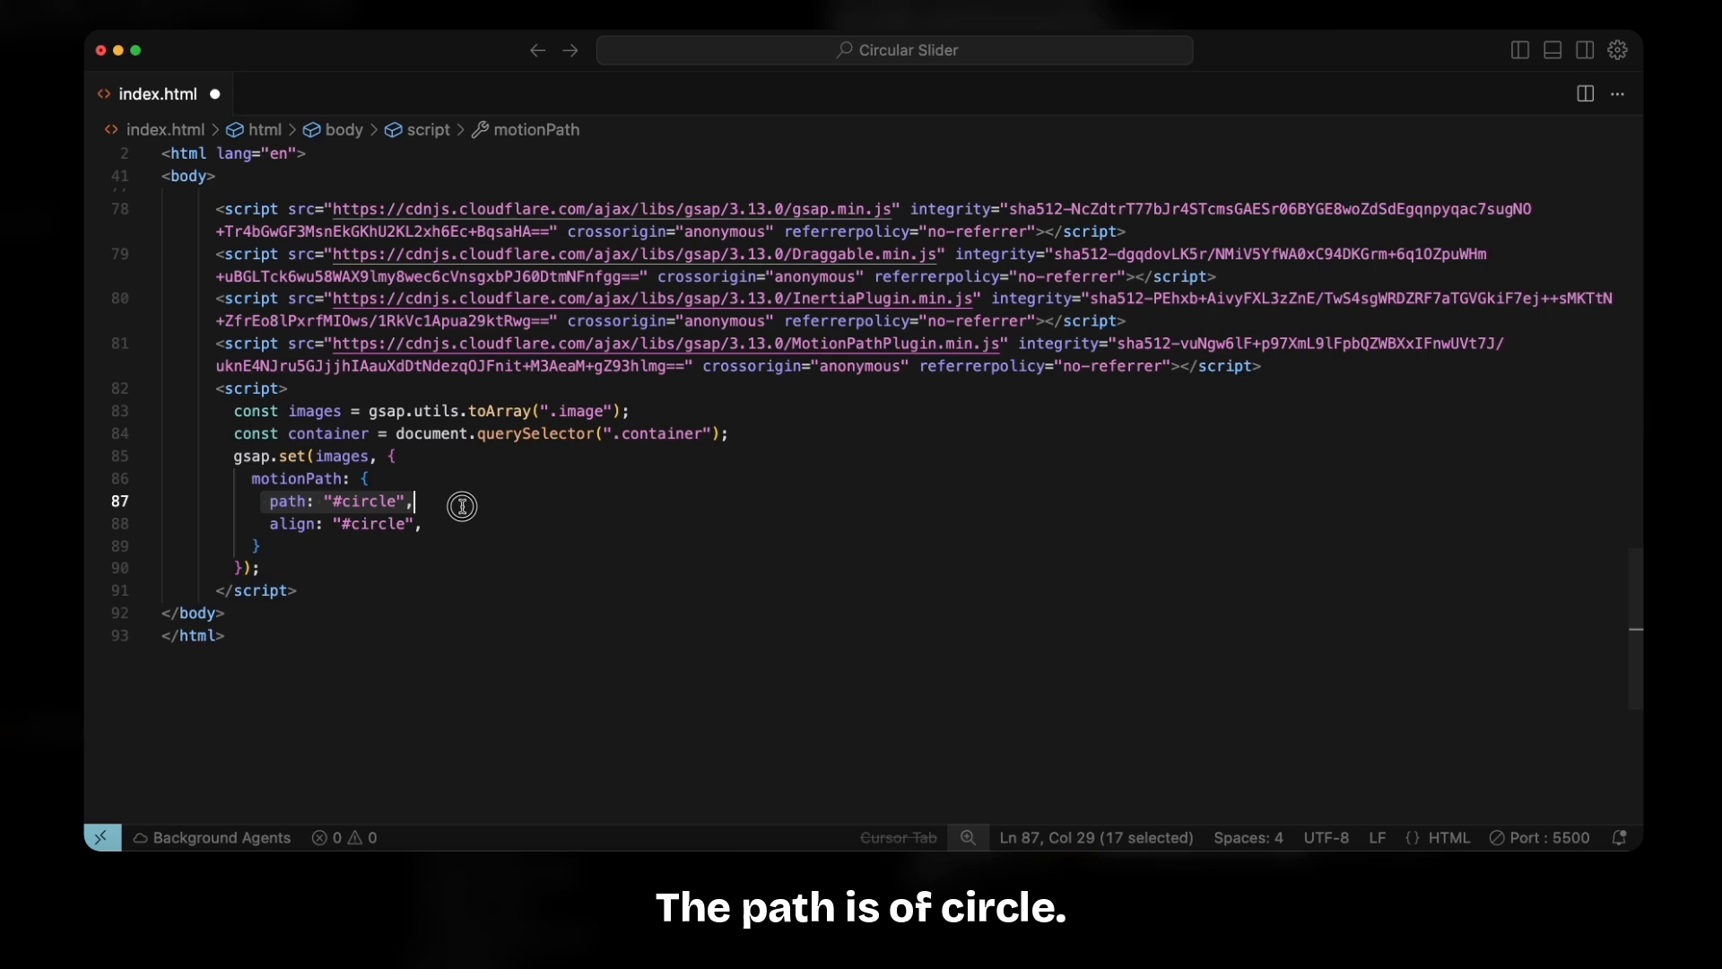
{"action": "scroll", "scroll_direction": "up", "scroll_amount": 3}
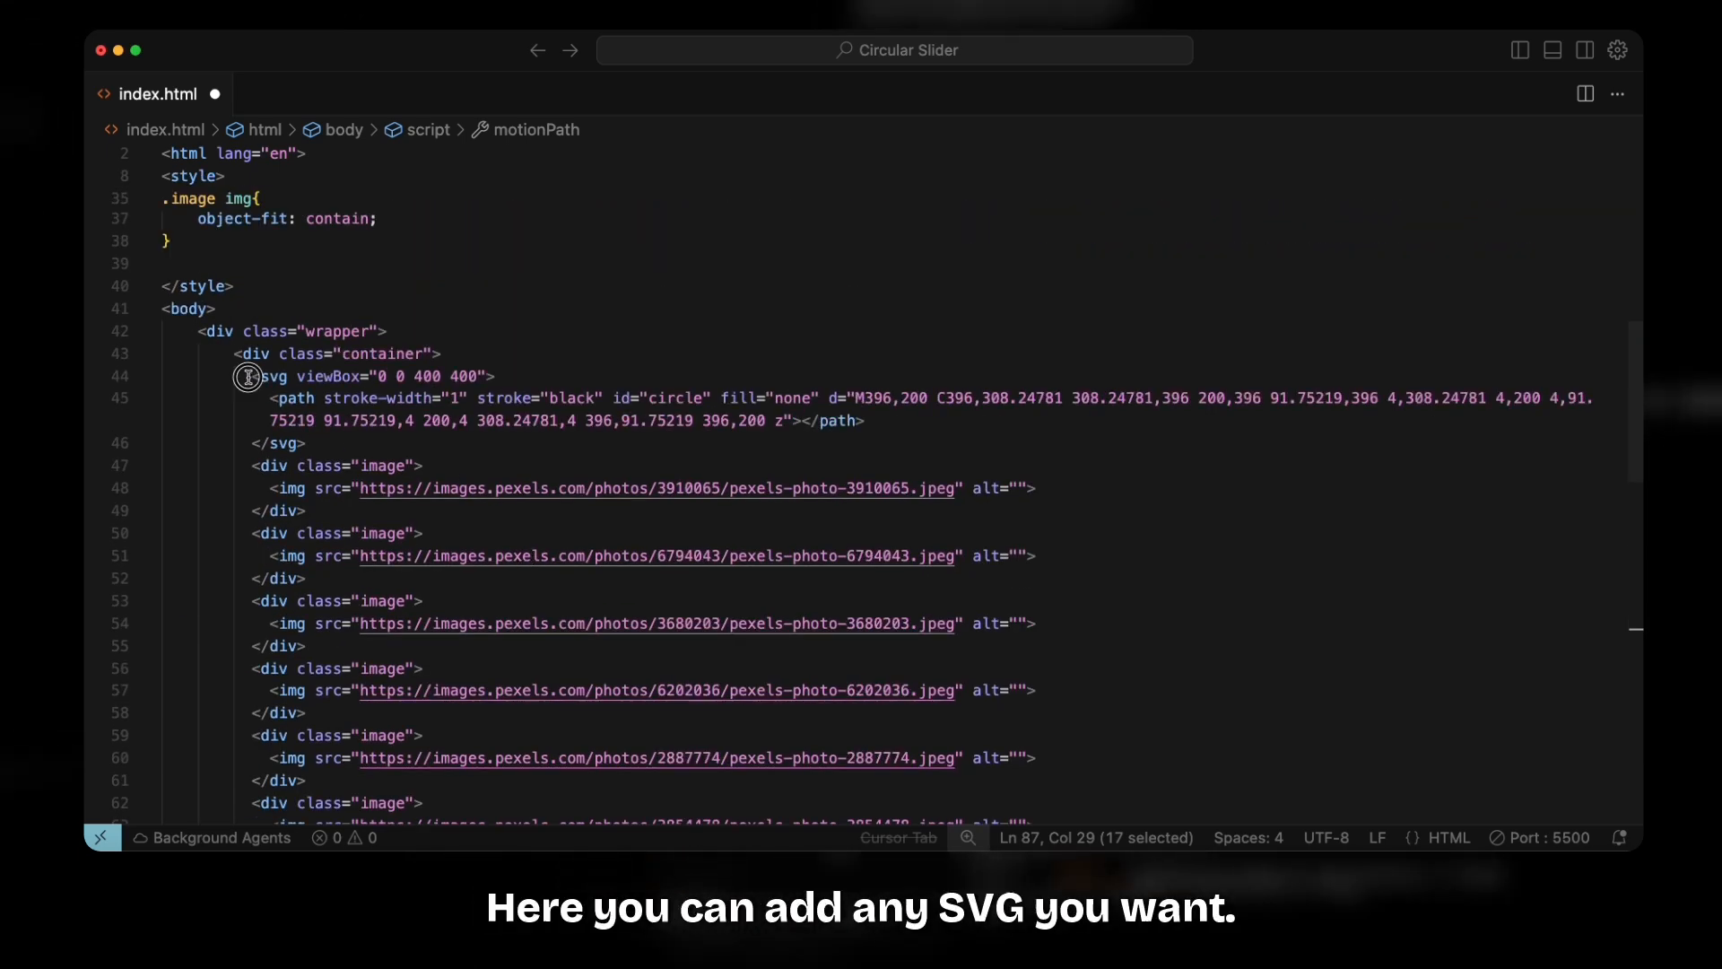
{"action": "left_click", "coordinate": [669, 404]}
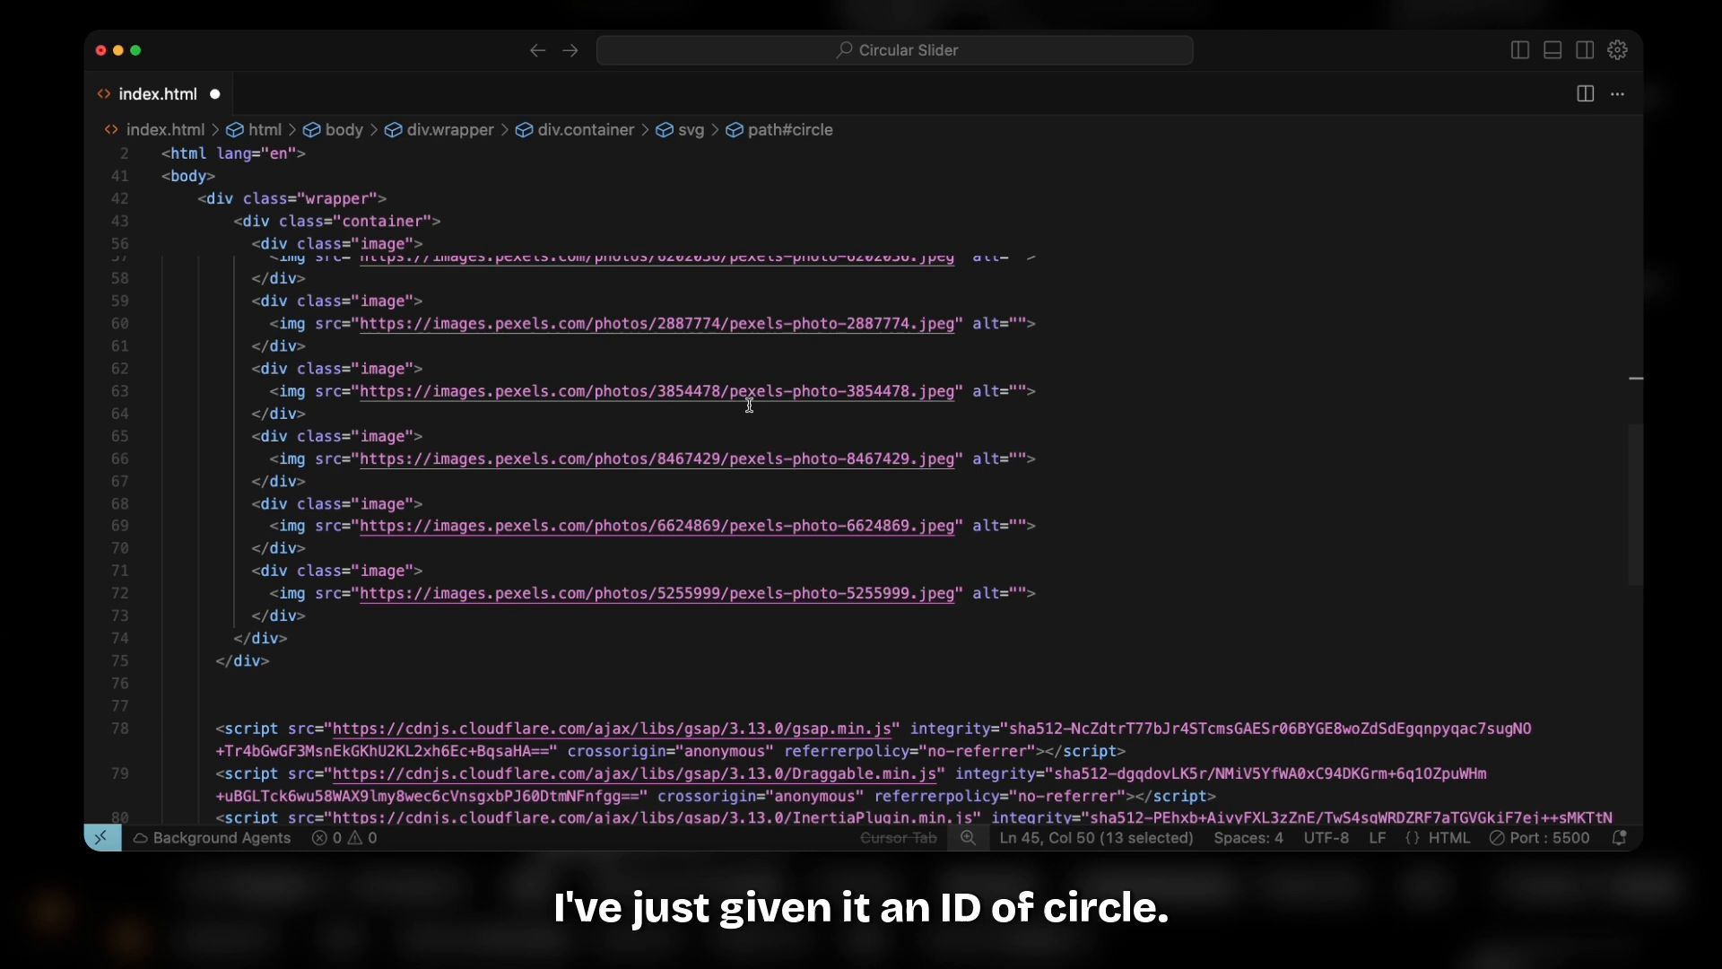
{"action": "scroll", "scroll_direction": "down", "scroll_amount": 3}
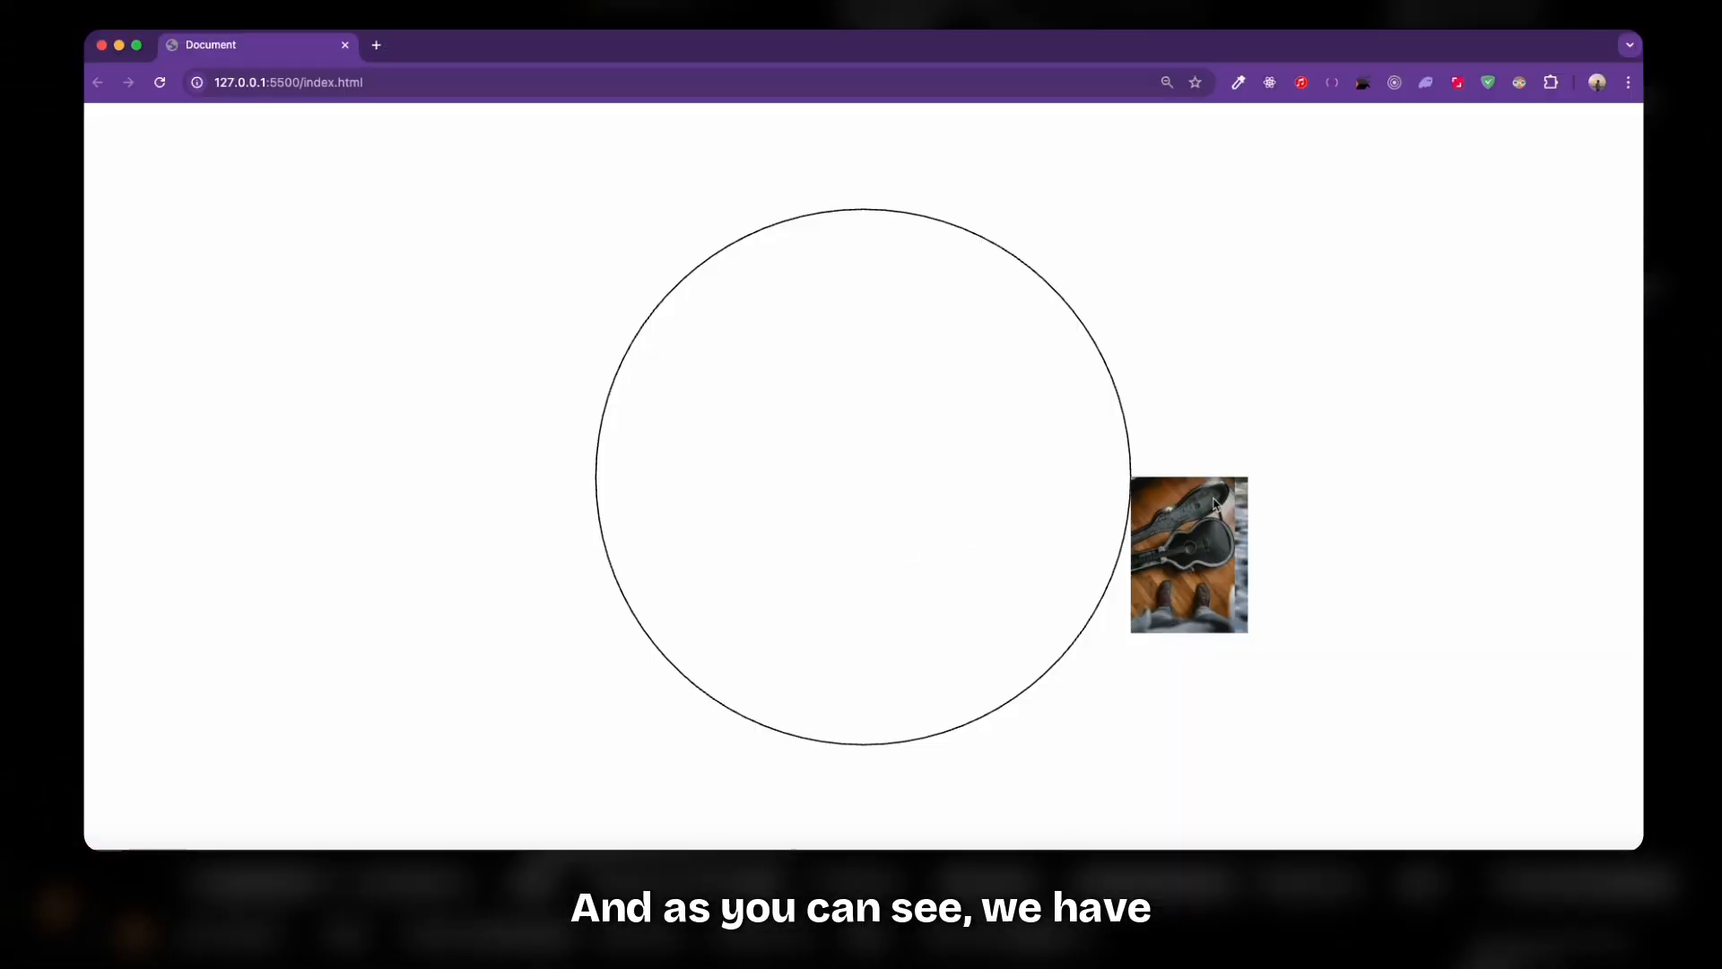
{"action": "mouse_move", "coordinate": [1118, 596]}
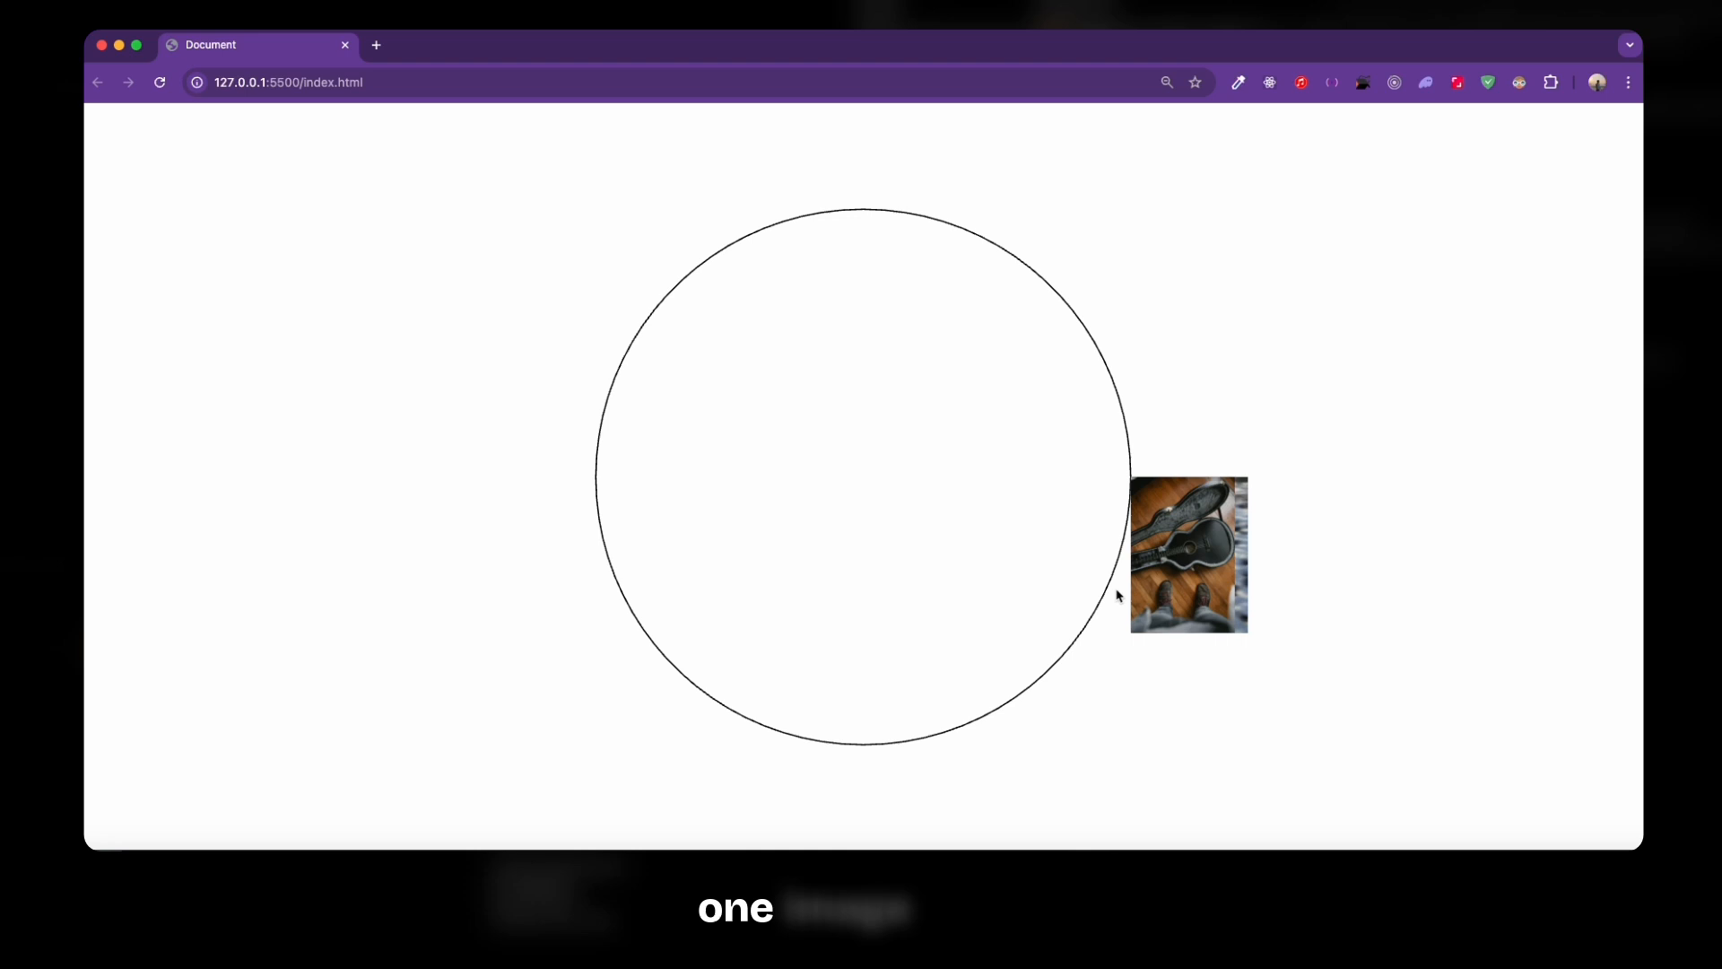
{"action": "mouse_move", "coordinate": [1301, 533]}
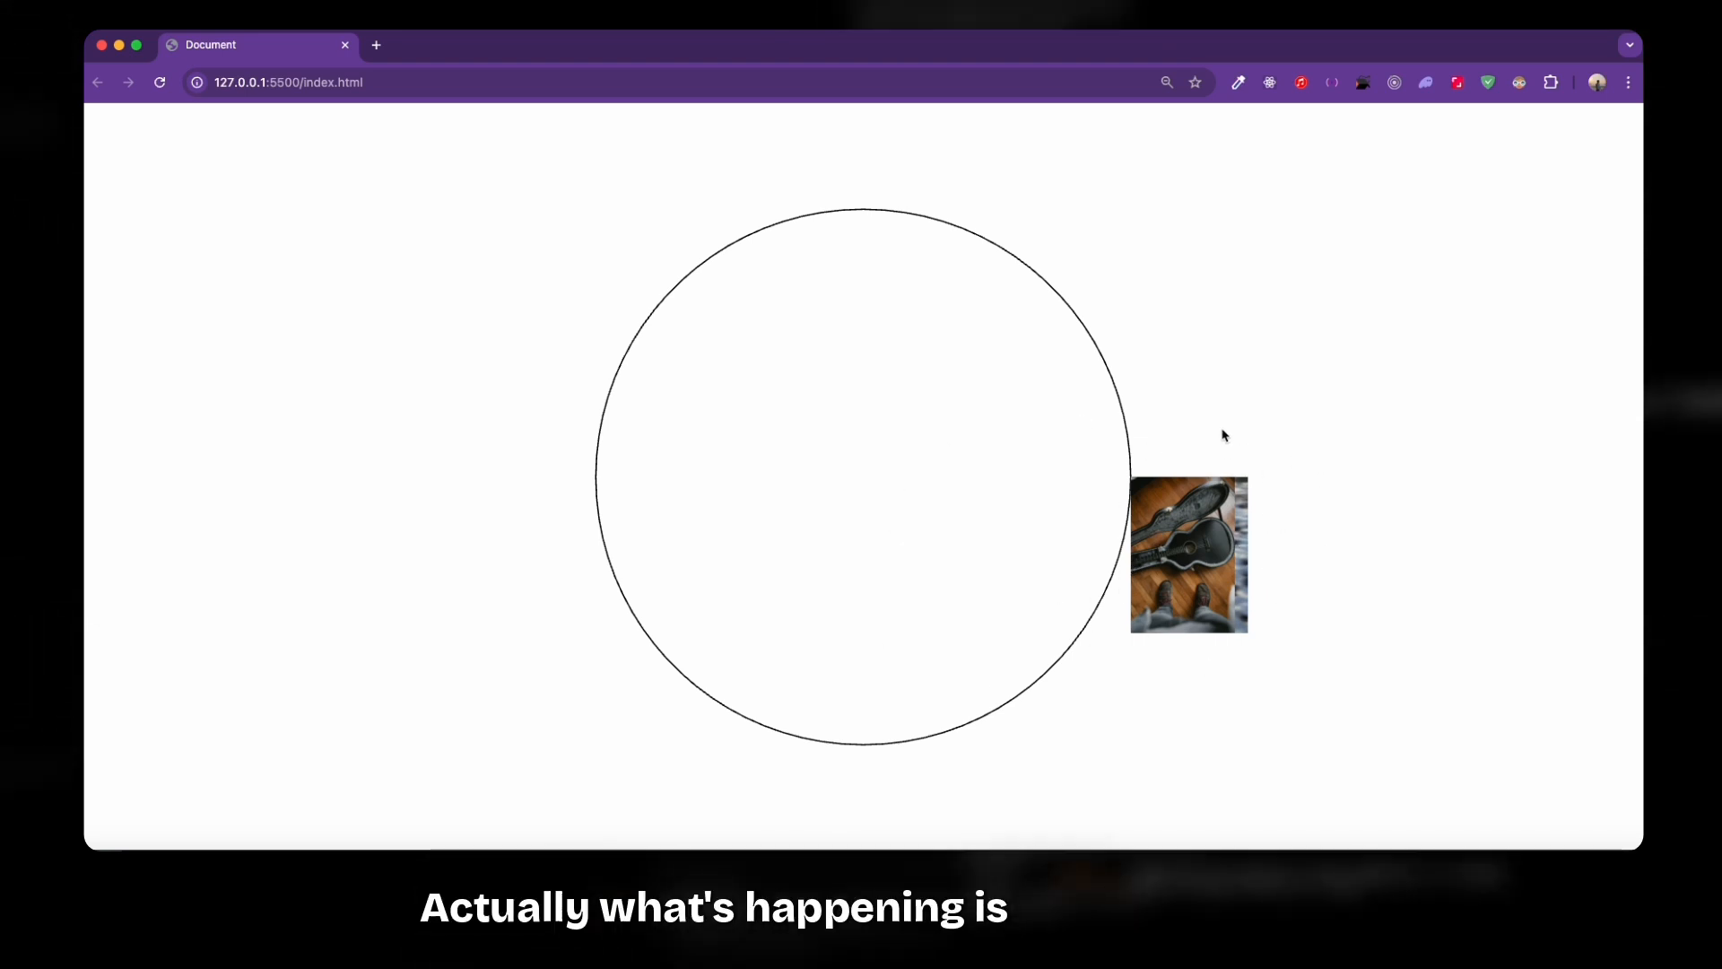
{"action": "mouse_move", "coordinate": [1112, 501]}
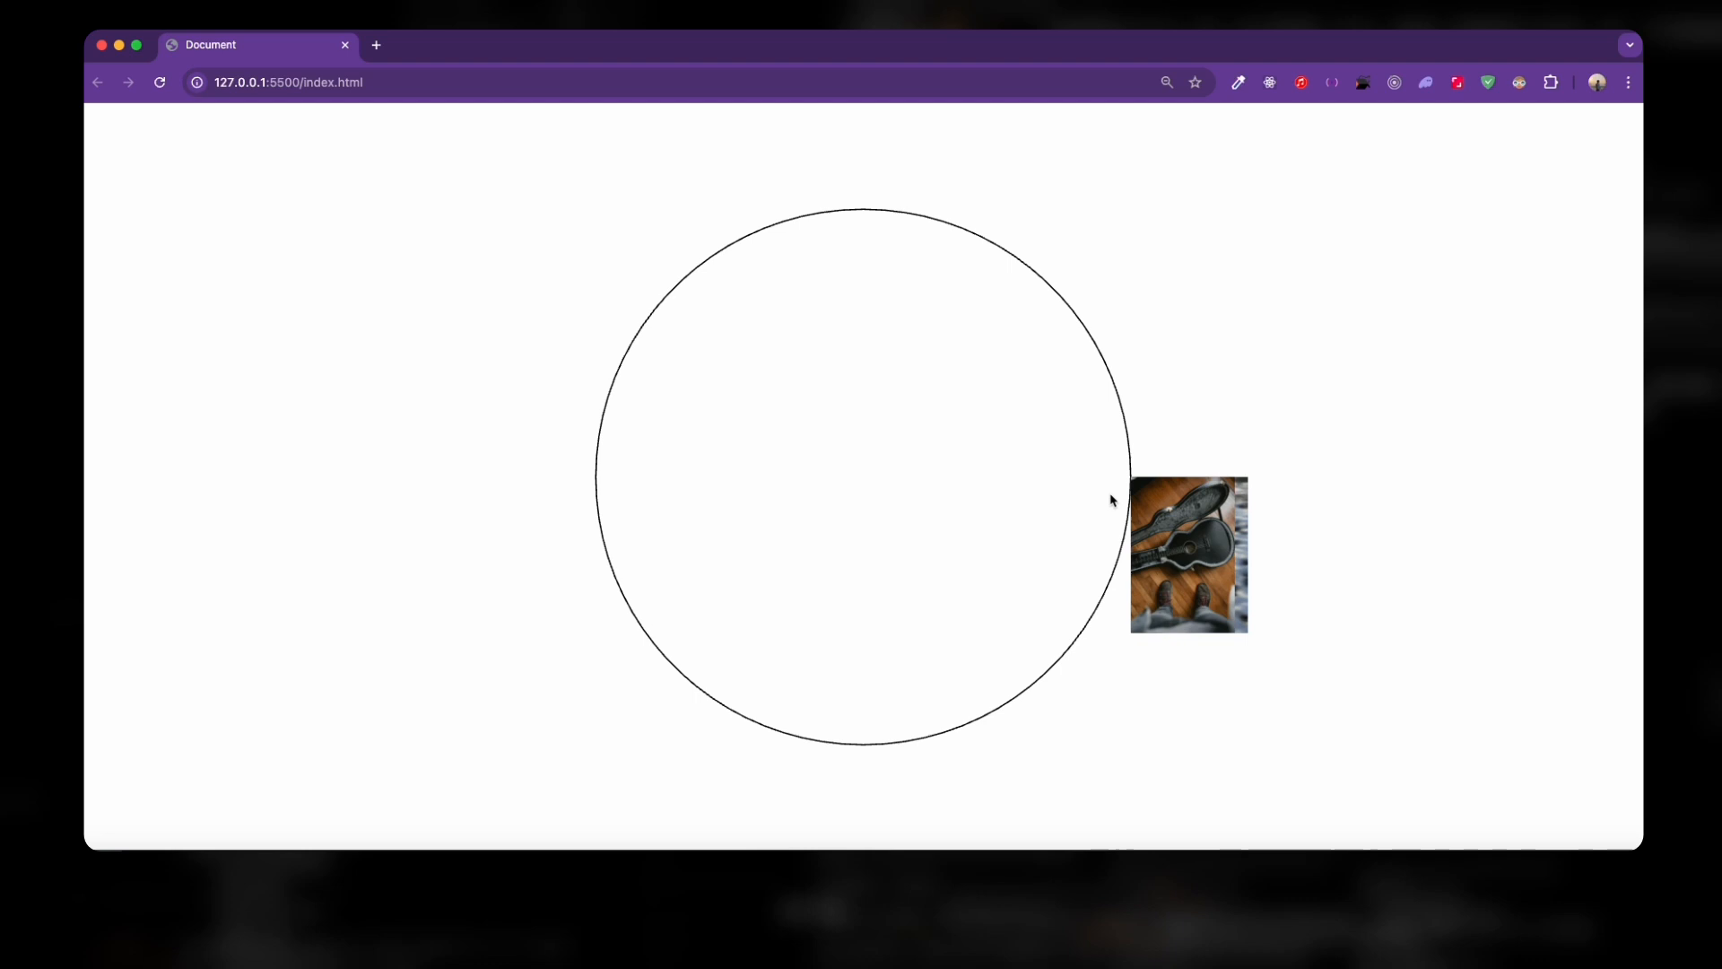
{"action": "mouse_move", "coordinate": [1235, 682]}
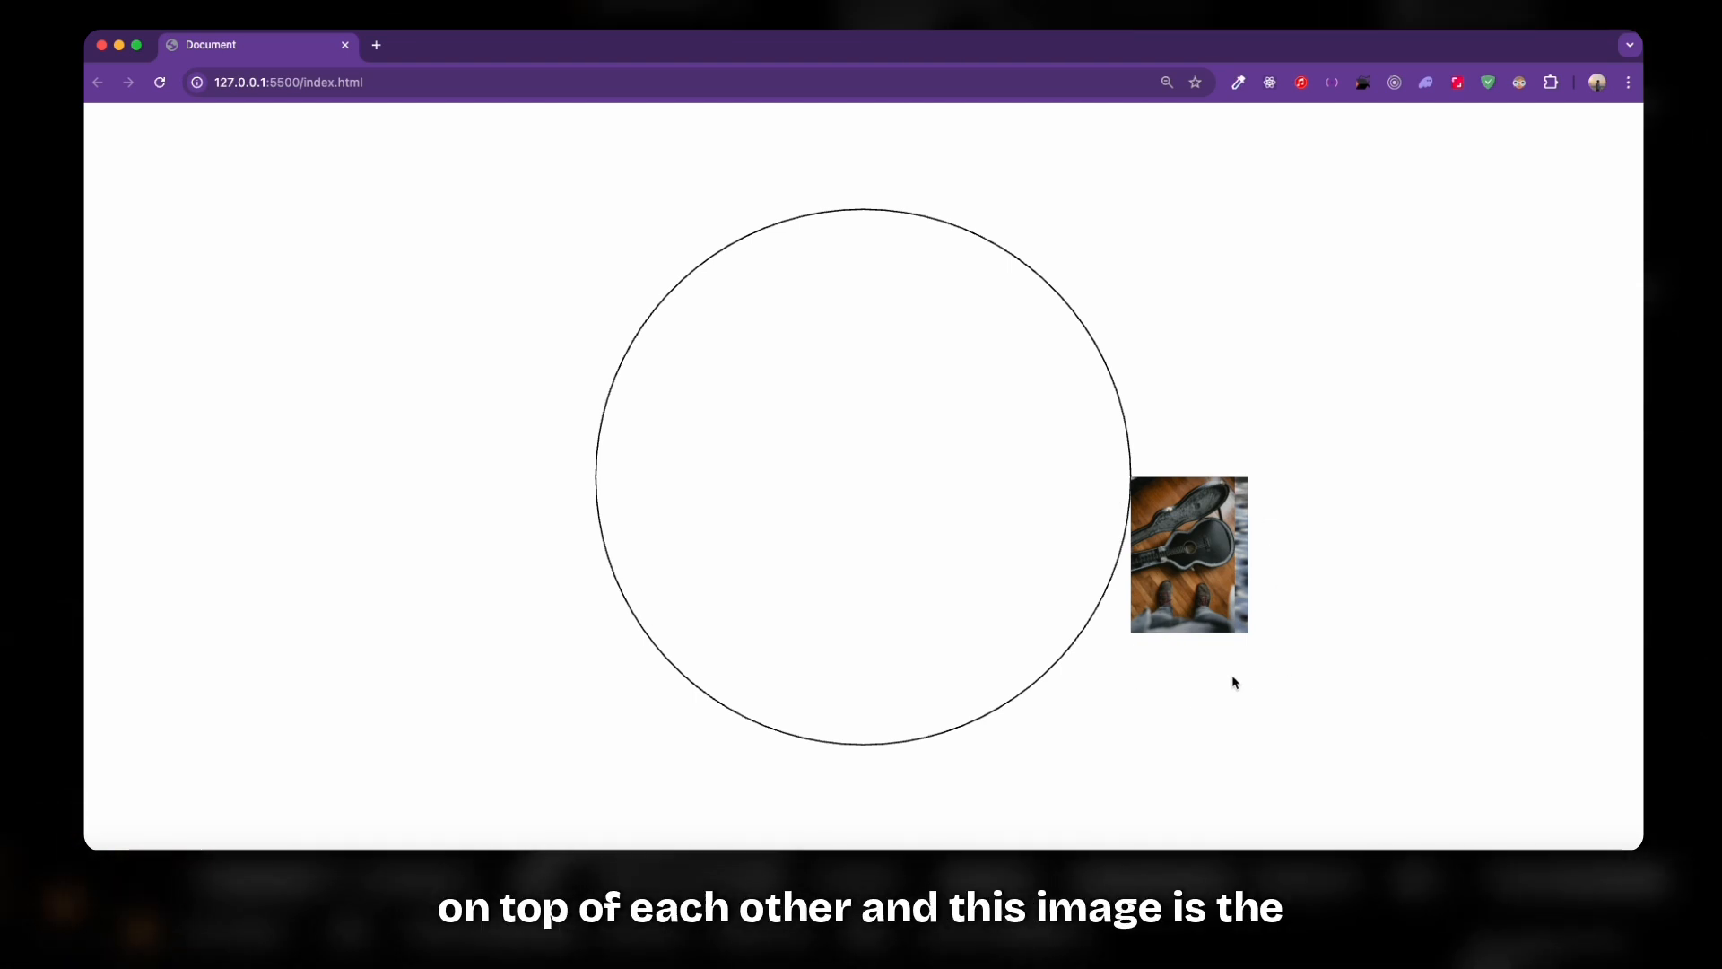
{"action": "mouse_move", "coordinate": [1096, 616]}
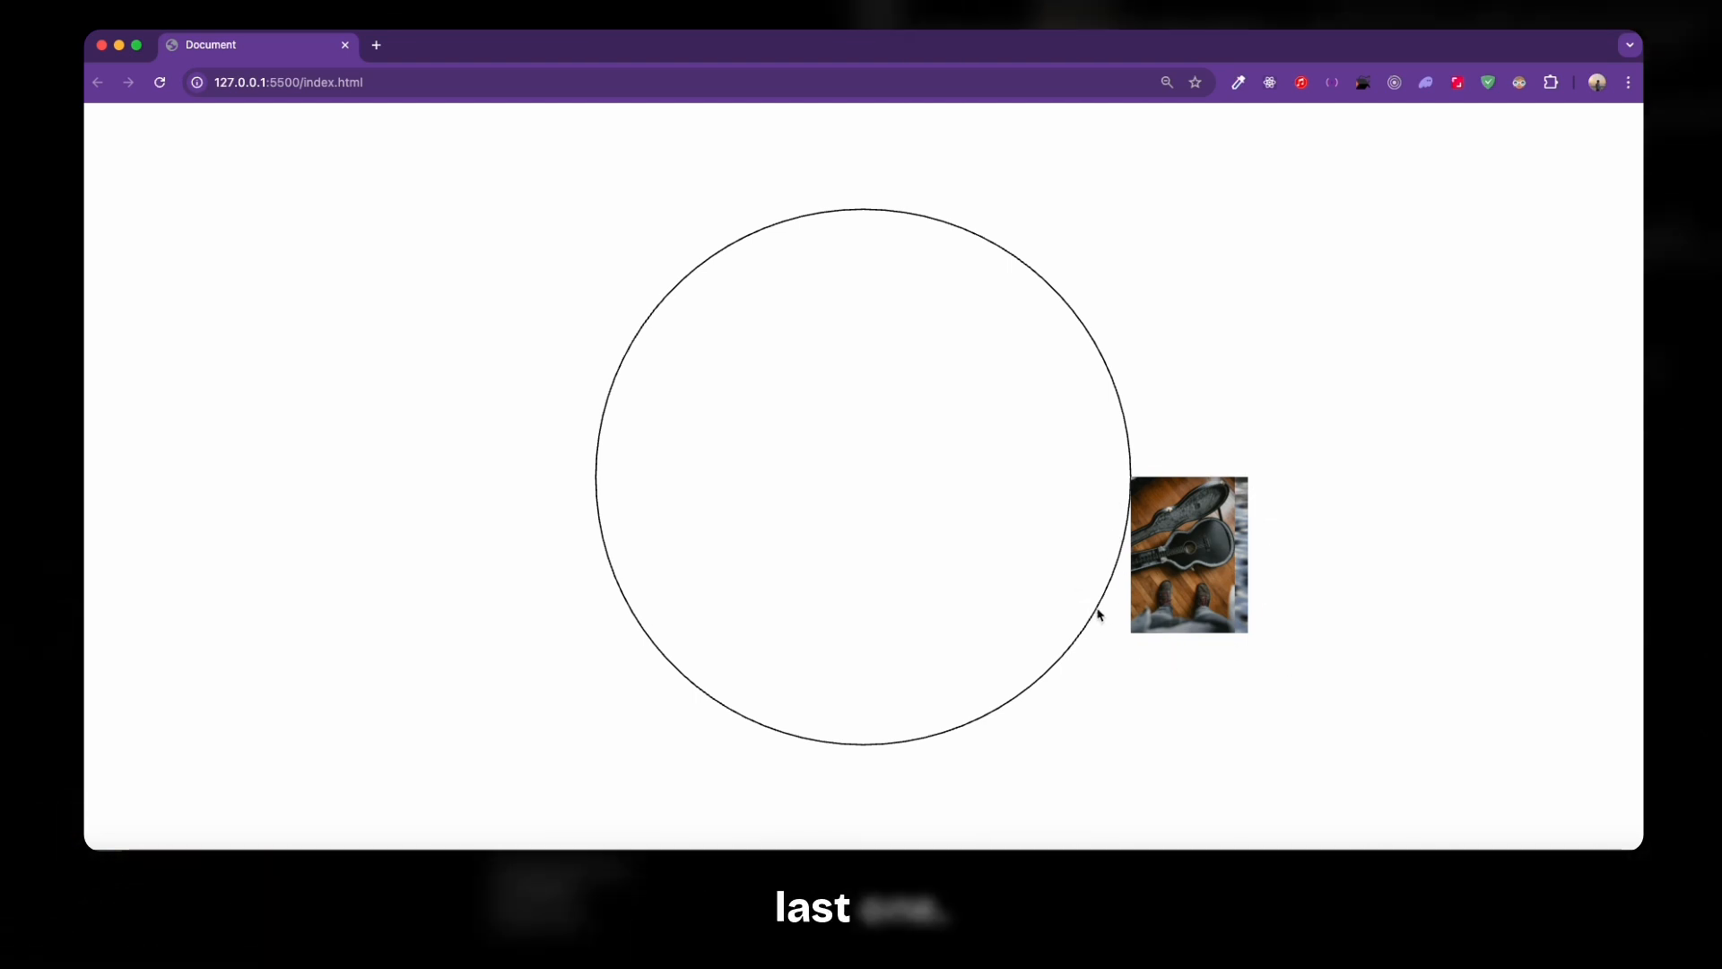
{"action": "mouse_move", "coordinate": [991, 268]}
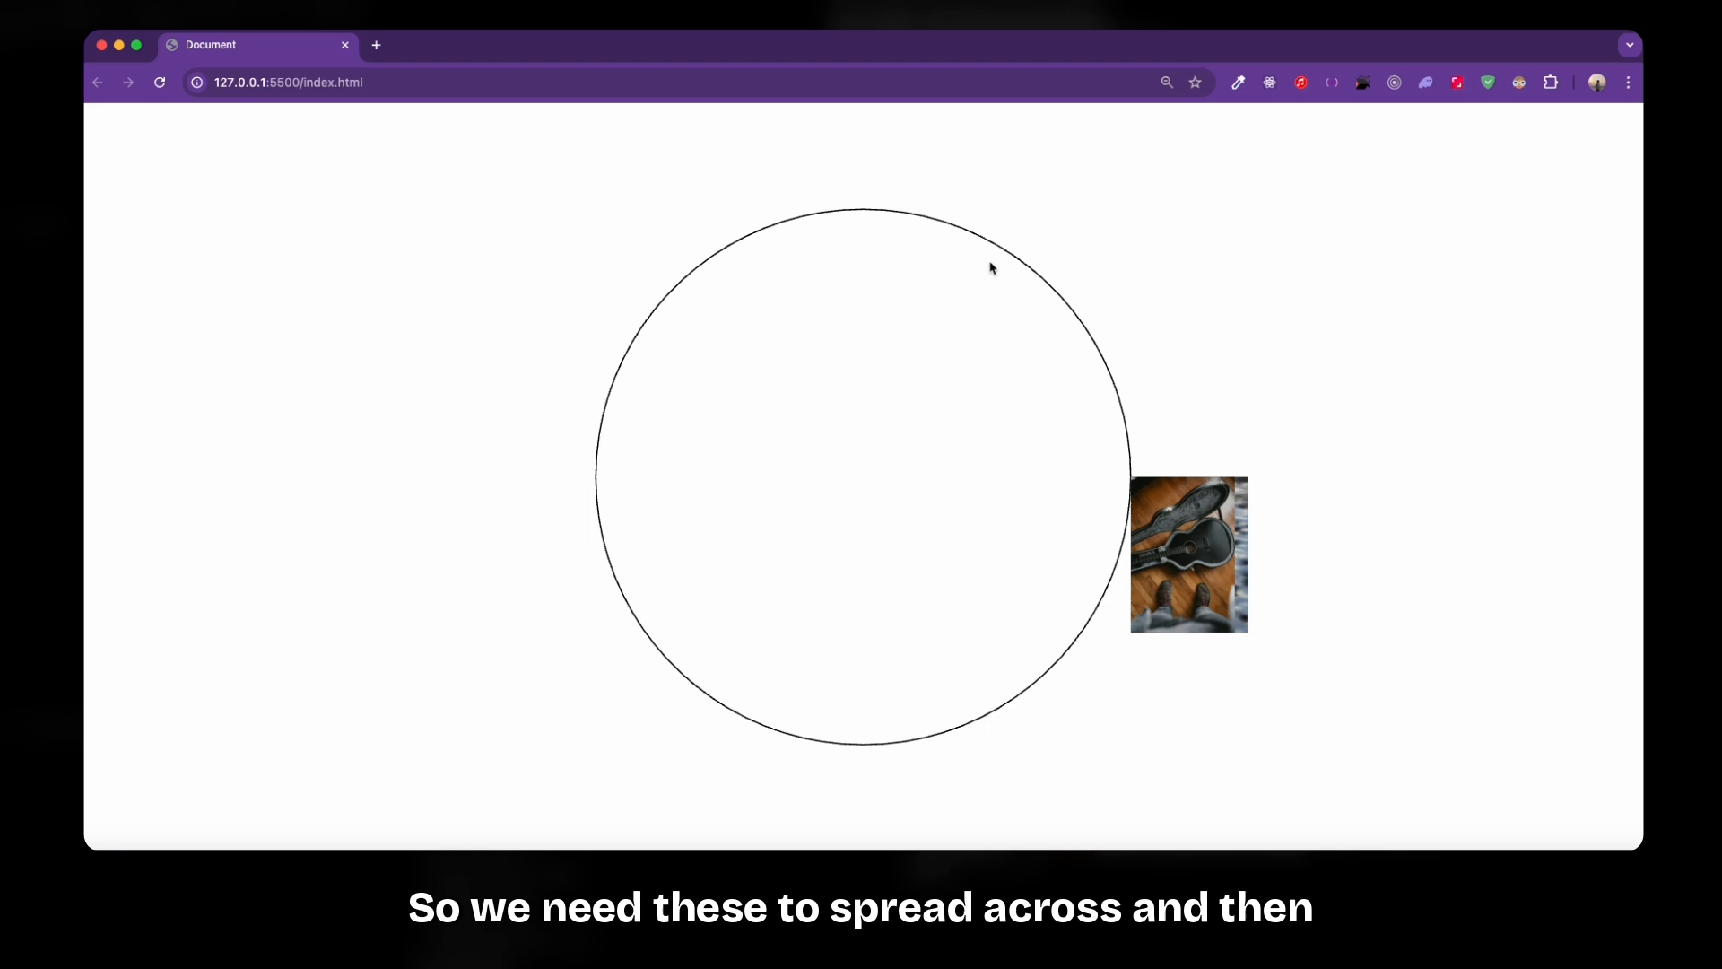
{"action": "mouse_move", "coordinate": [591, 418]}
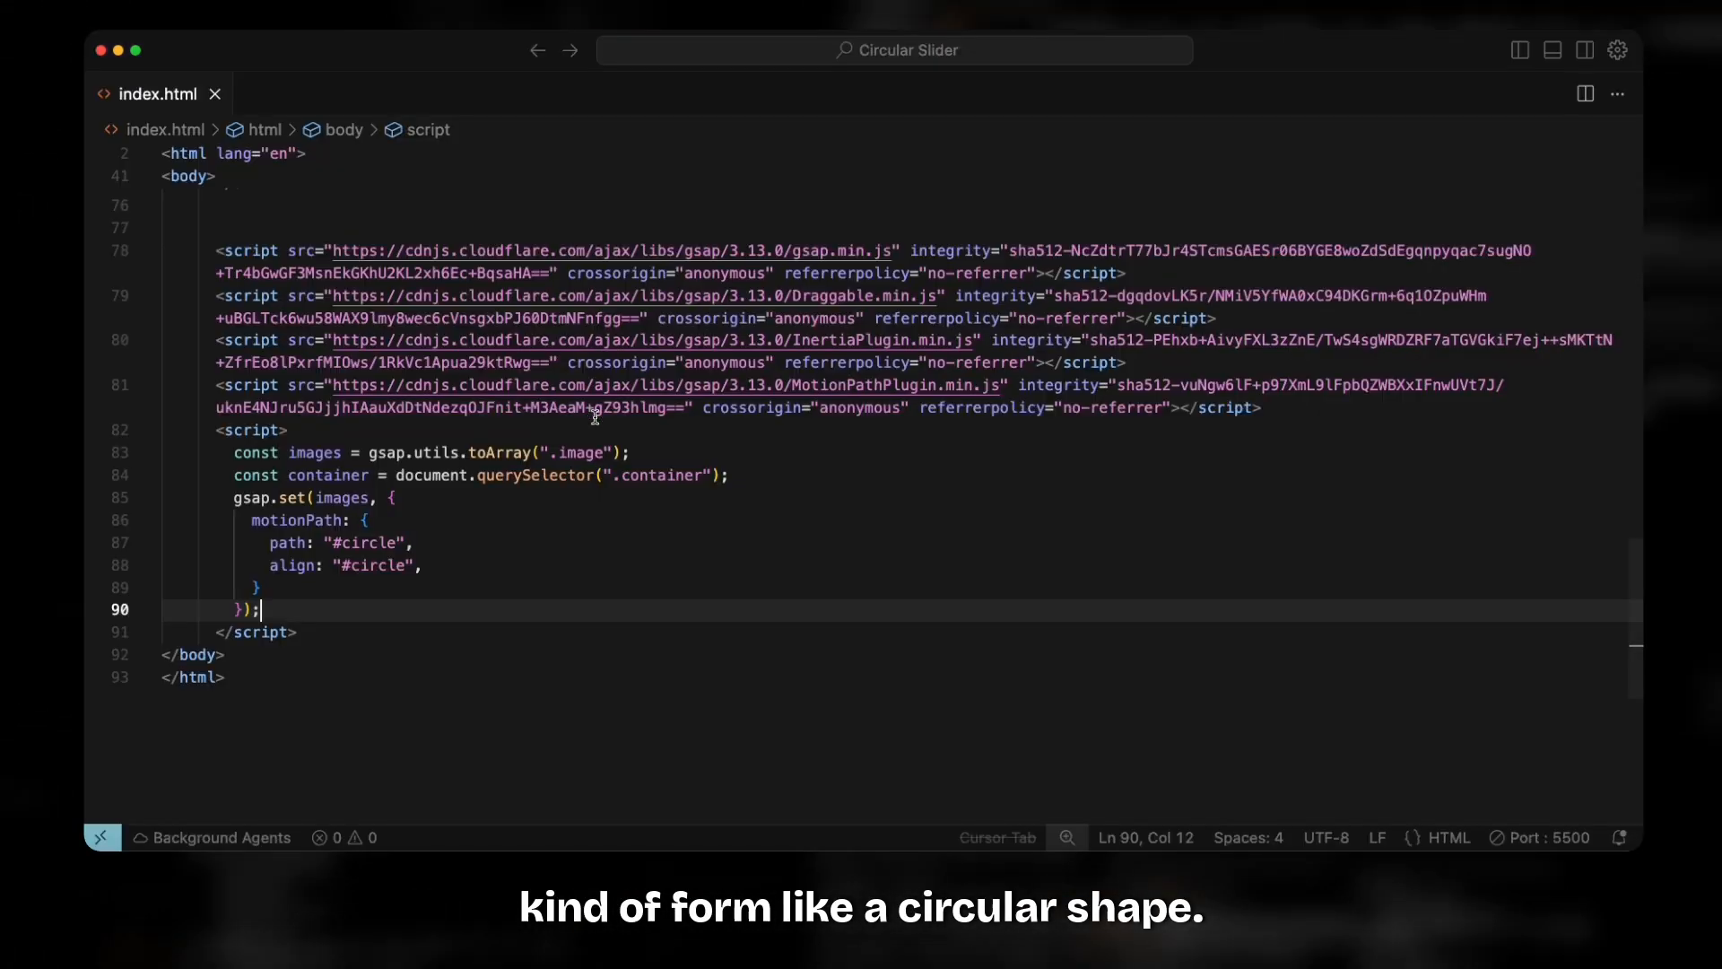
- Add alignOrigin: [0.5, 0.5] so each image centres on the circle line
{"action": "type", "text": "alignOrigin: [0.5, 0.5],"}
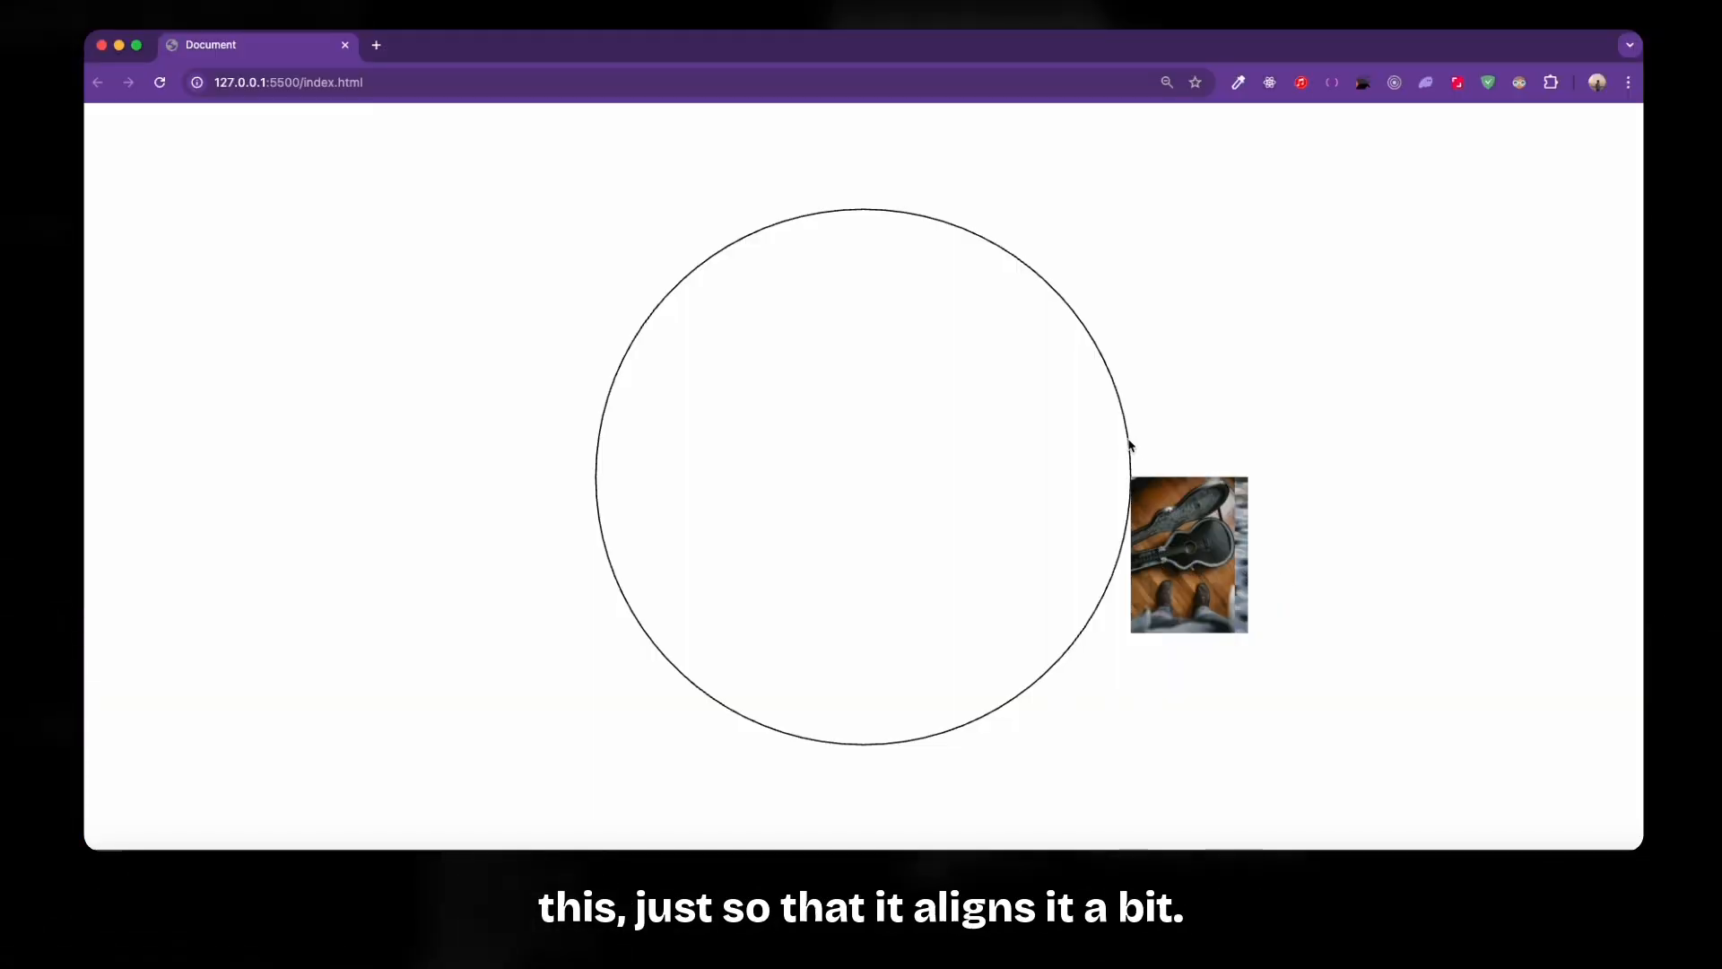
{"action": "mouse_move", "coordinate": [1101, 556]}
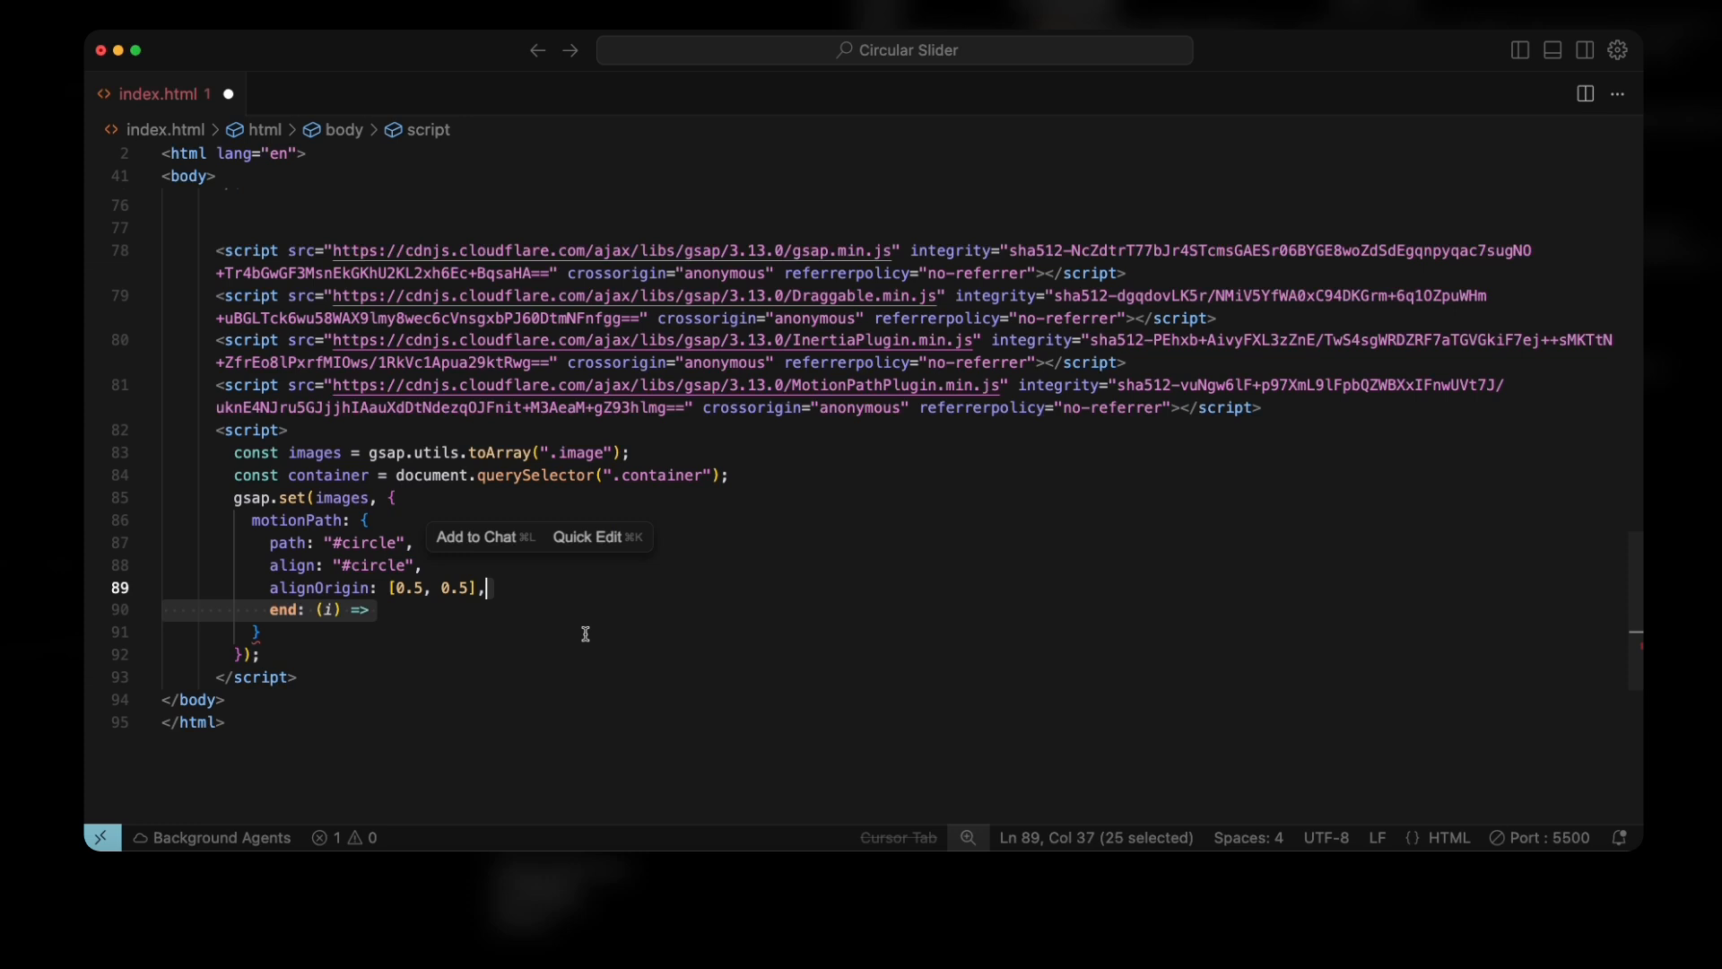
{"action": "left_click", "coordinate": [499, 610]}
{"action": "type", "text": " i / images.length,"}
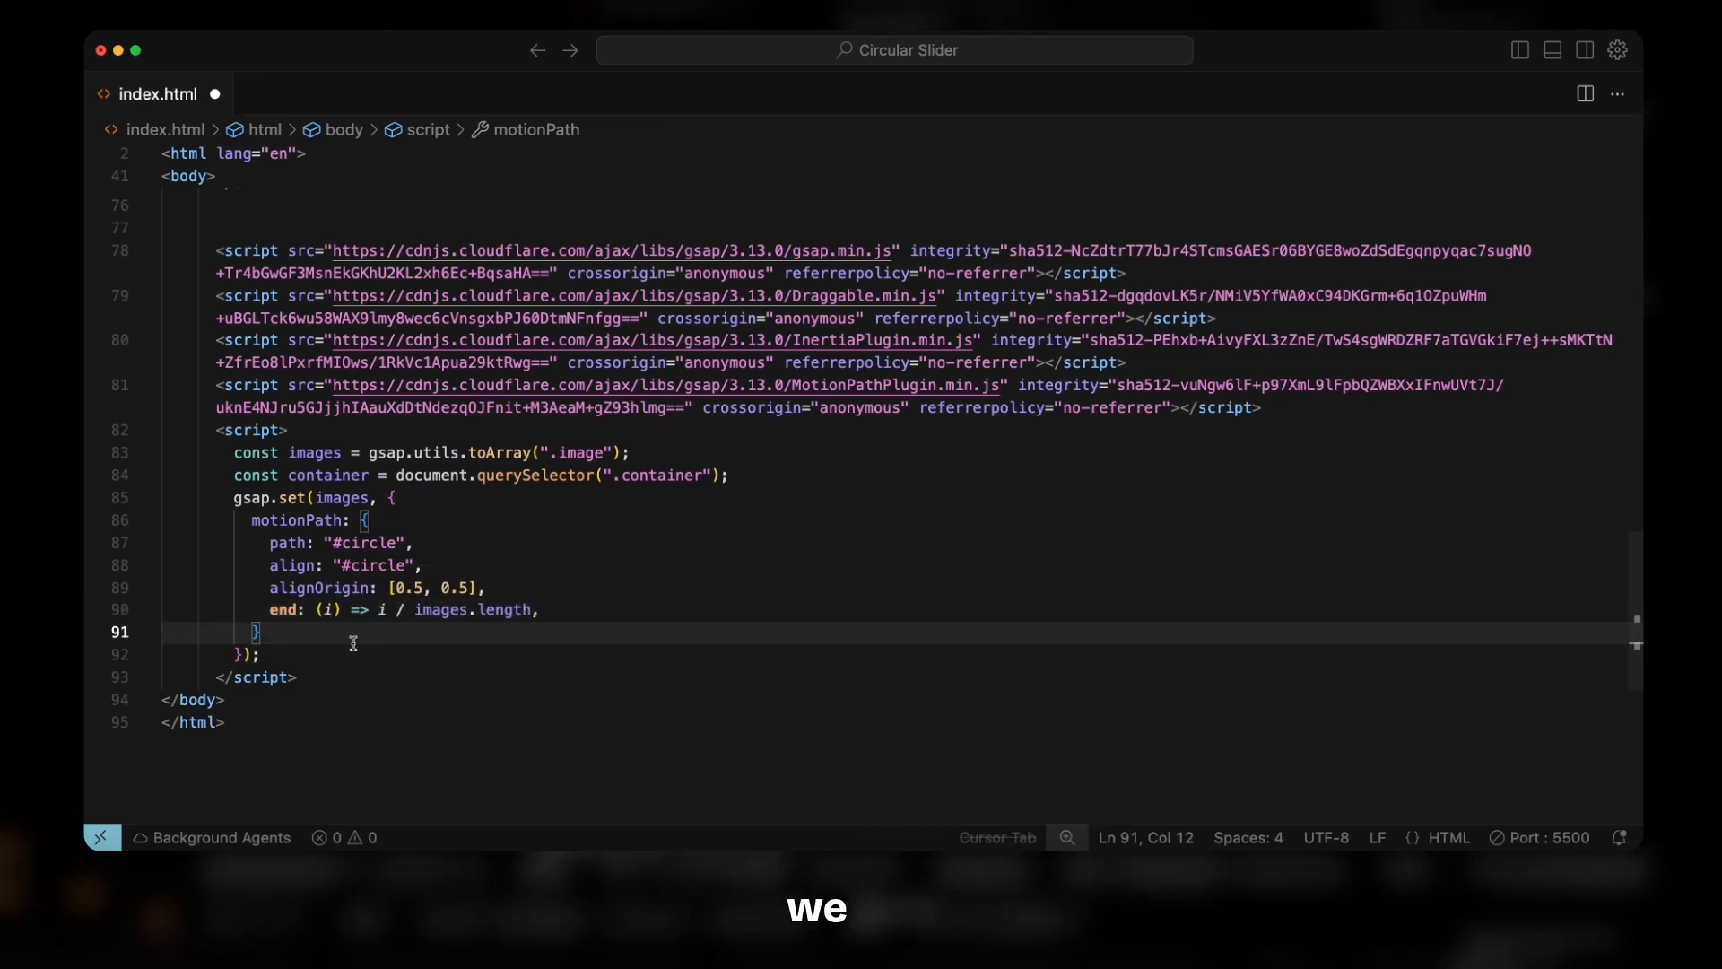
{"action": "mouse_move", "coordinate": [560, 610]}
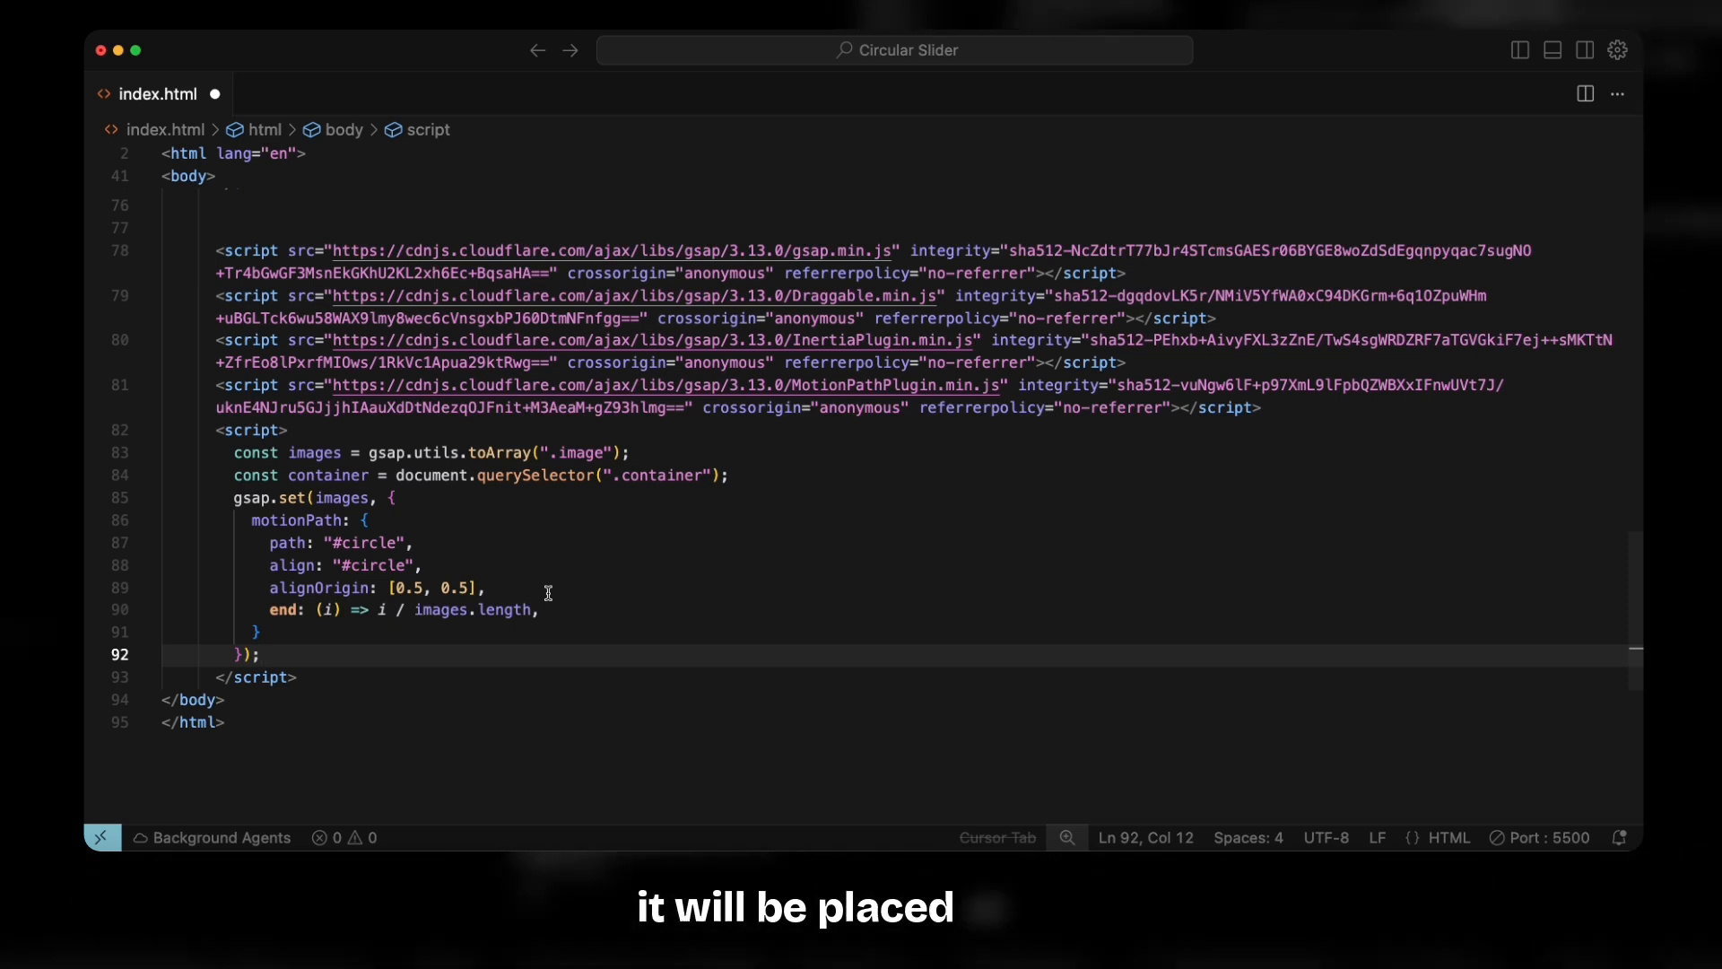
{"action": "mouse_move", "coordinate": [359, 626]}
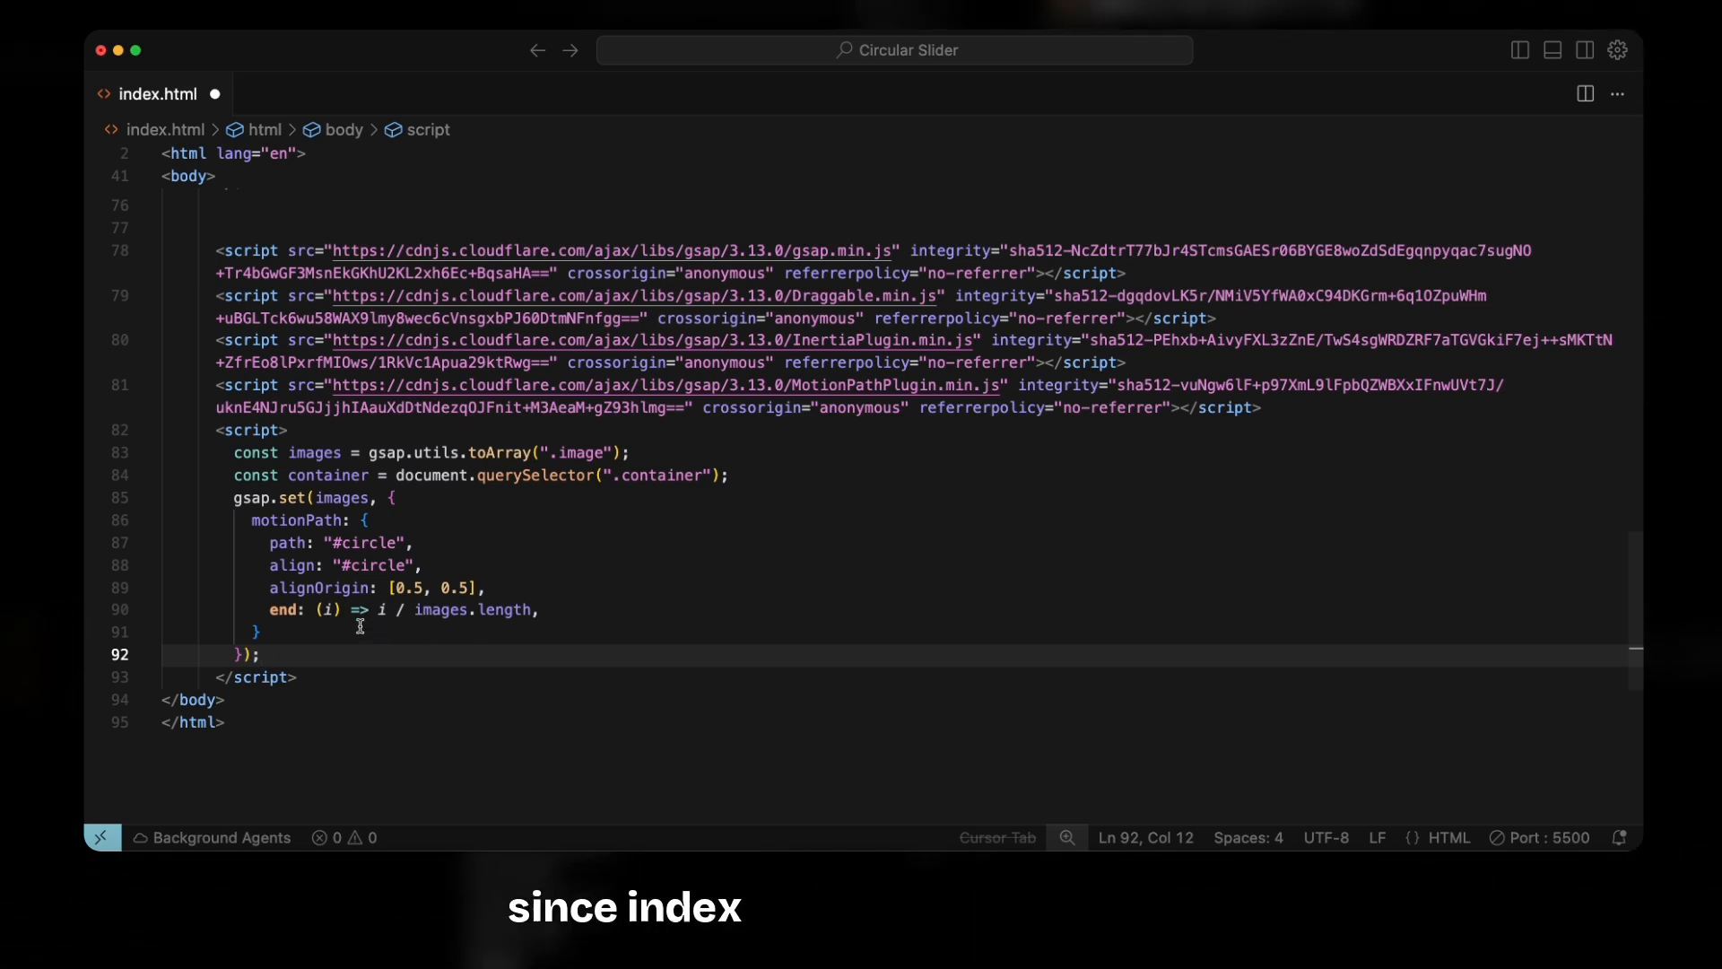
{"action": "mouse_move", "coordinate": [458, 619]}
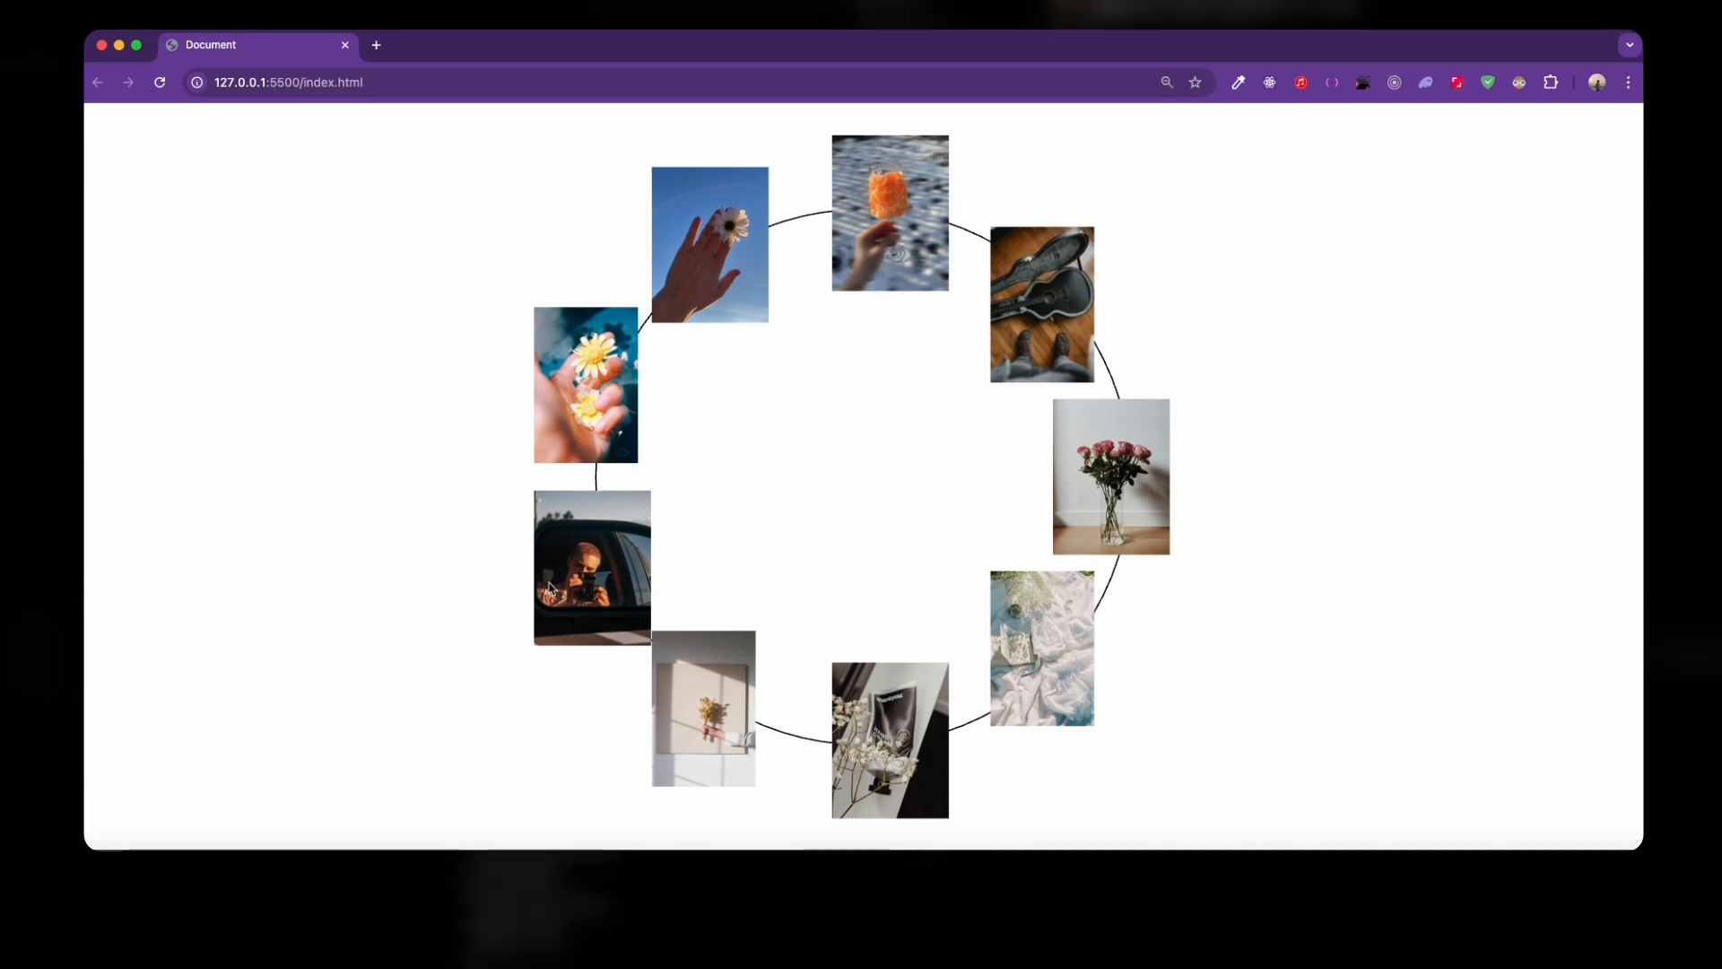
{"action": "mouse_move", "coordinate": [628, 604]}
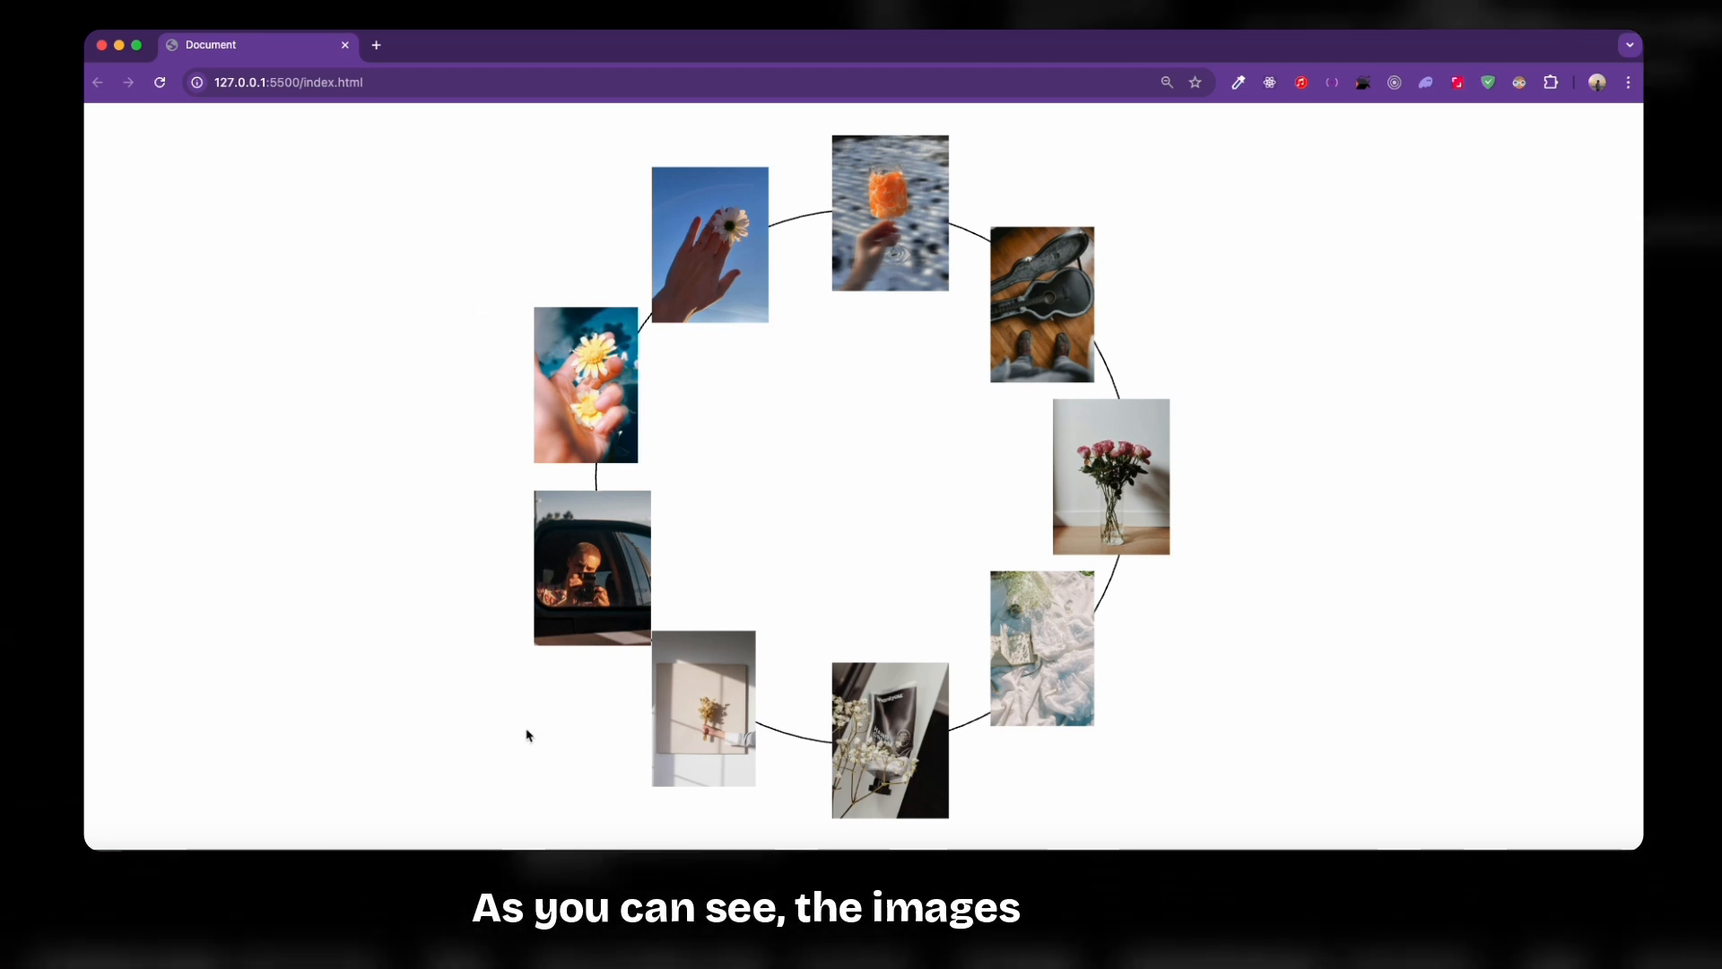
{"action": "mouse_move", "coordinate": [995, 590]}
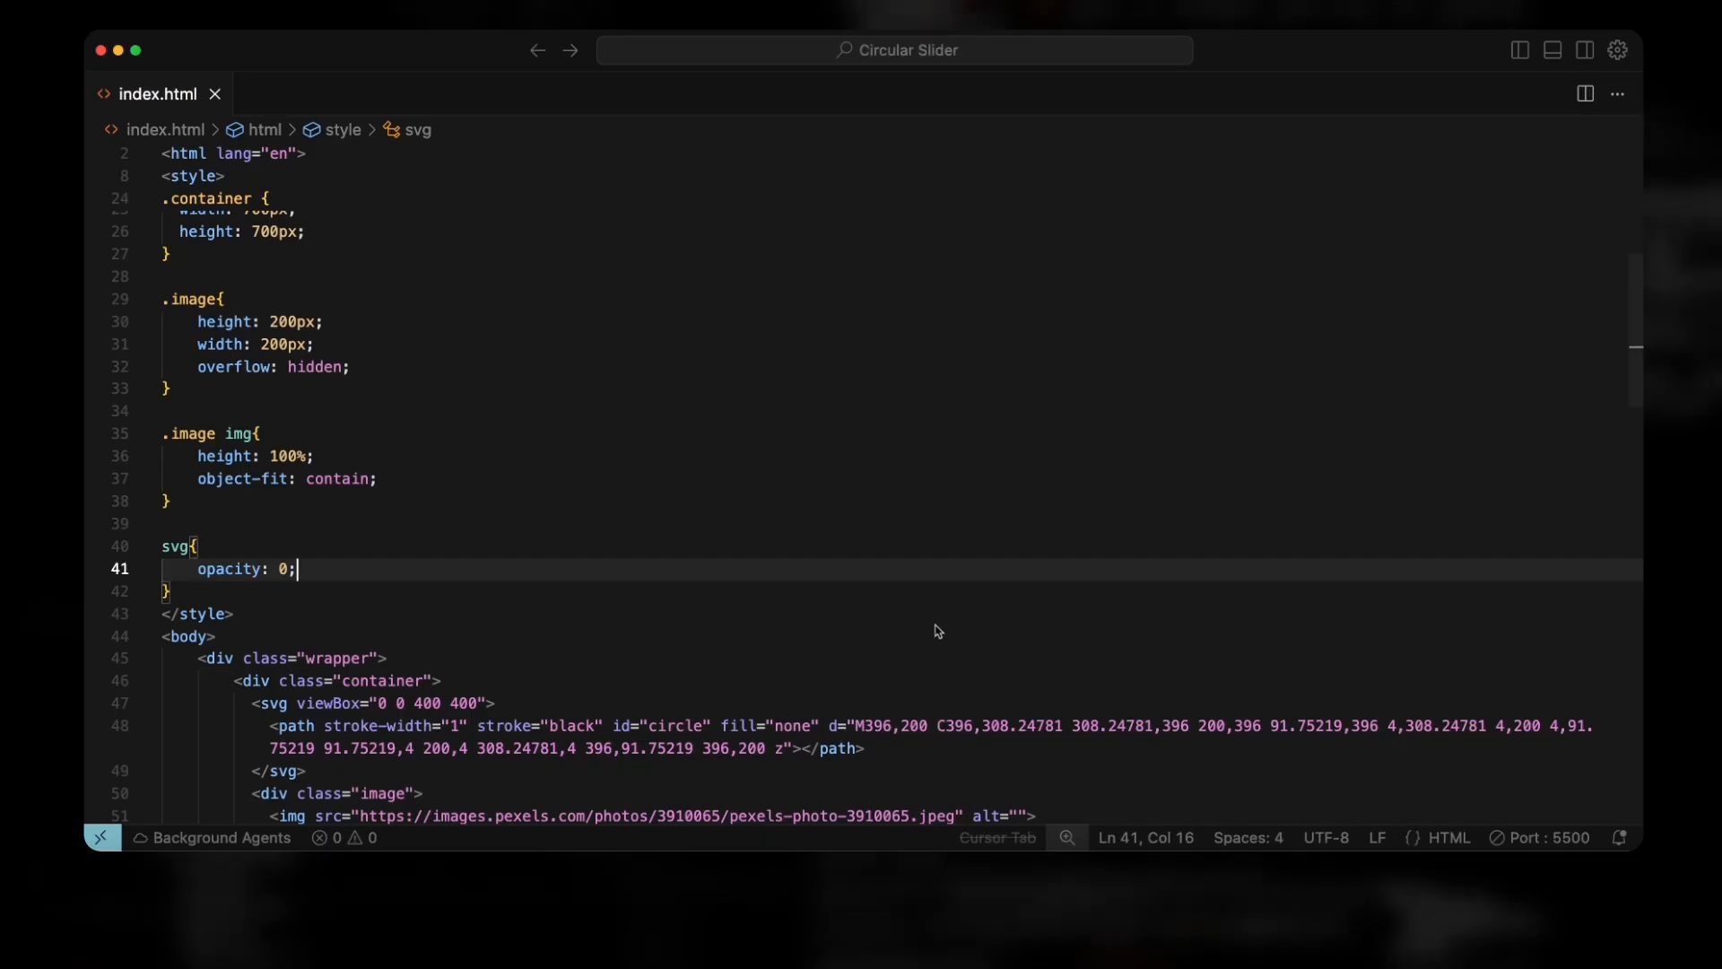
- Add Draggable.create(container, { type: "rotation", inertia: true }) after the positioning code
{"action": "scroll", "scroll_direction": "down", "scroll_amount": 3}
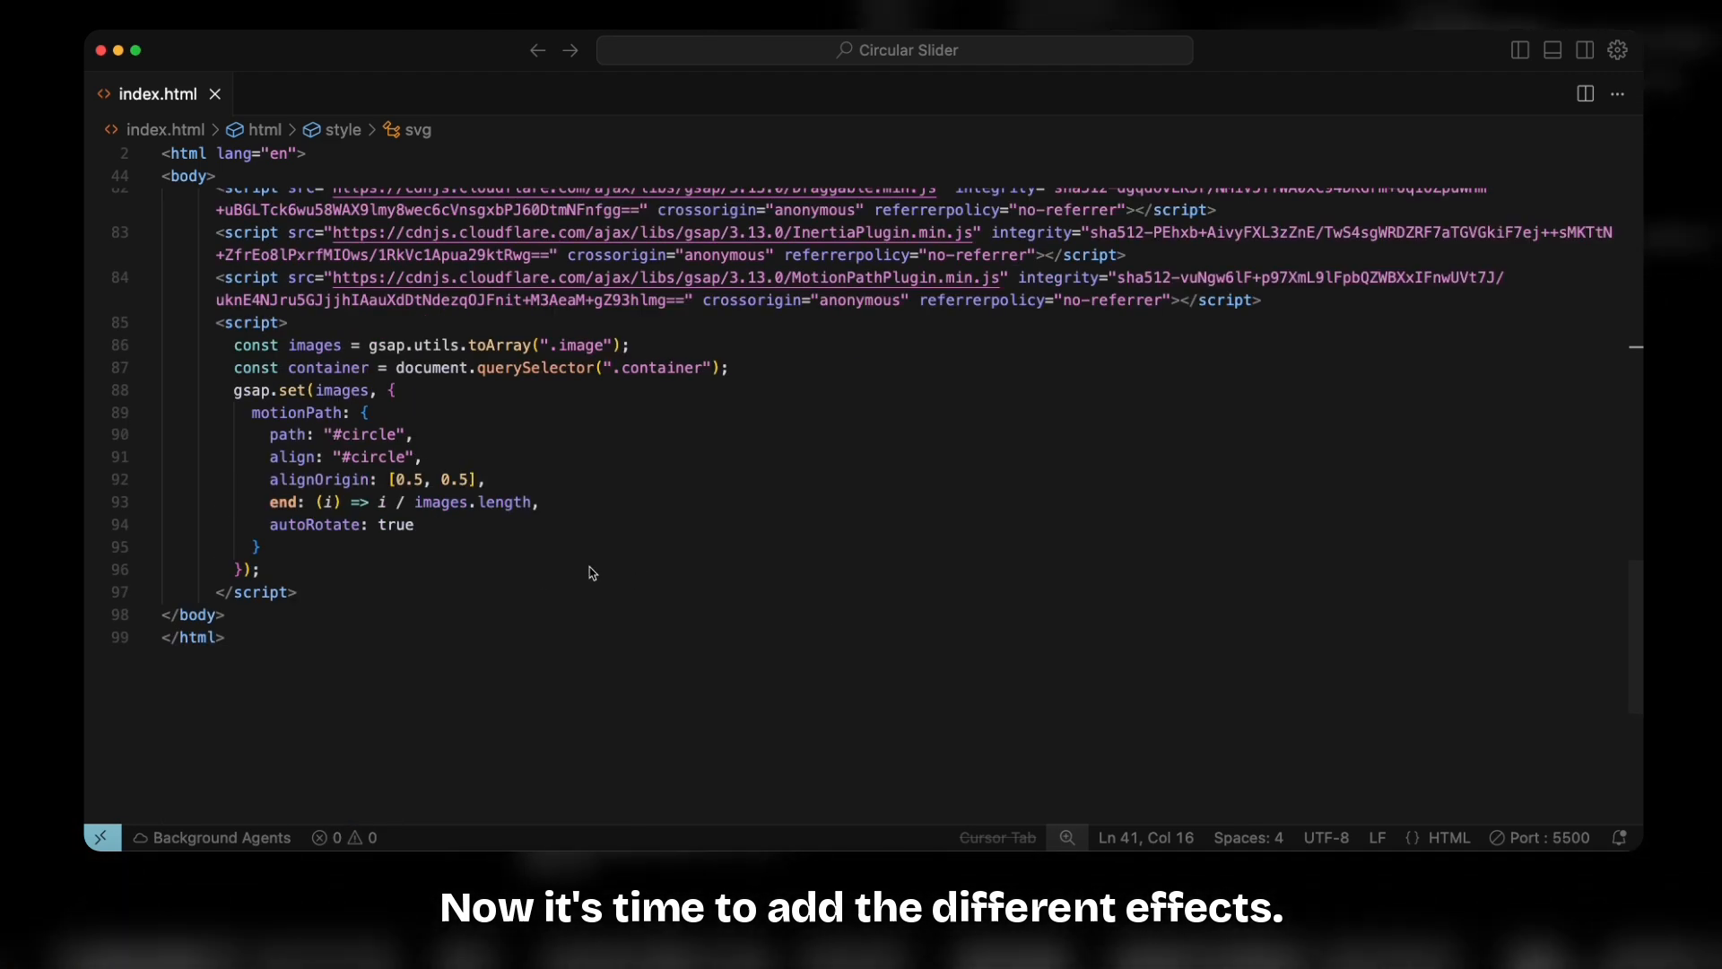
{"action": "left_click", "coordinate": [256, 546]}
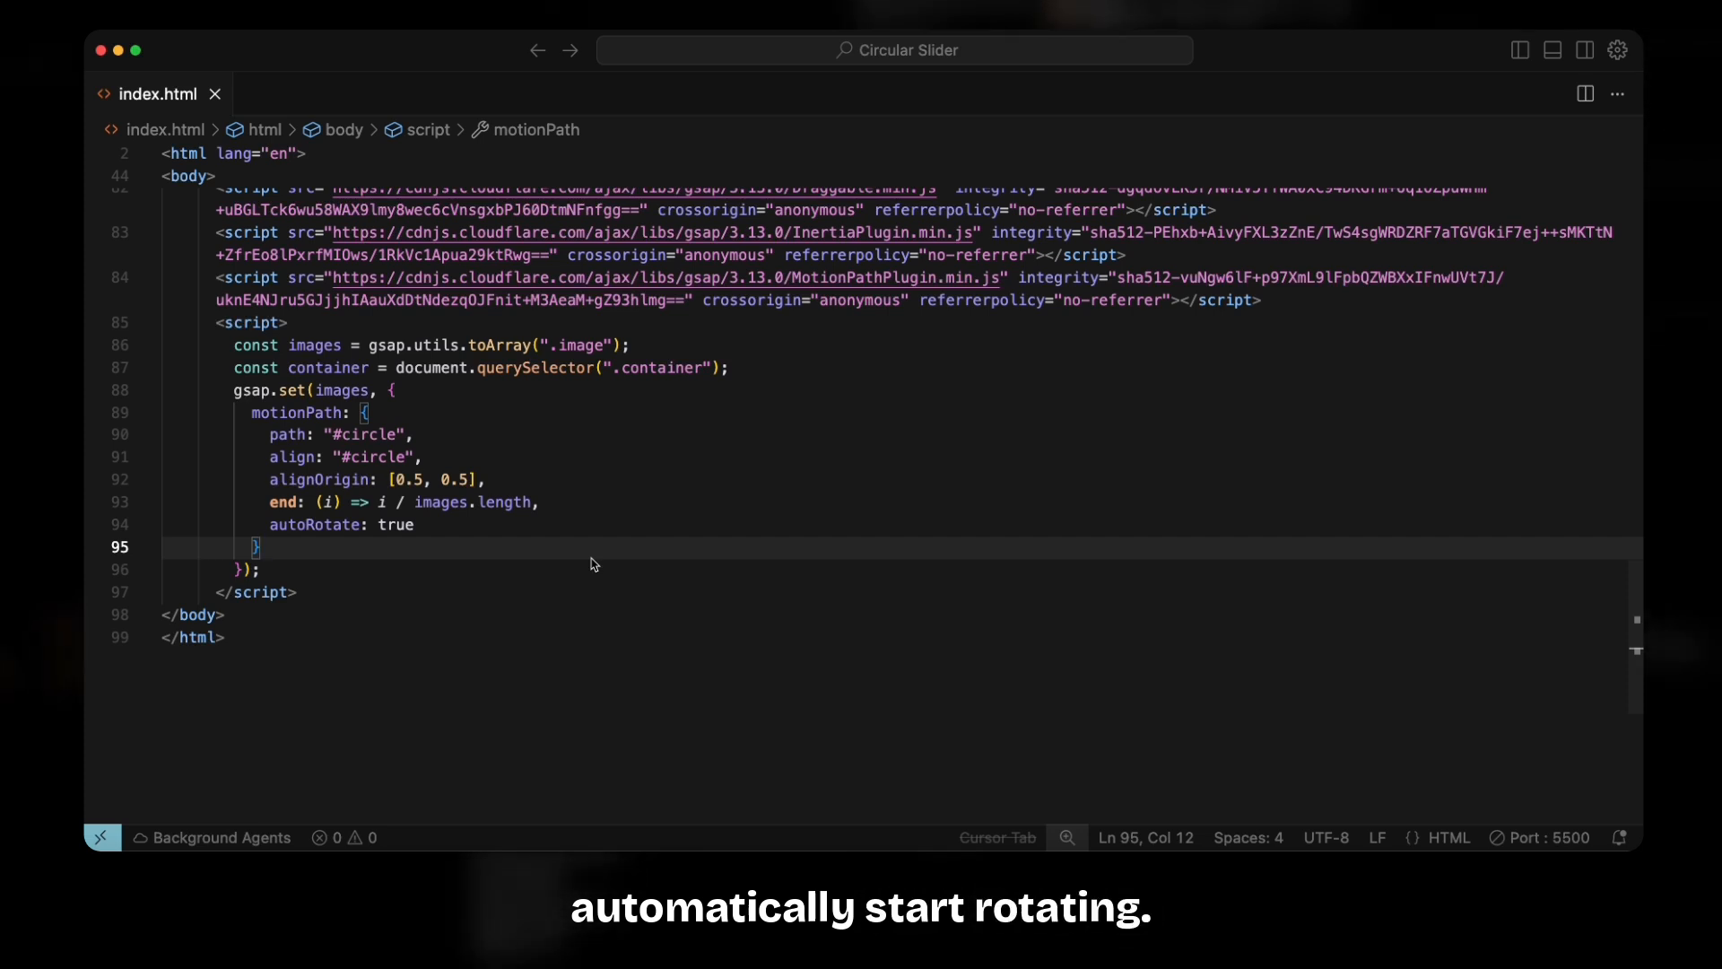
{"action": "type", "text": "Draggable.create(container, {"}
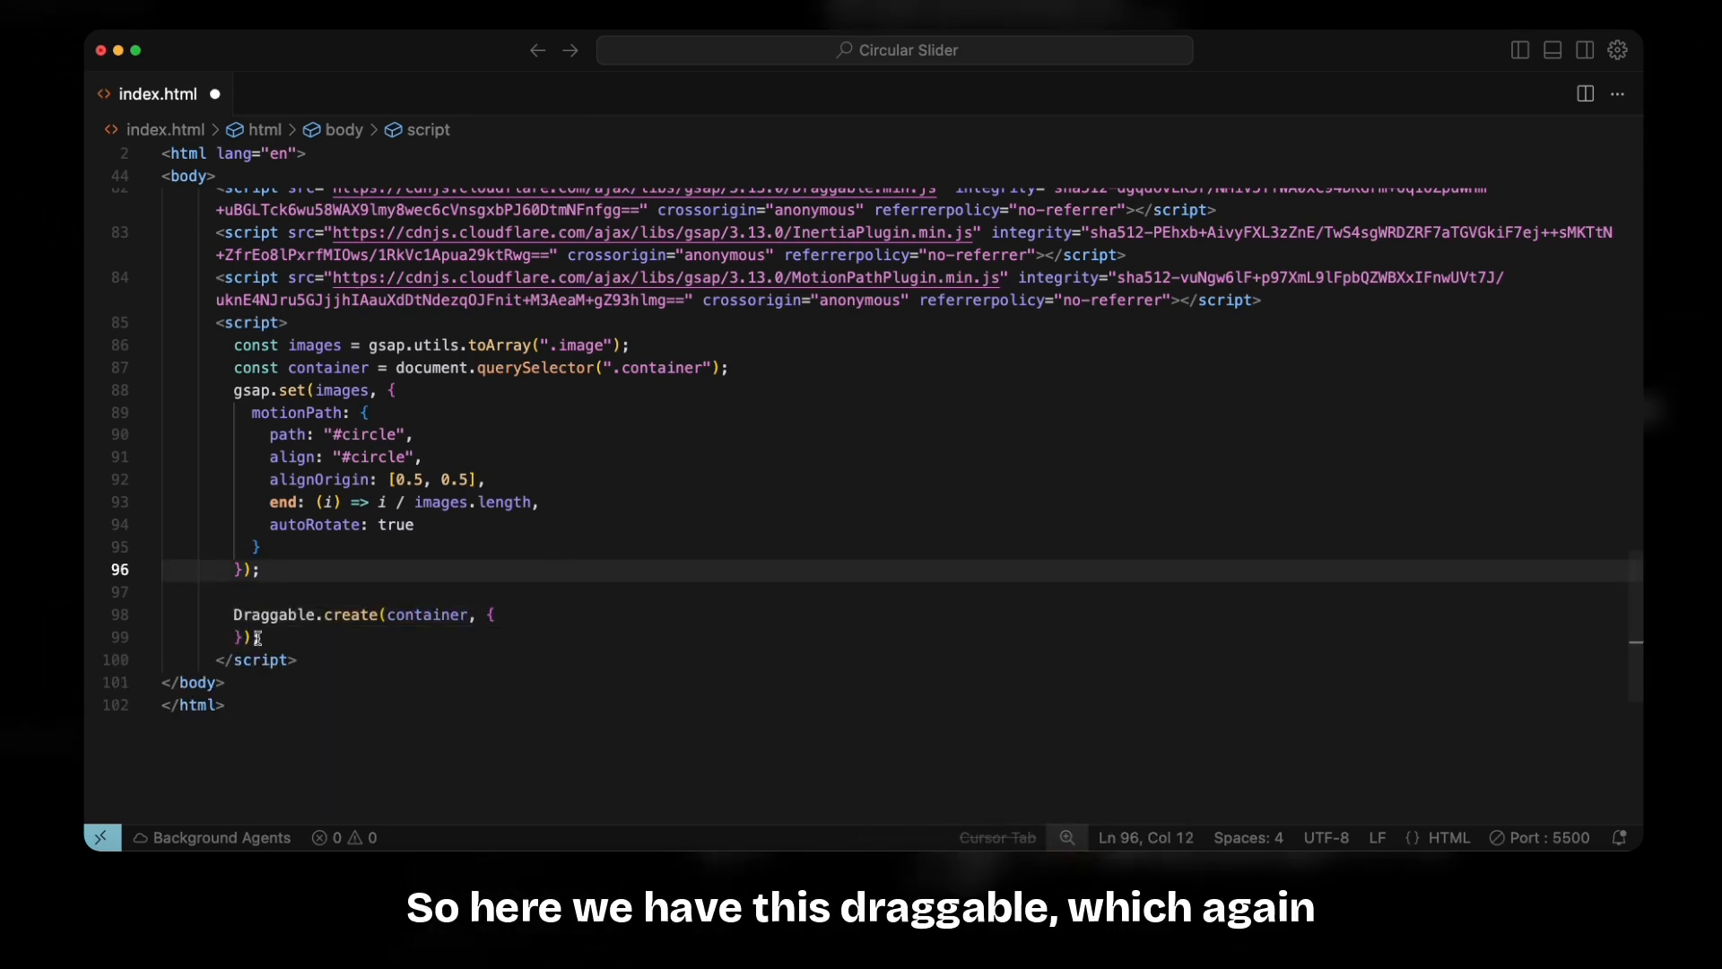
{"action": "scroll", "scroll_direction": "up", "scroll_amount": 3}
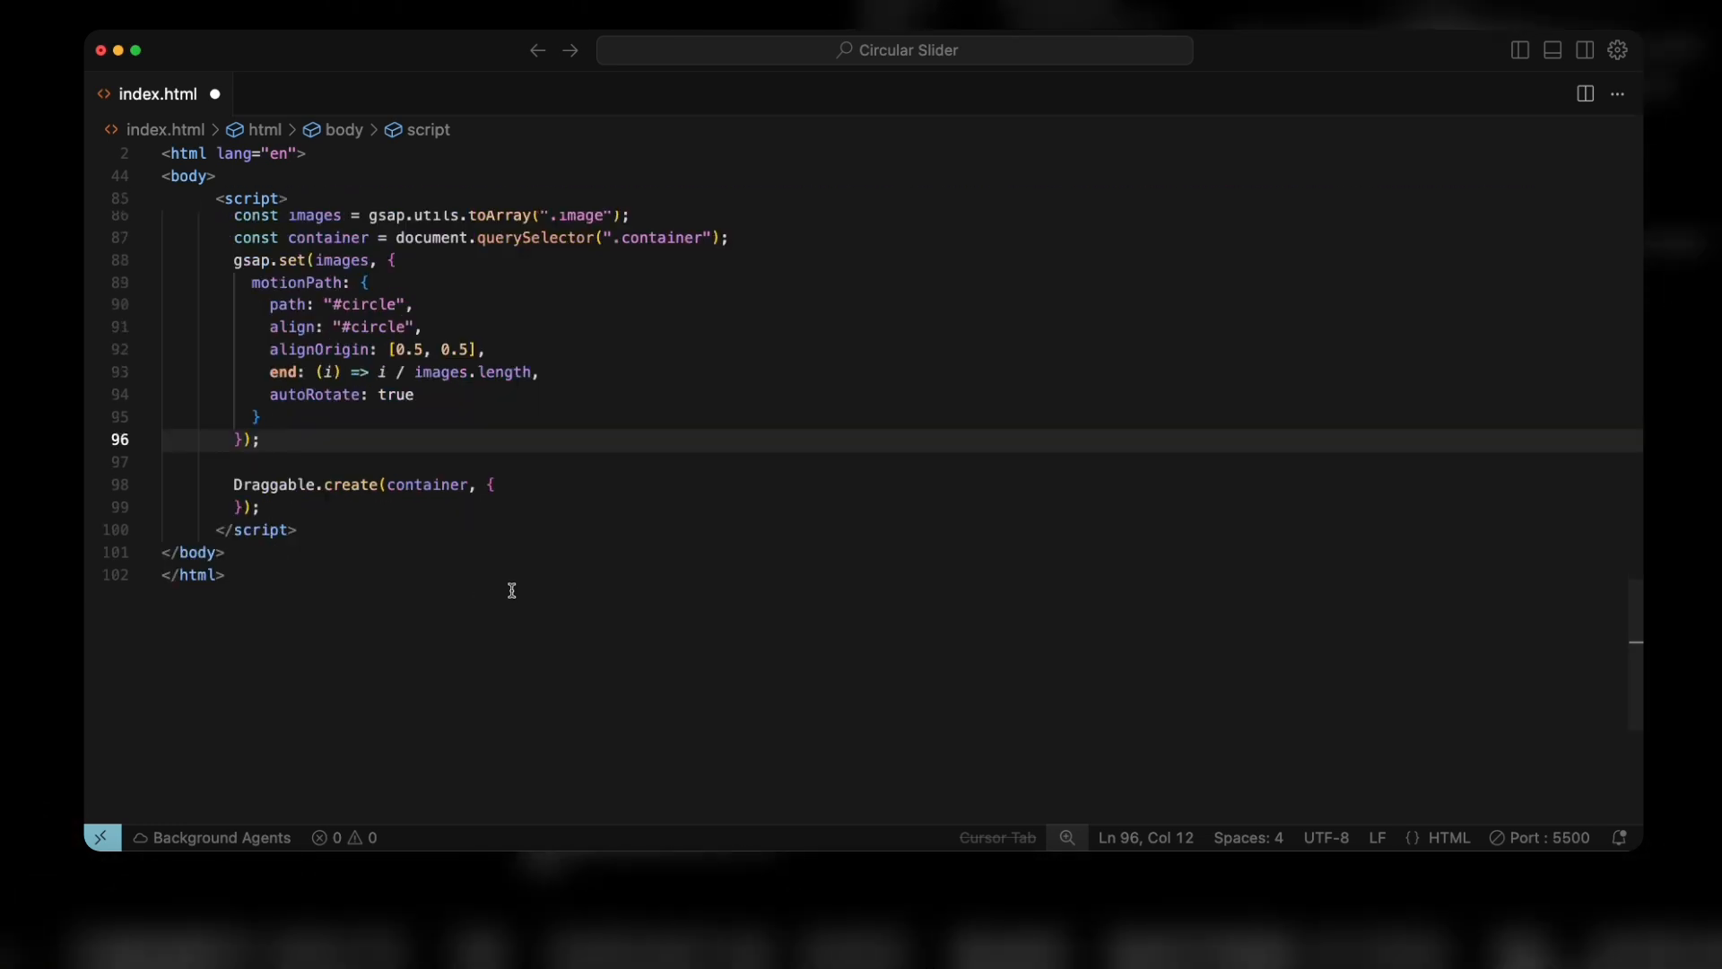
{"action": "mouse_move", "coordinate": [323, 506]}
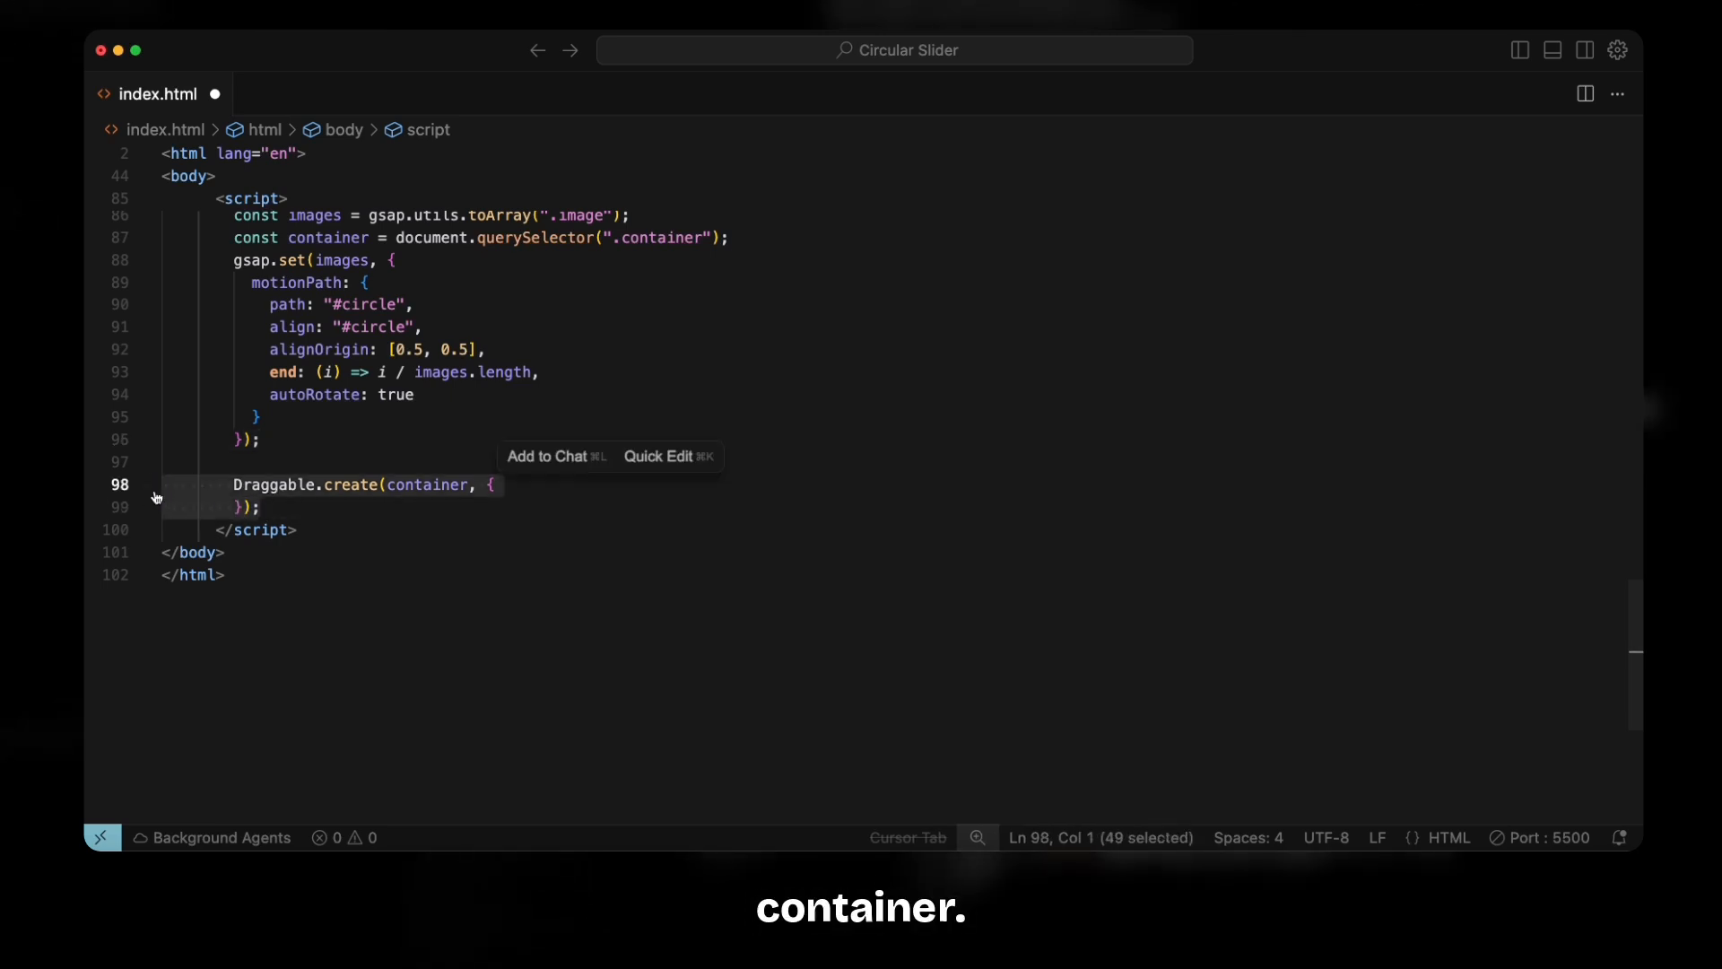
{"action": "type", "text": "type: \"rotation\","}
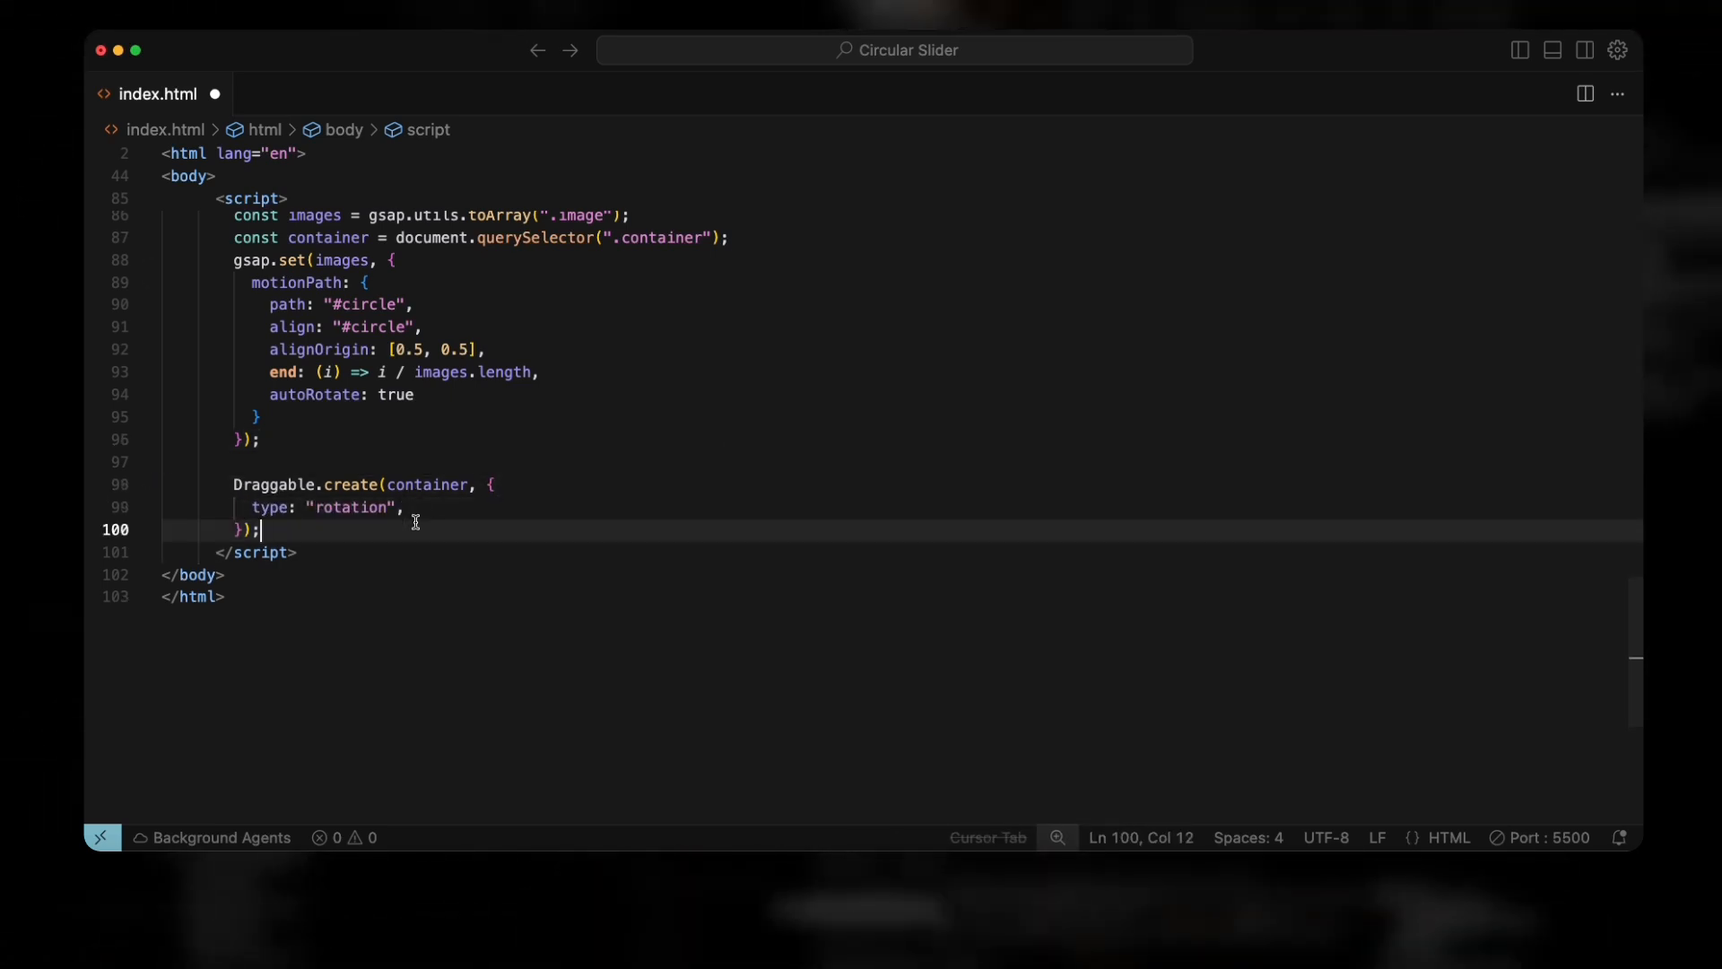
{"action": "type", "text": "inertia: true,"}
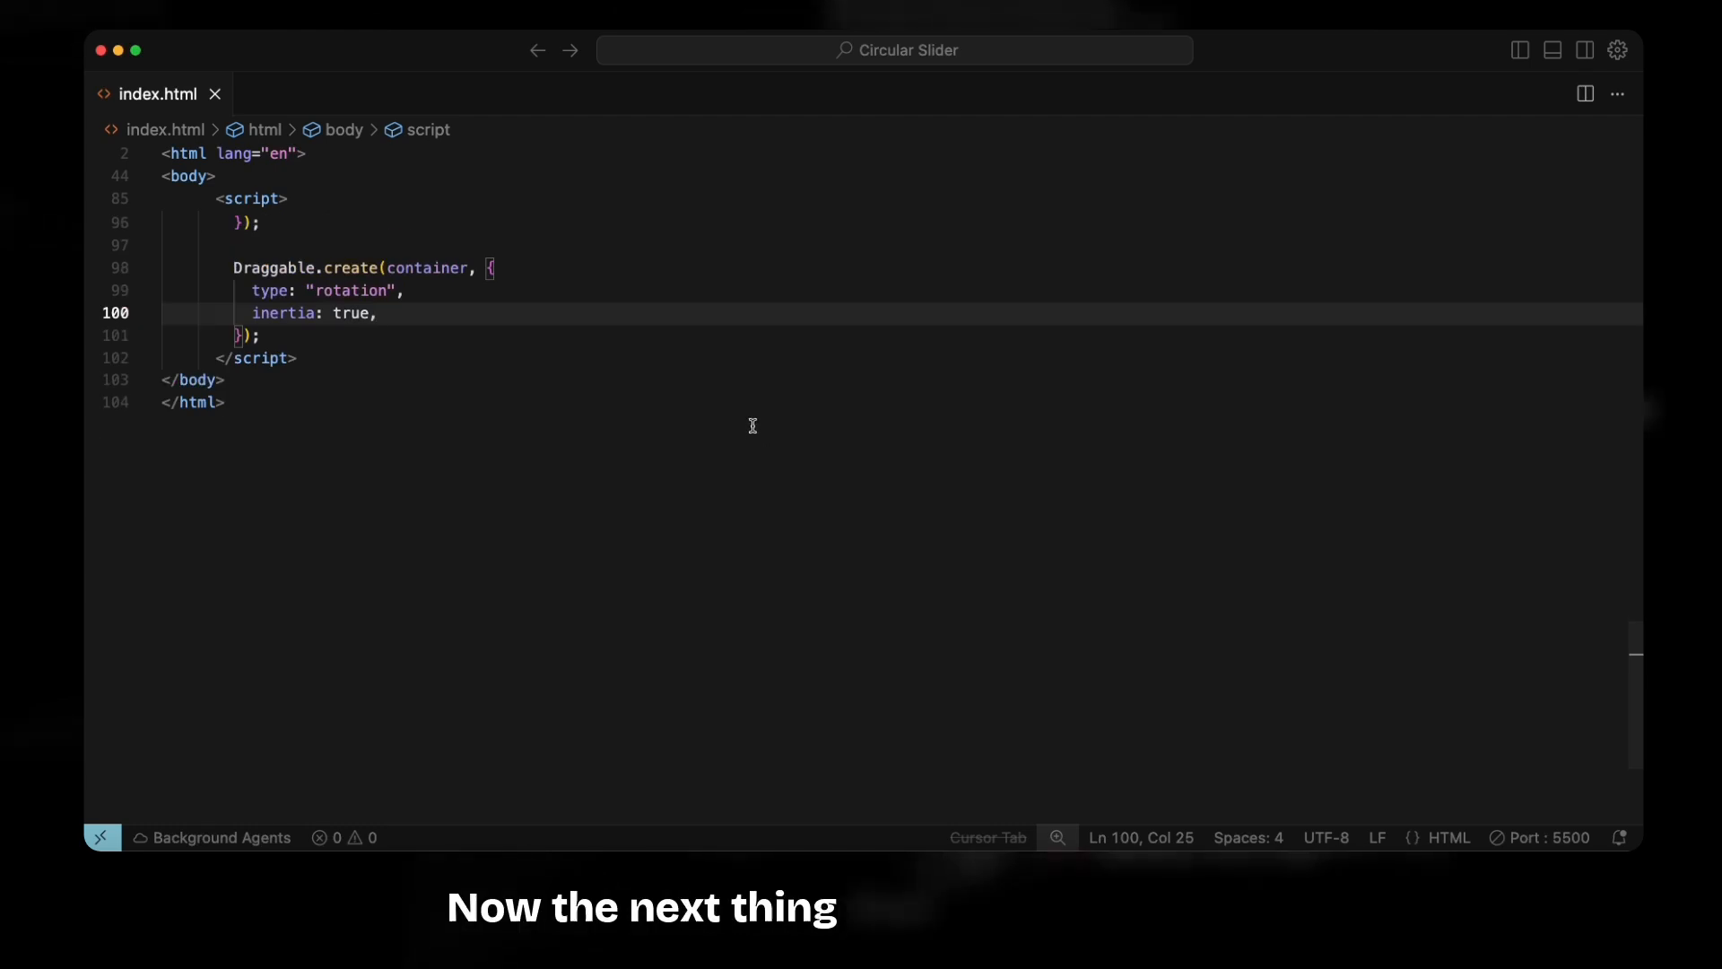
{"action": "mouse_move", "coordinate": [594, 349]}
{"action": "type", "text": "const rotateTo = gsap.quickTo();"}
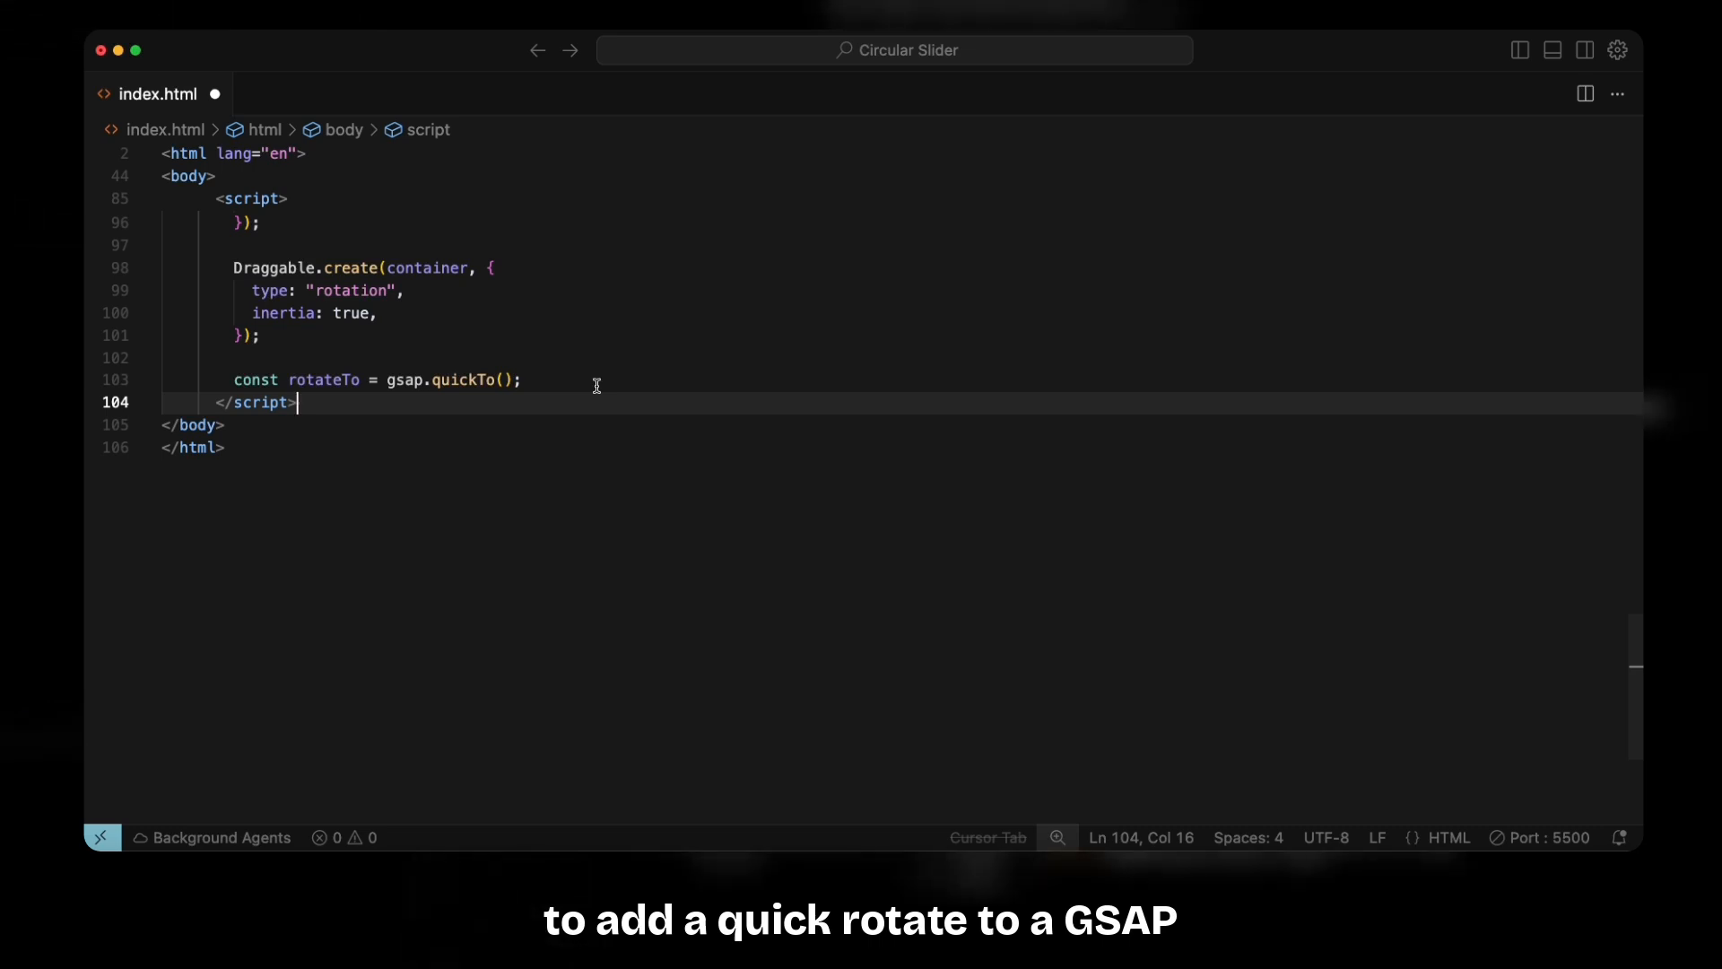
- Give the rotateTo quickTo duration: 0.5 and ease: "power2.out"
{"action": "left_click", "coordinate": [521, 380]}
{"action": "type", "text": "container, \"rotation\", {"}
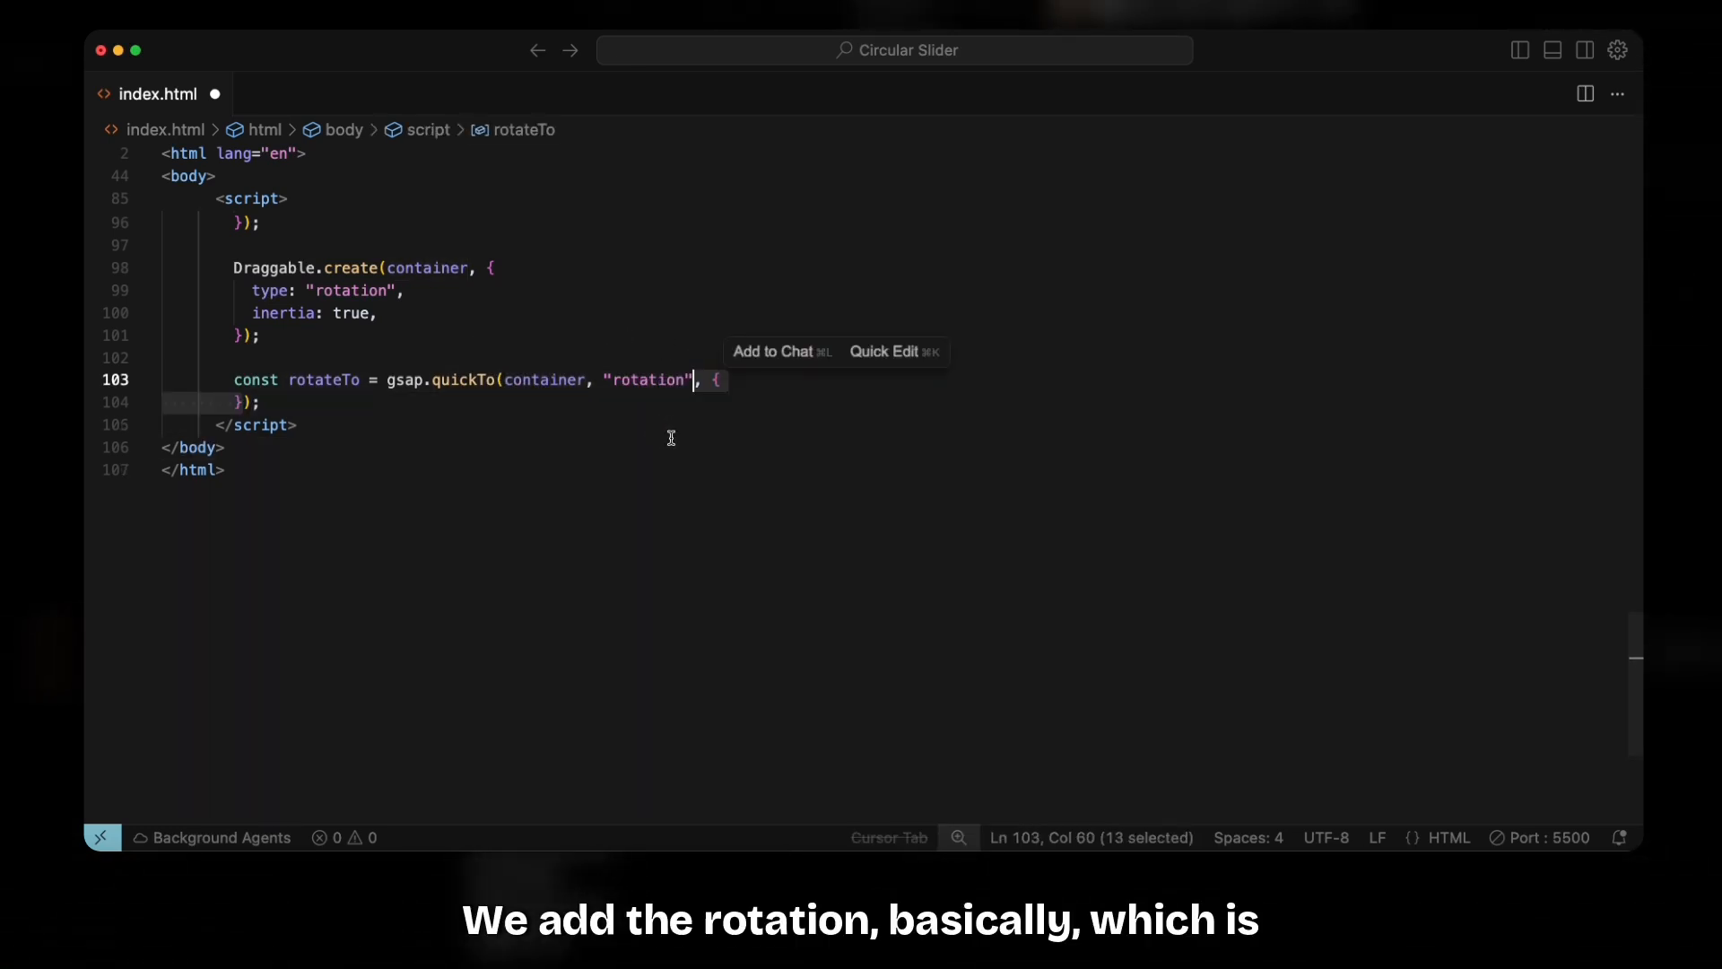
{"action": "type", "text": "duration: 0.5,"}
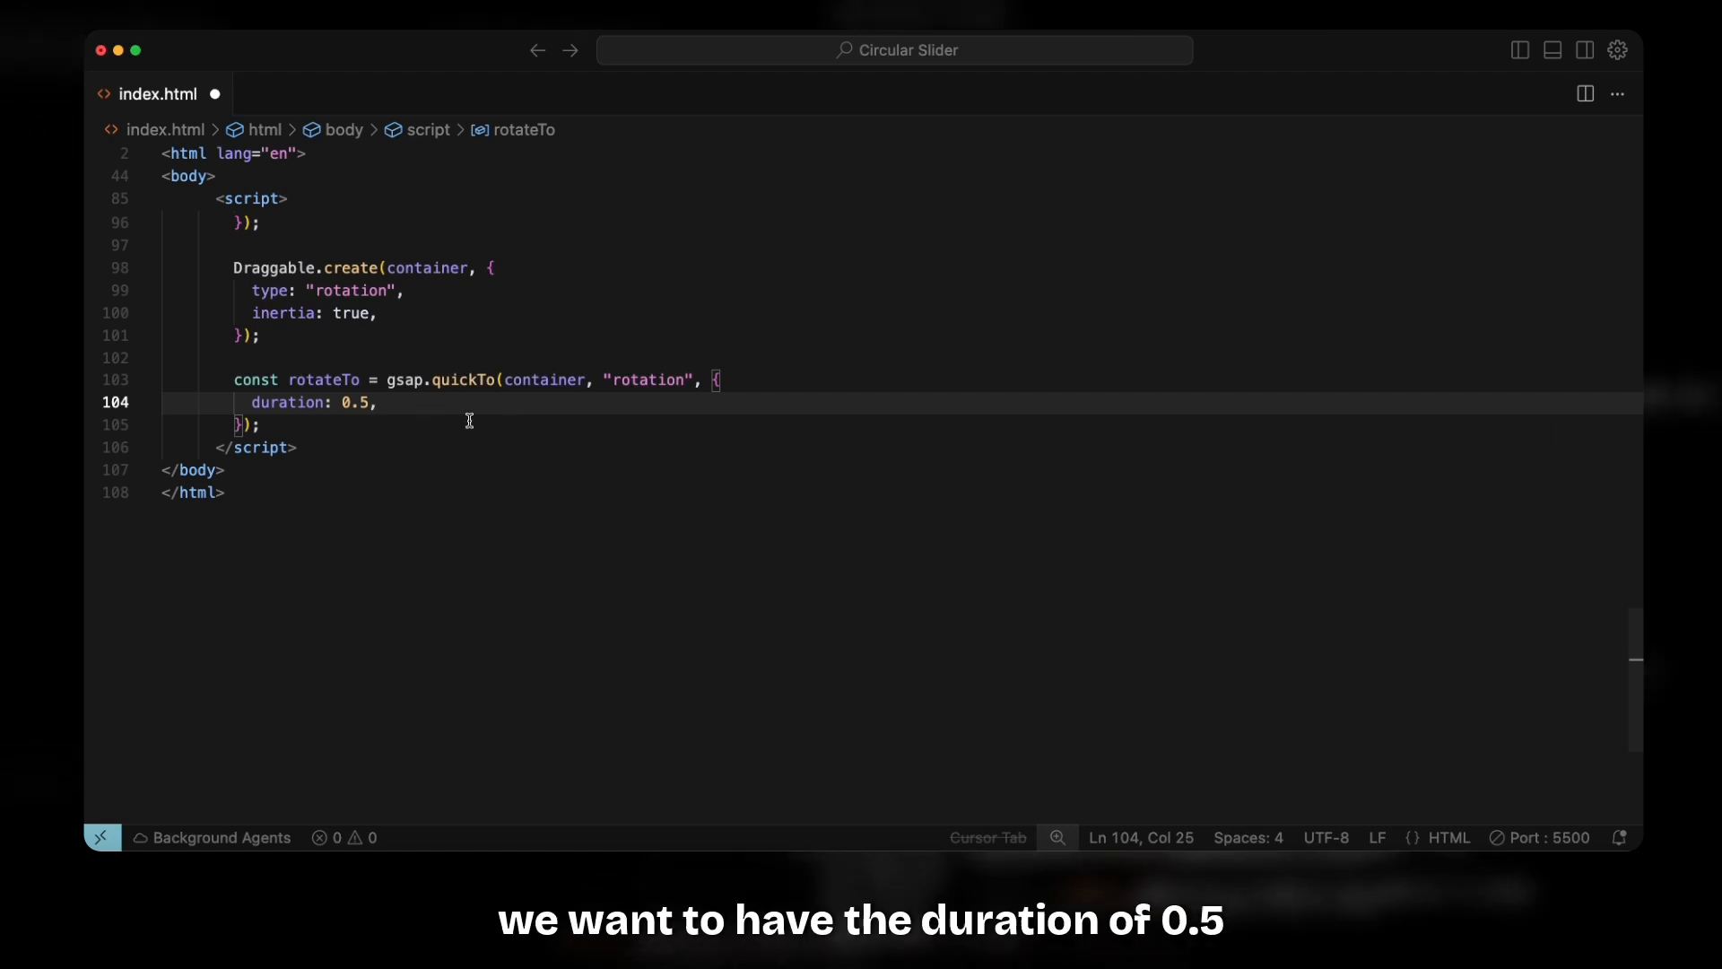
{"action": "type", "text": "ease: \"power2.out\","}
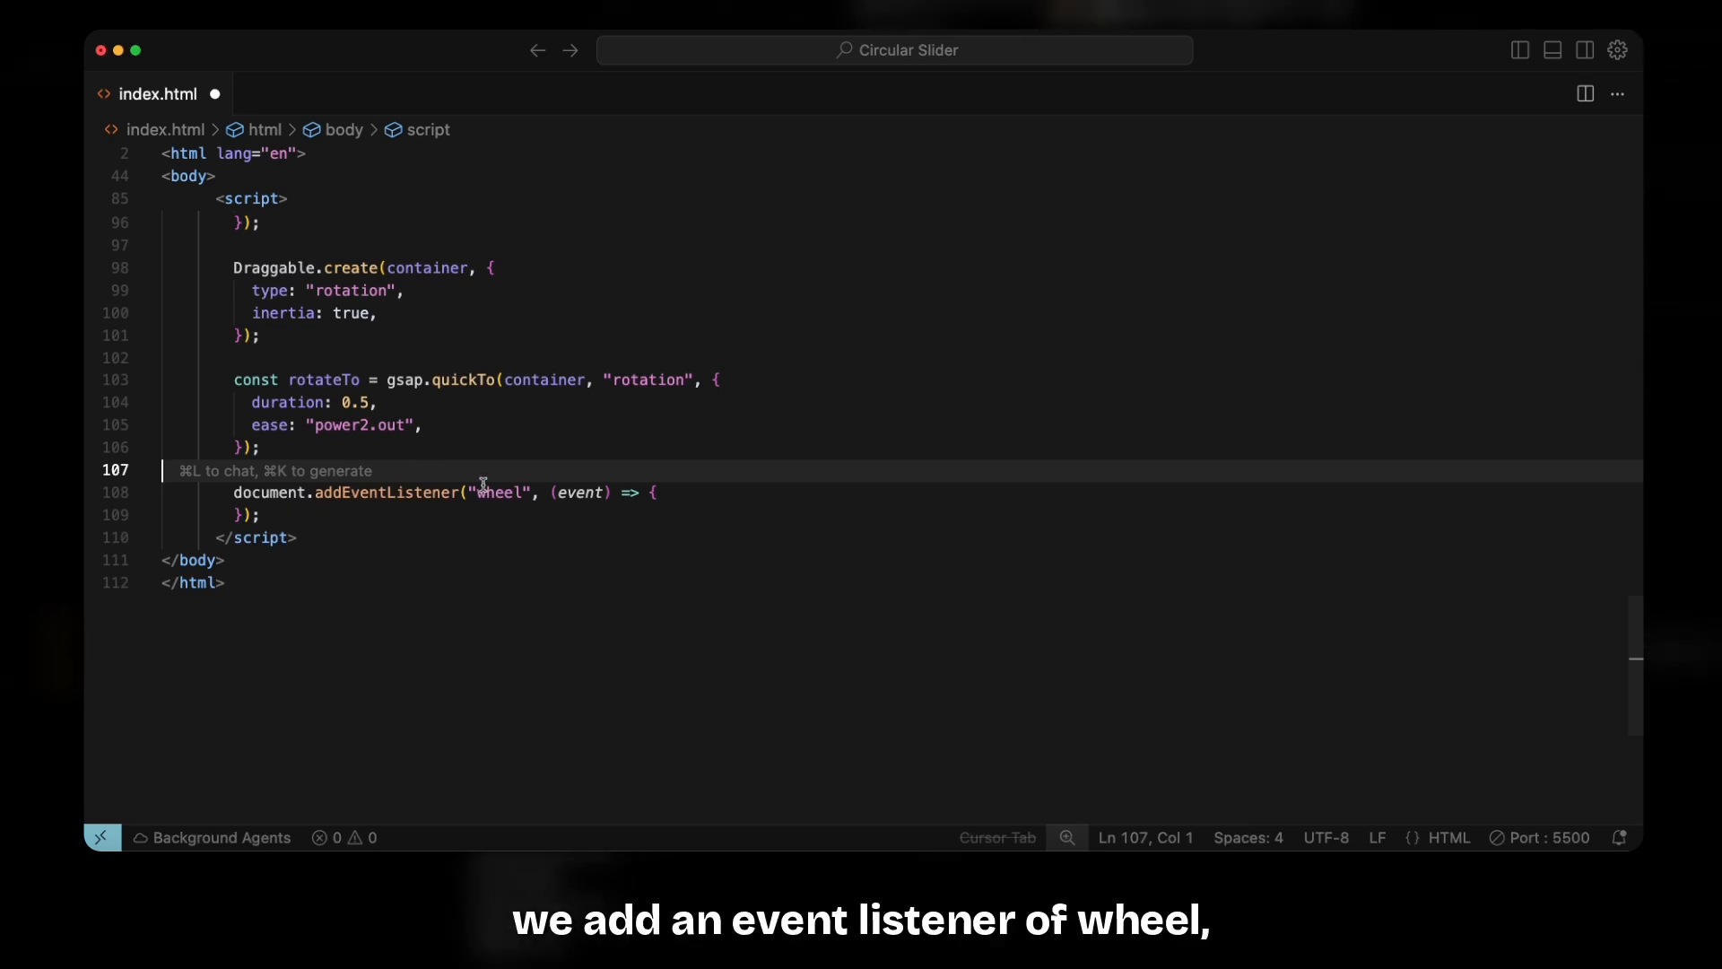
{"action": "mouse_move", "coordinate": [635, 517]}
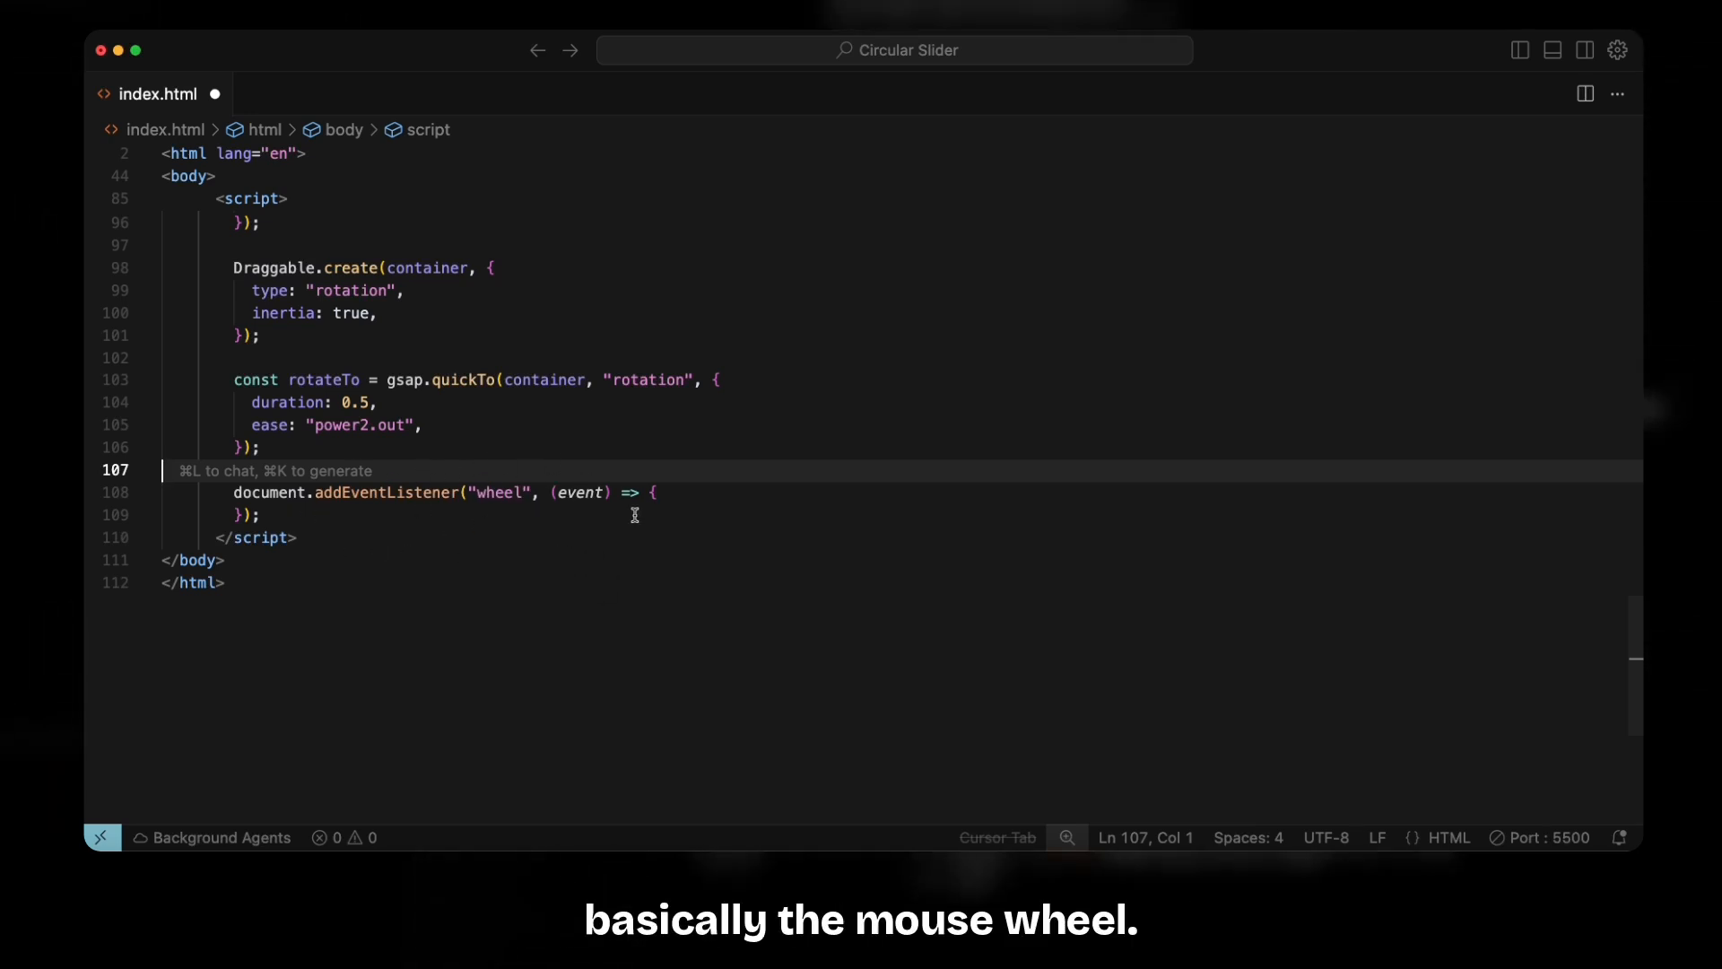
{"action": "mouse_move", "coordinate": [558, 516]}
{"action": "type", "text": "const sensitivity = 0.5;"}
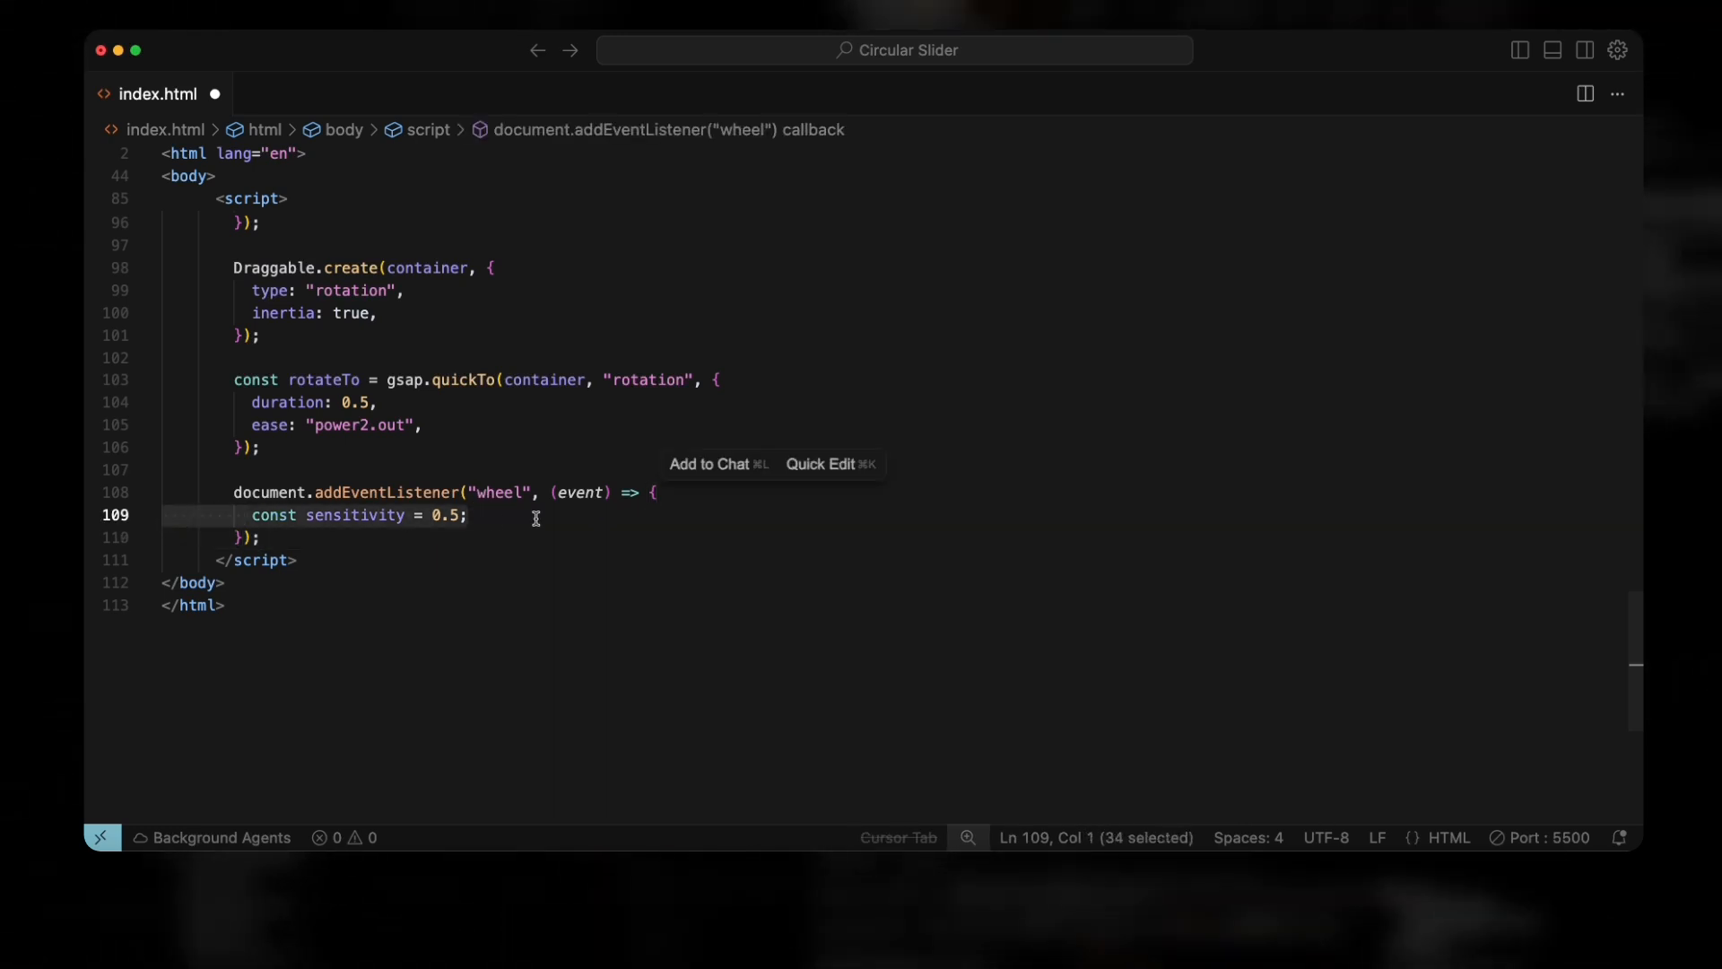
- Call rotateTo with gsap.getProperty(container, "rotation") as the base value
{"action": "type", "text": "rotateTo();"}
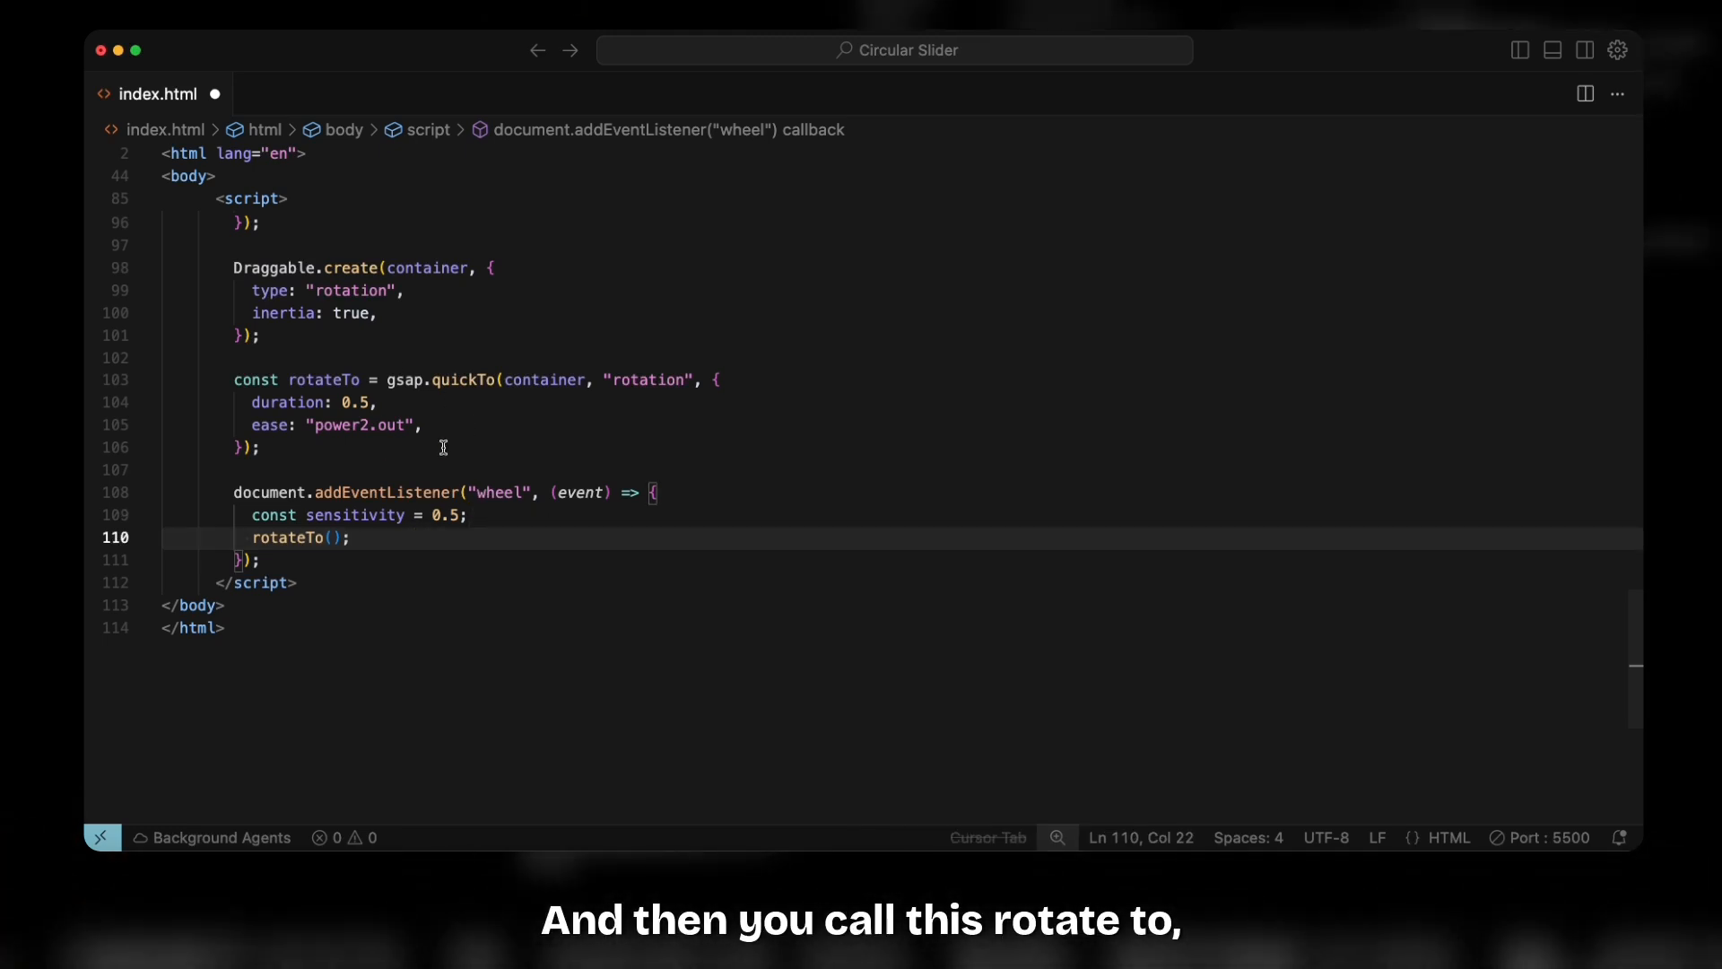
{"action": "type", "text": "gsap.getProperty(container, \"rotation\") + event.deltaY * sensitivity"}
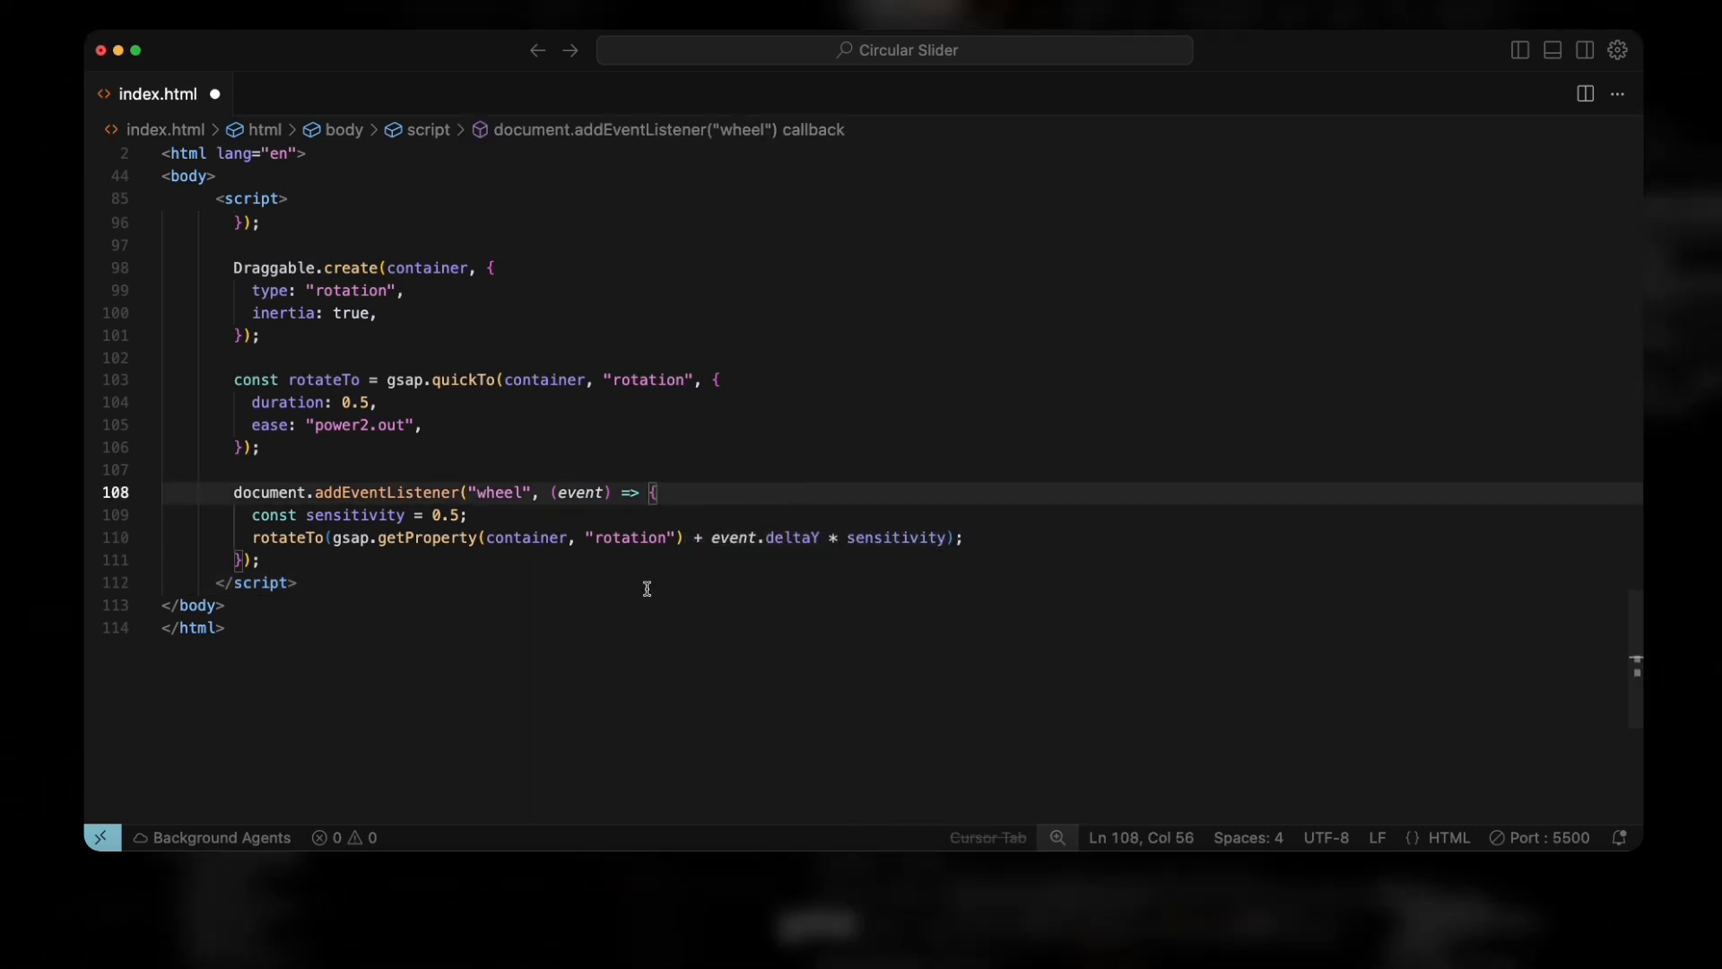
{"action": "mouse_move", "coordinate": [697, 590]}
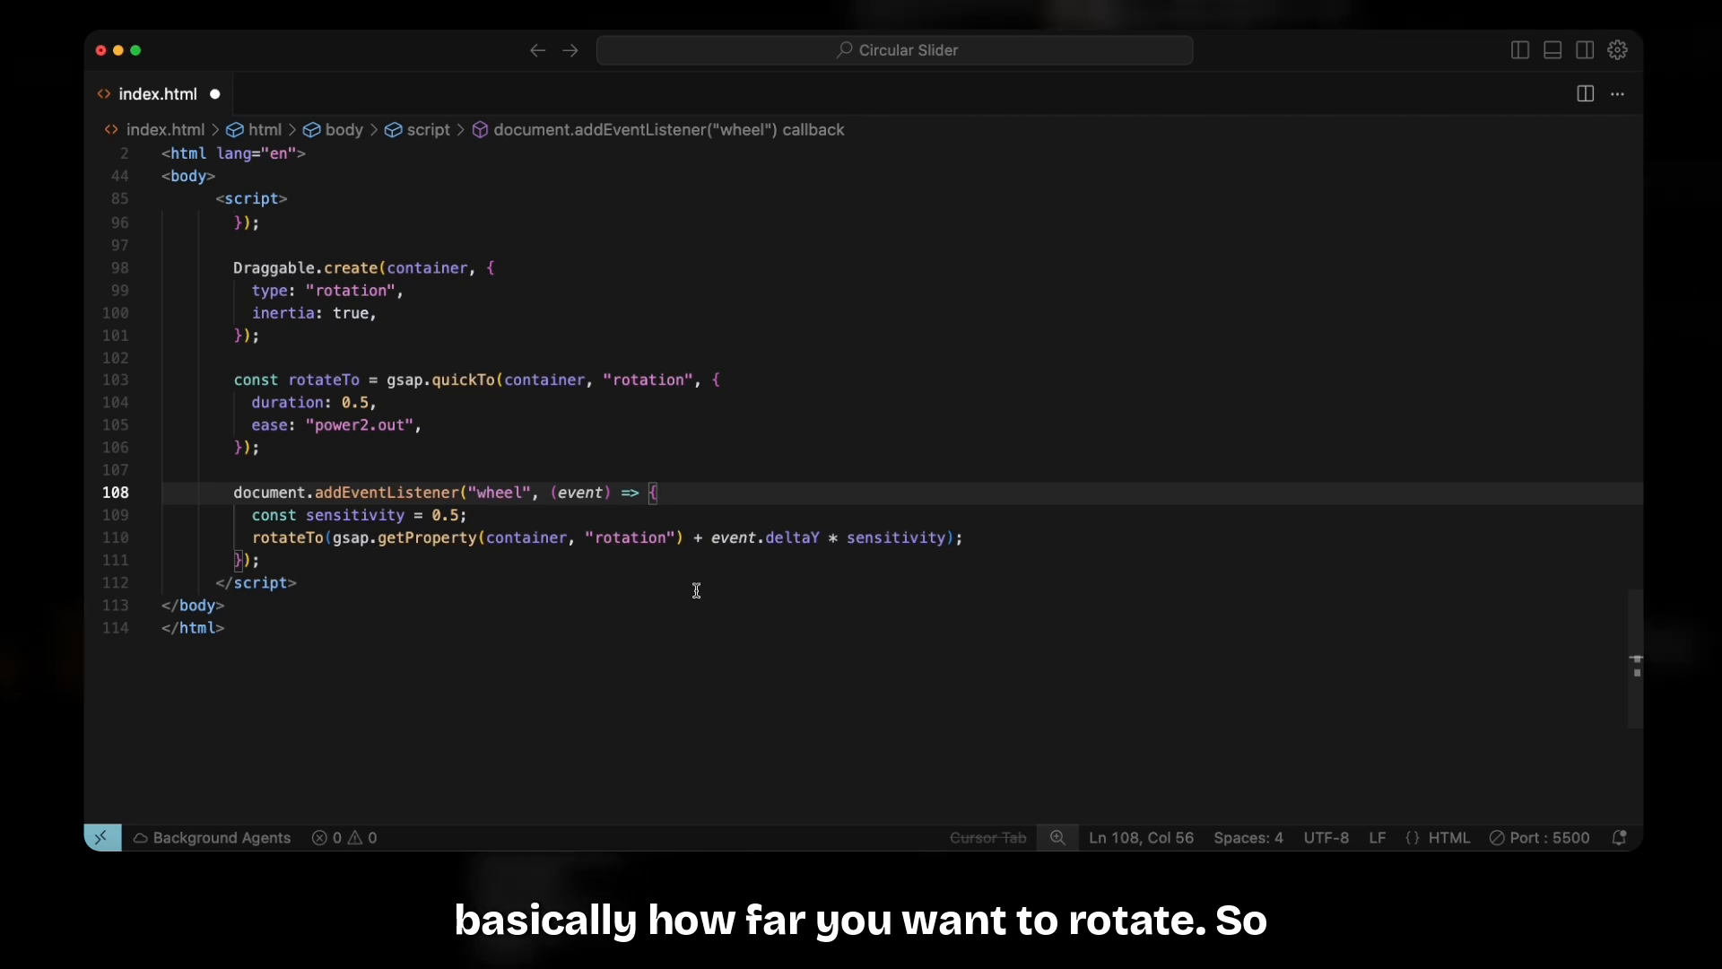
{"action": "mouse_move", "coordinate": [708, 538]}
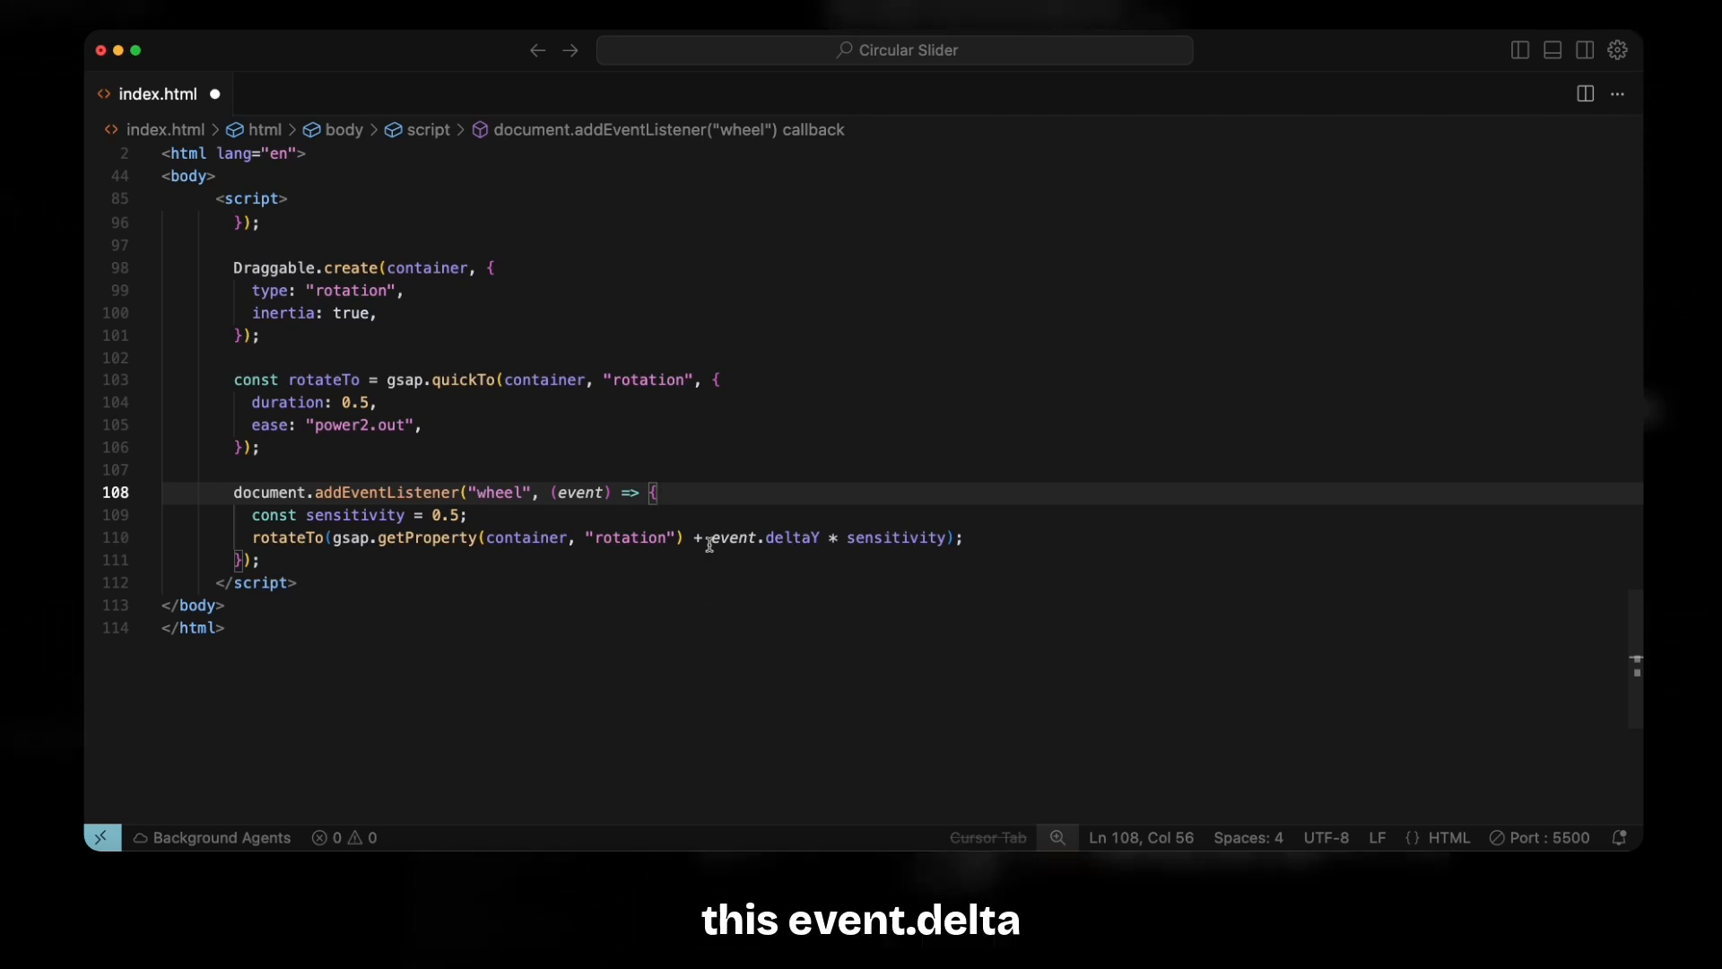
{"action": "mouse_move", "coordinate": [805, 508]}
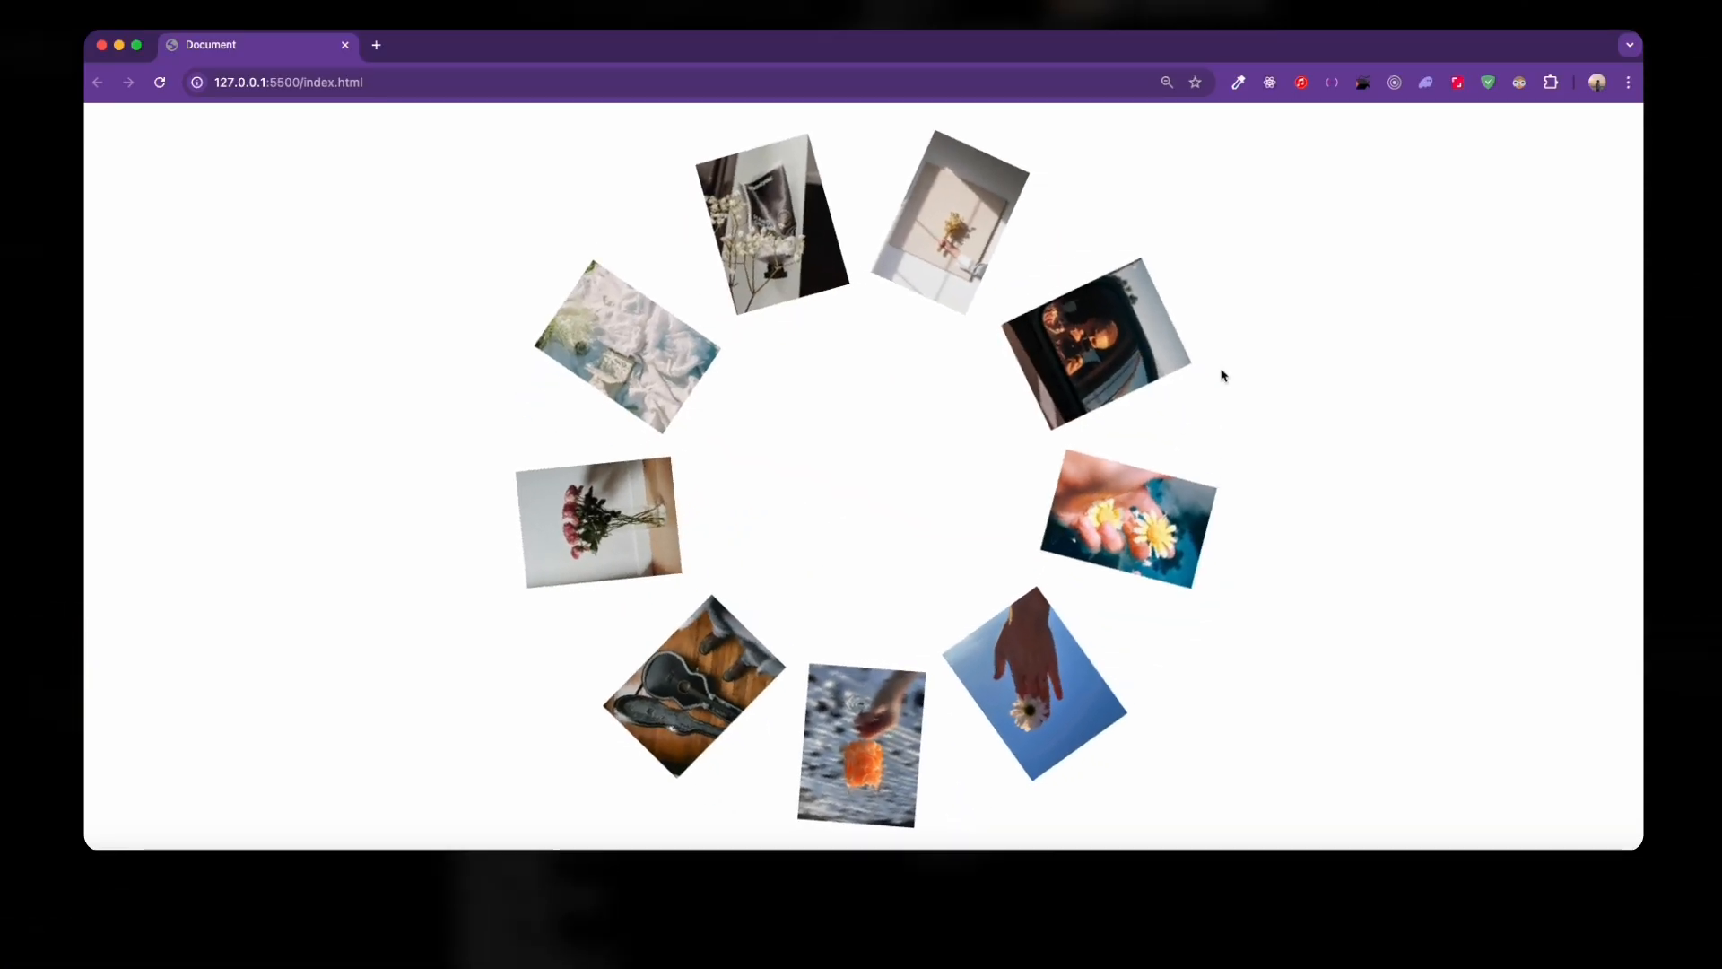
- Scroll the mouse wheel in Chrome to watch the tilted images spin around the hidden circle
{"action": "scroll", "scroll_direction": "down", "scroll_amount": 3}
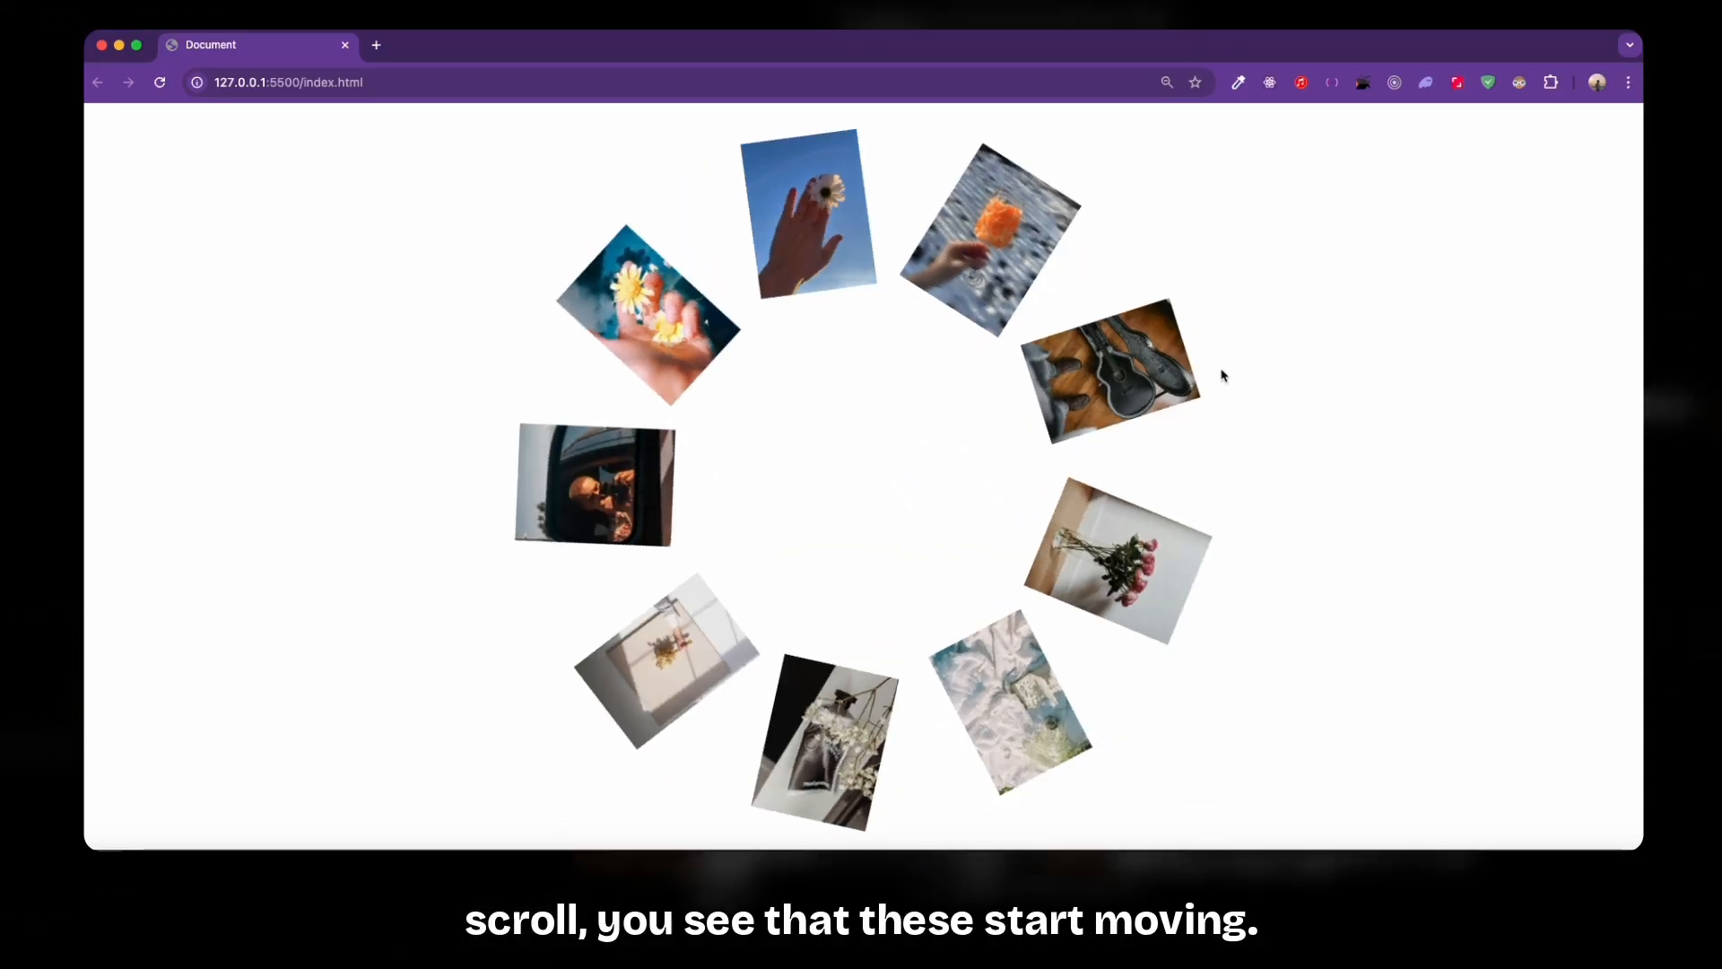
{"action": "scroll", "scroll_direction": "down", "scroll_amount": 3}
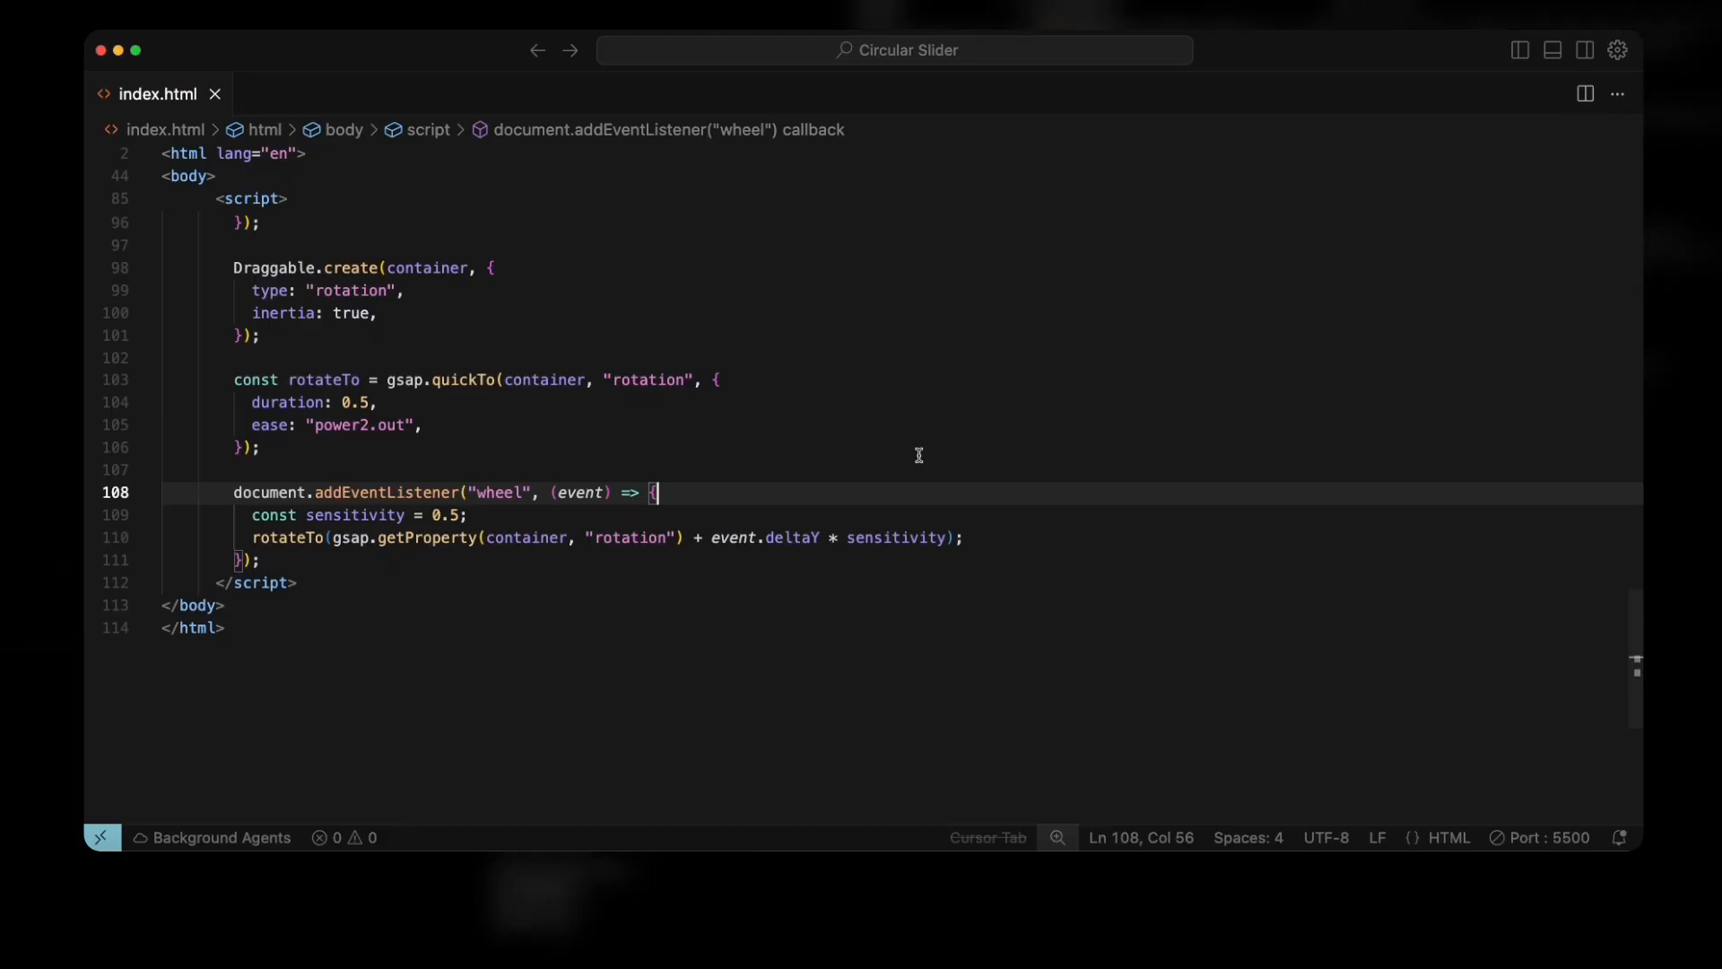
{"action": "scroll", "scroll_direction": "up", "scroll_amount": 3}
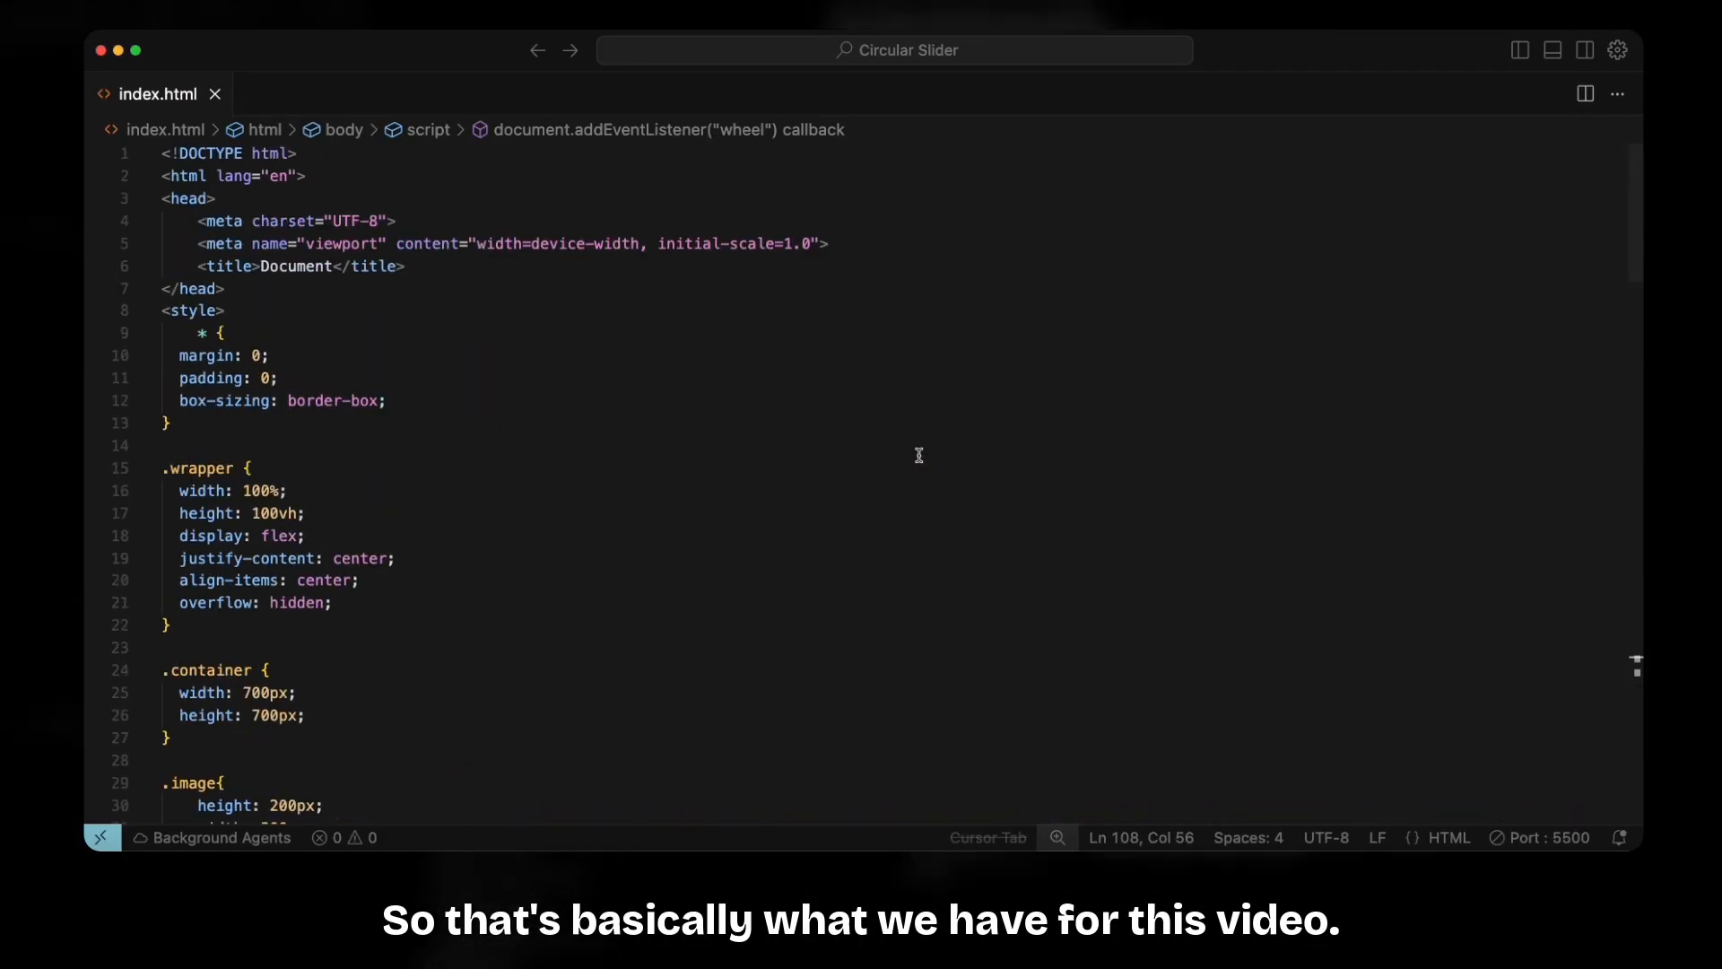